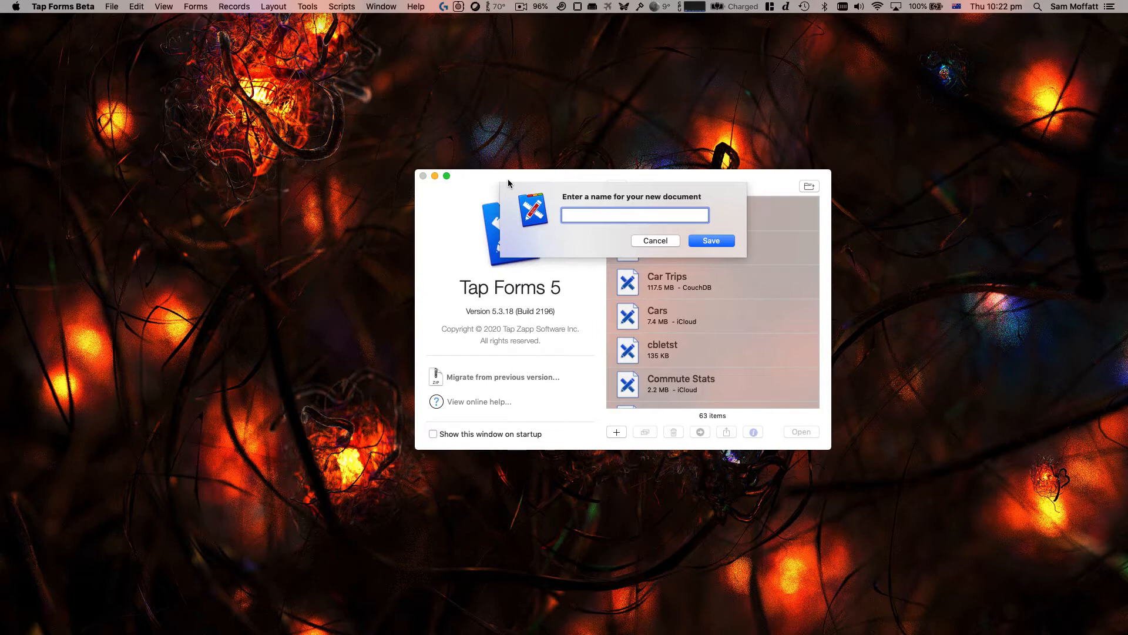
Step: Create and save a new document named Meal Planner
{"action": "type", "text": "Meal Planner"}
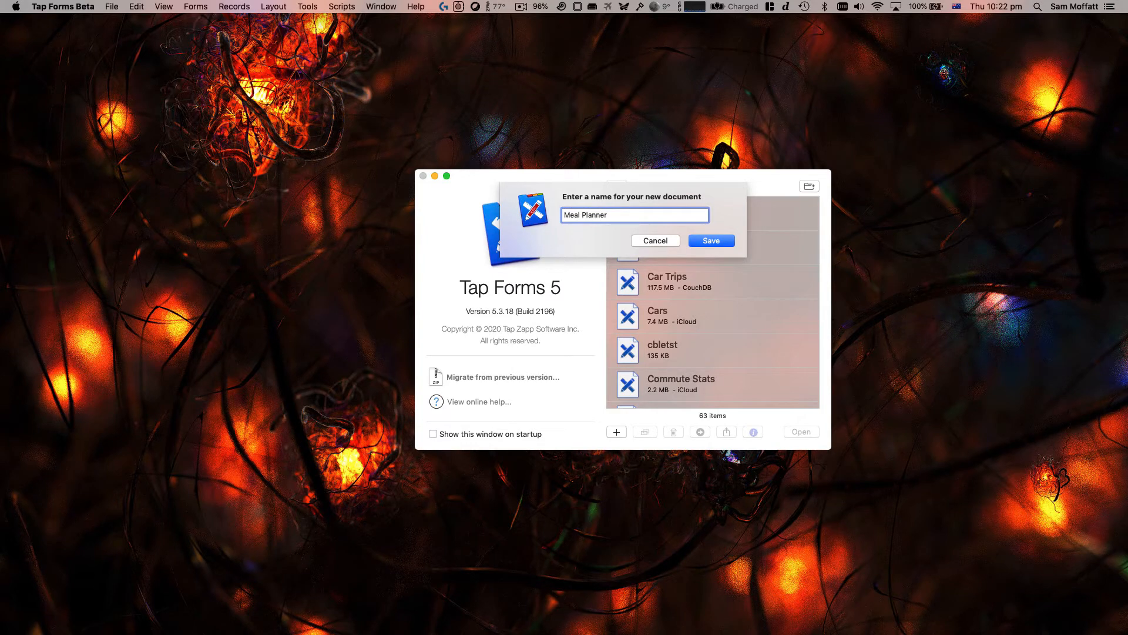
{"action": "left_click", "coordinate": [711, 240]}
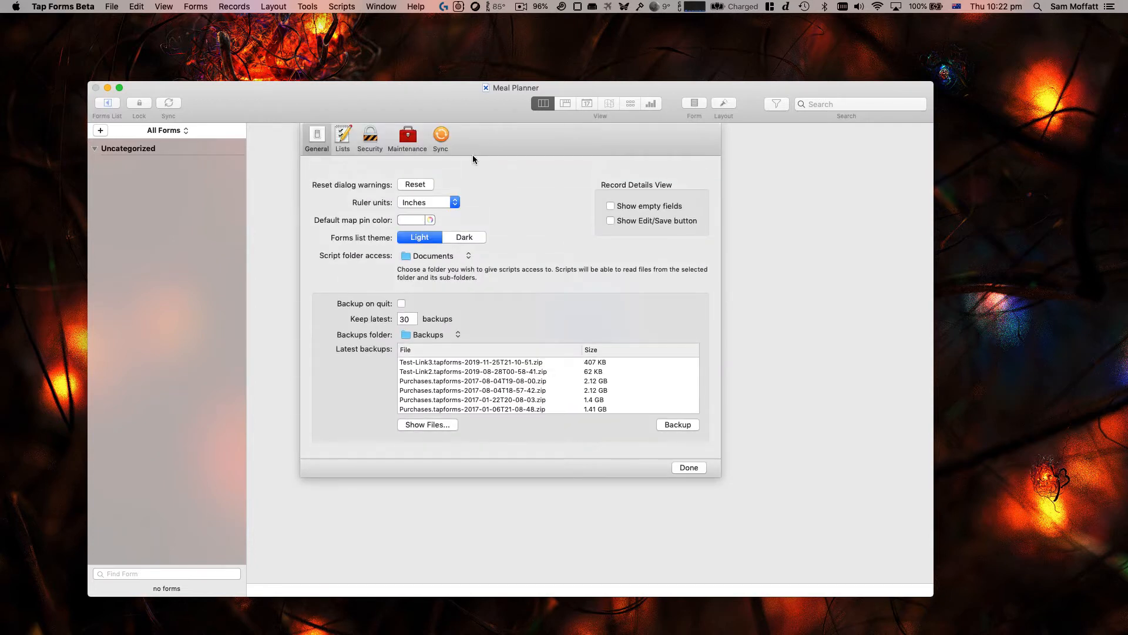
Step: In the Sync settings, briefly enable iCloud sync and then turn it back off
{"action": "left_click", "coordinate": [440, 135]}
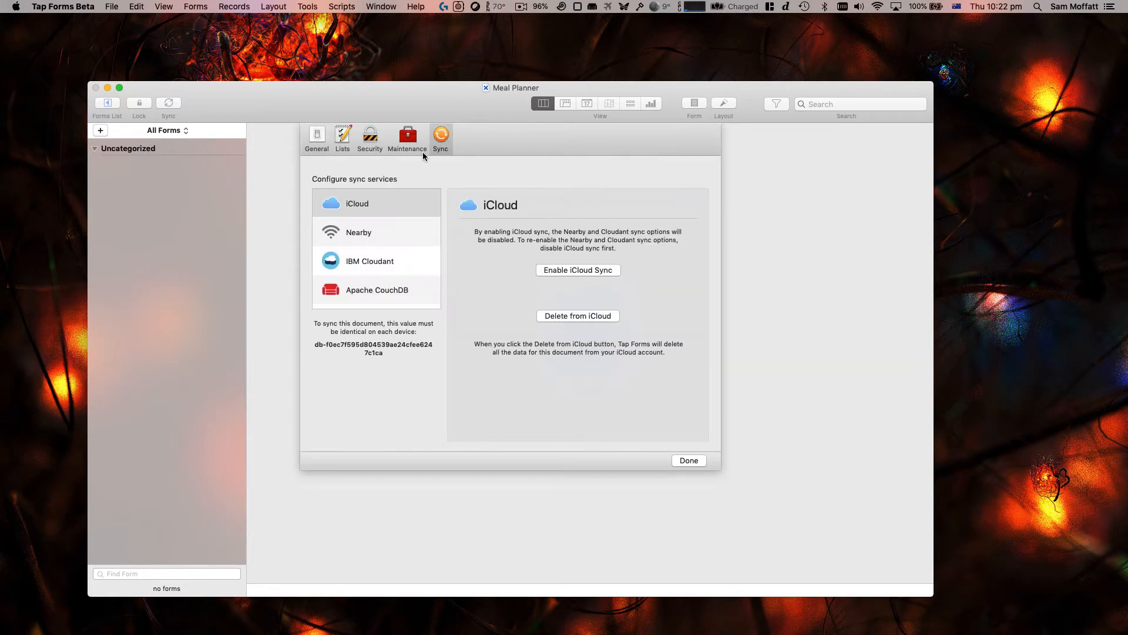
{"action": "mouse_move", "coordinate": [360, 231]}
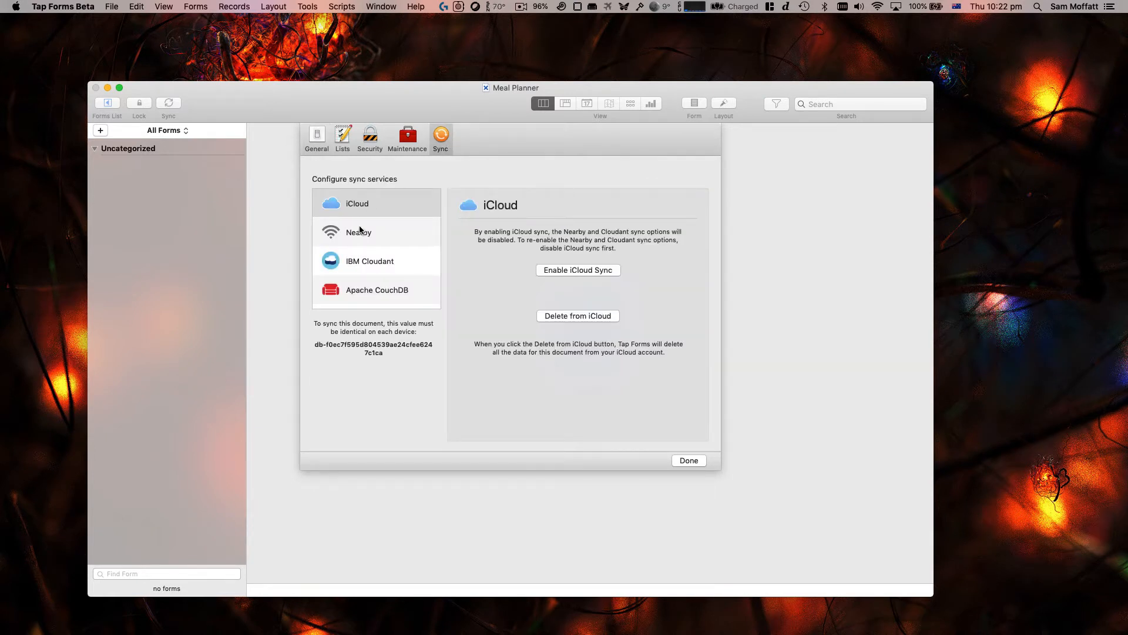
{"action": "left_click", "coordinate": [577, 269]}
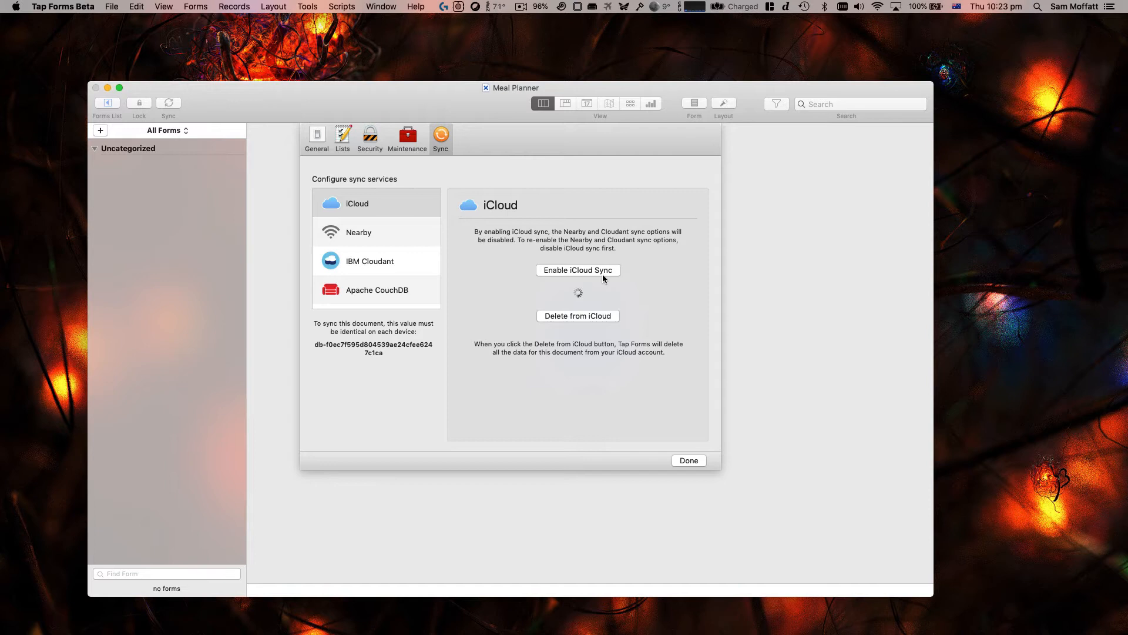
{"action": "left_click", "coordinate": [577, 269]}
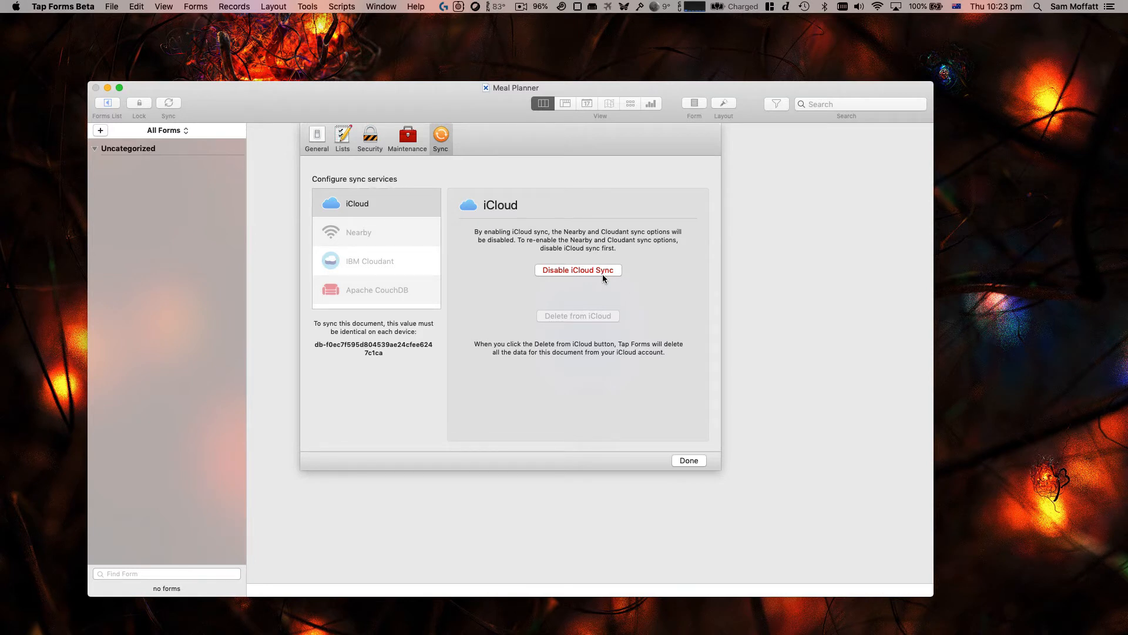
{"action": "mouse_move", "coordinate": [598, 276]}
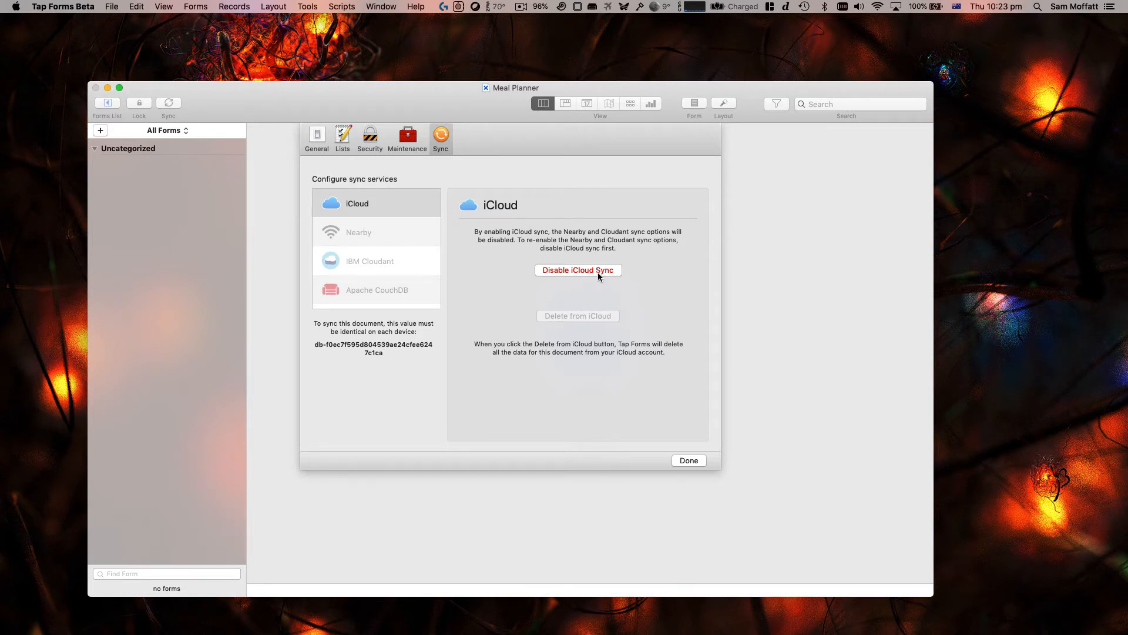
{"action": "mouse_move", "coordinate": [535, 297]}
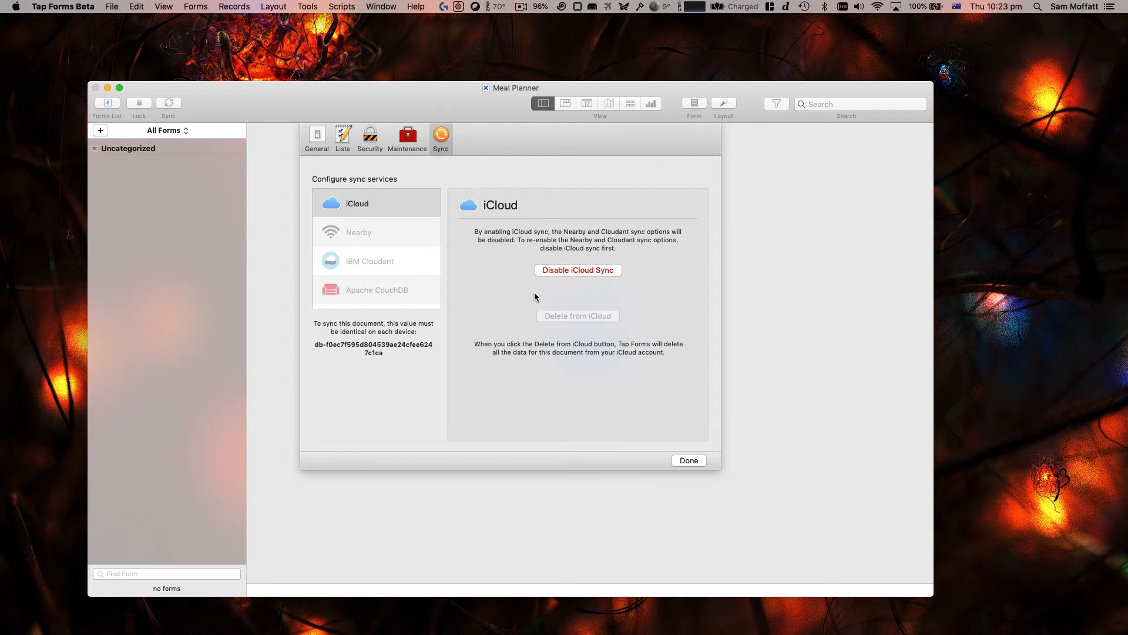
{"action": "mouse_move", "coordinate": [544, 237]}
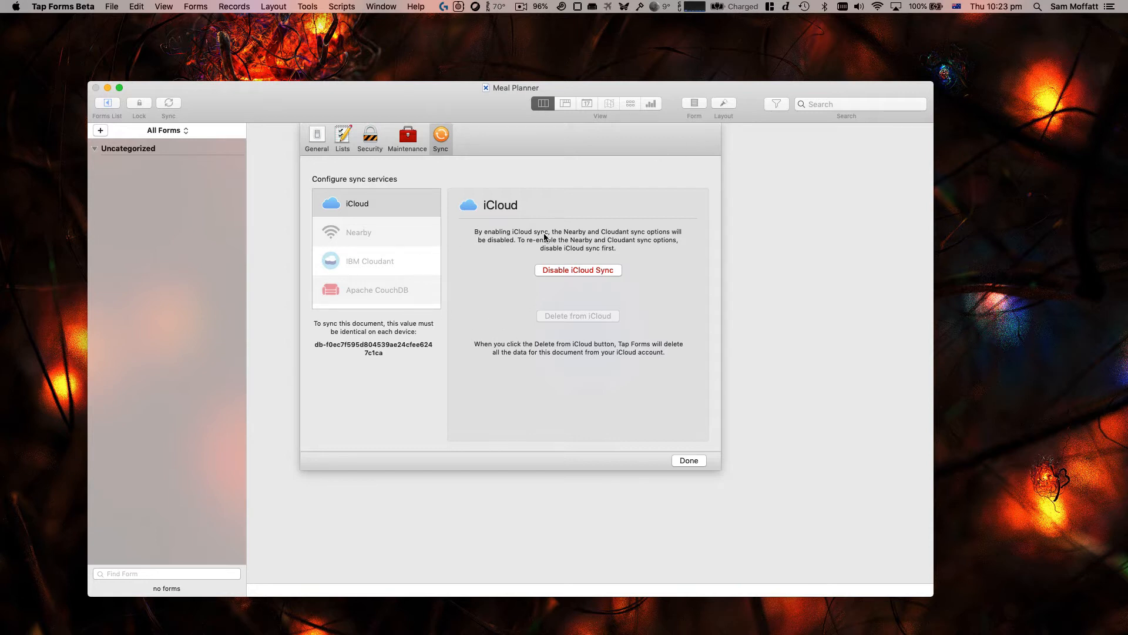
{"action": "left_click", "coordinate": [577, 269]}
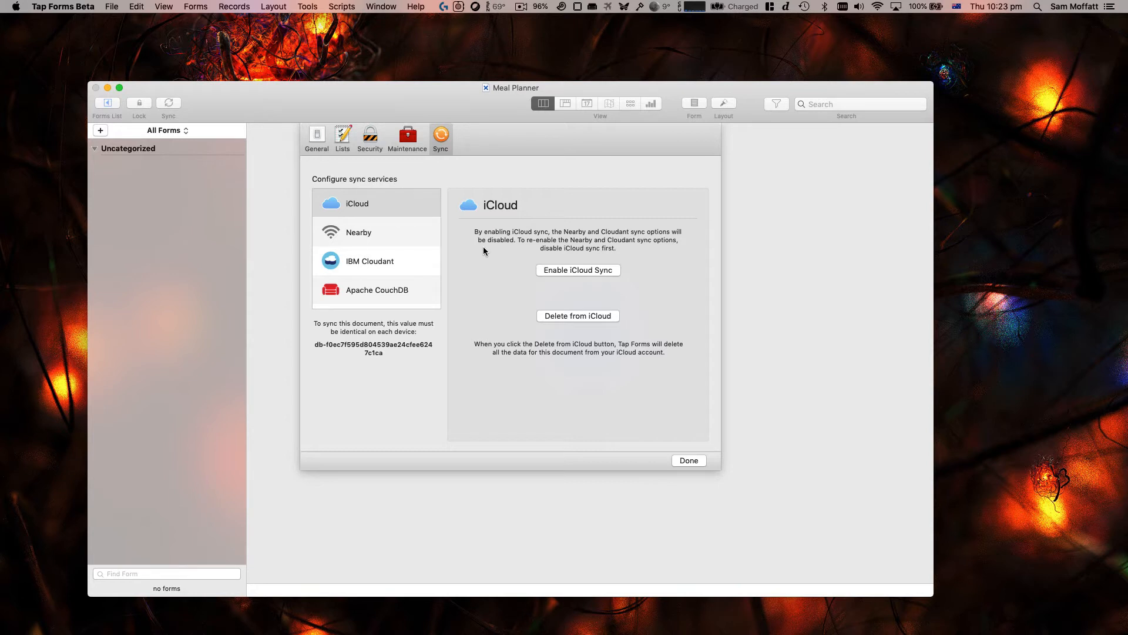
{"action": "mouse_move", "coordinate": [392, 291]}
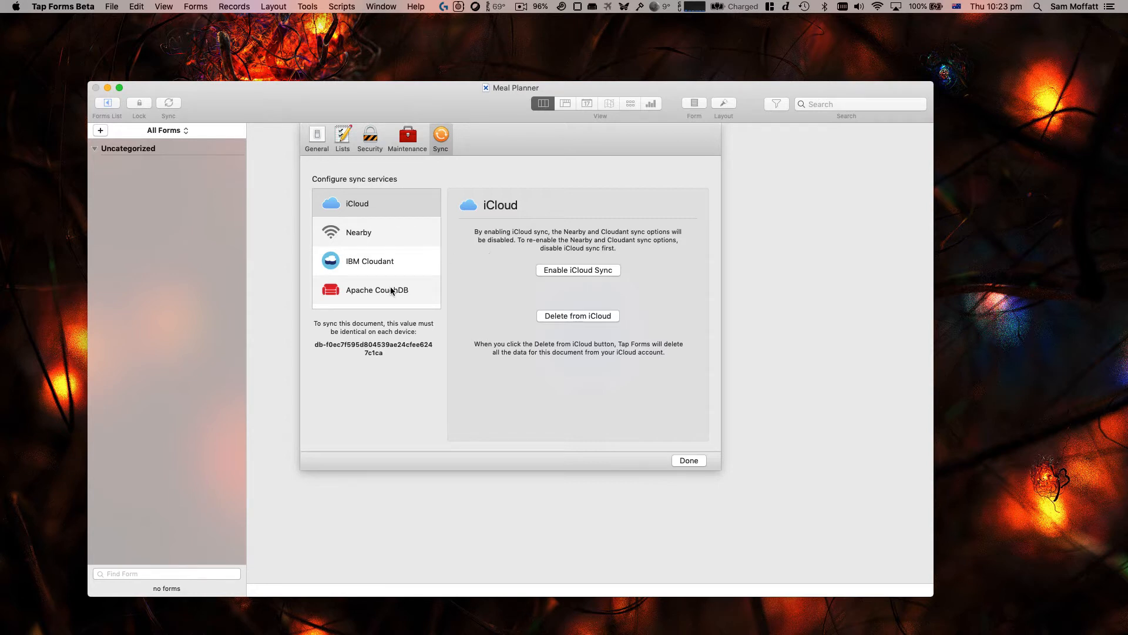
{"action": "left_click", "coordinate": [376, 290]}
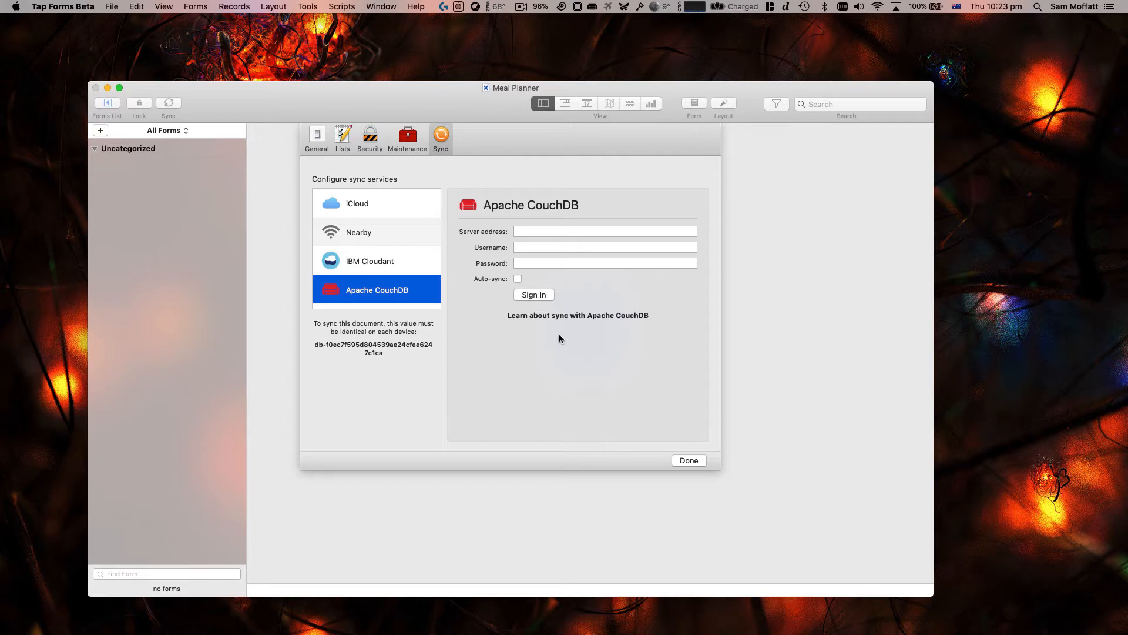
{"action": "mouse_move", "coordinate": [567, 336]}
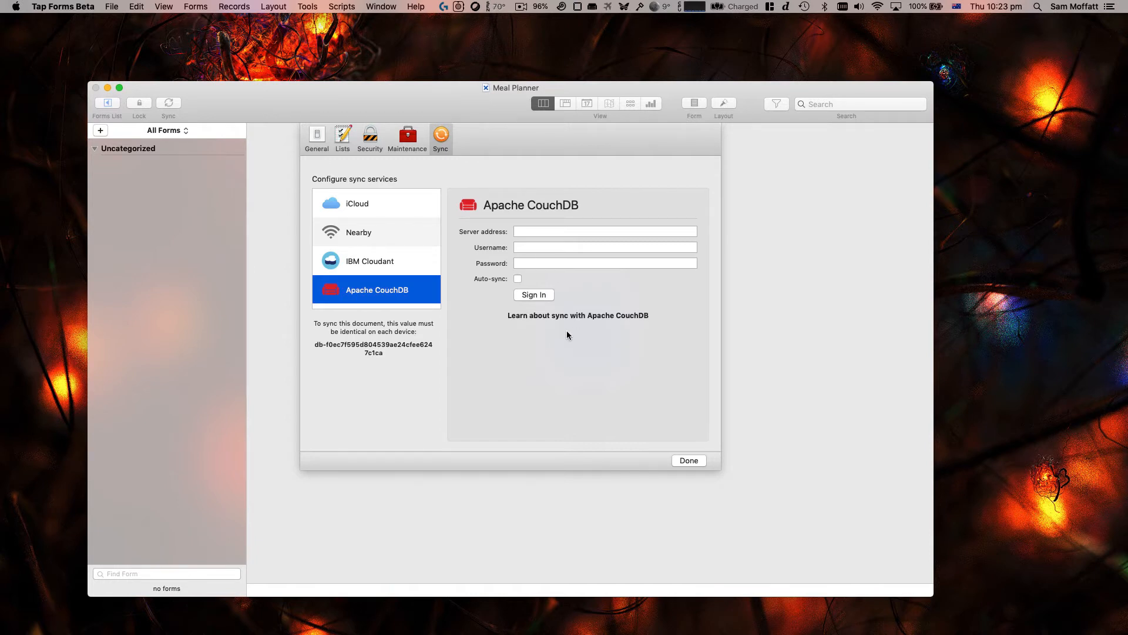
{"action": "left_click", "coordinate": [357, 203]}
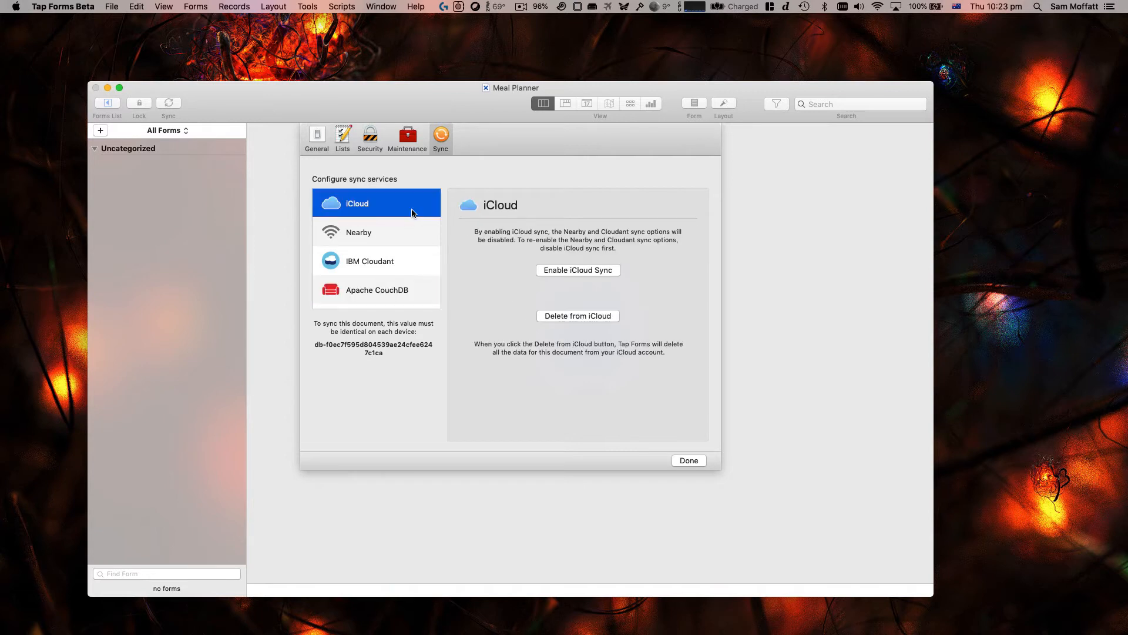
{"action": "mouse_move", "coordinate": [504, 240]}
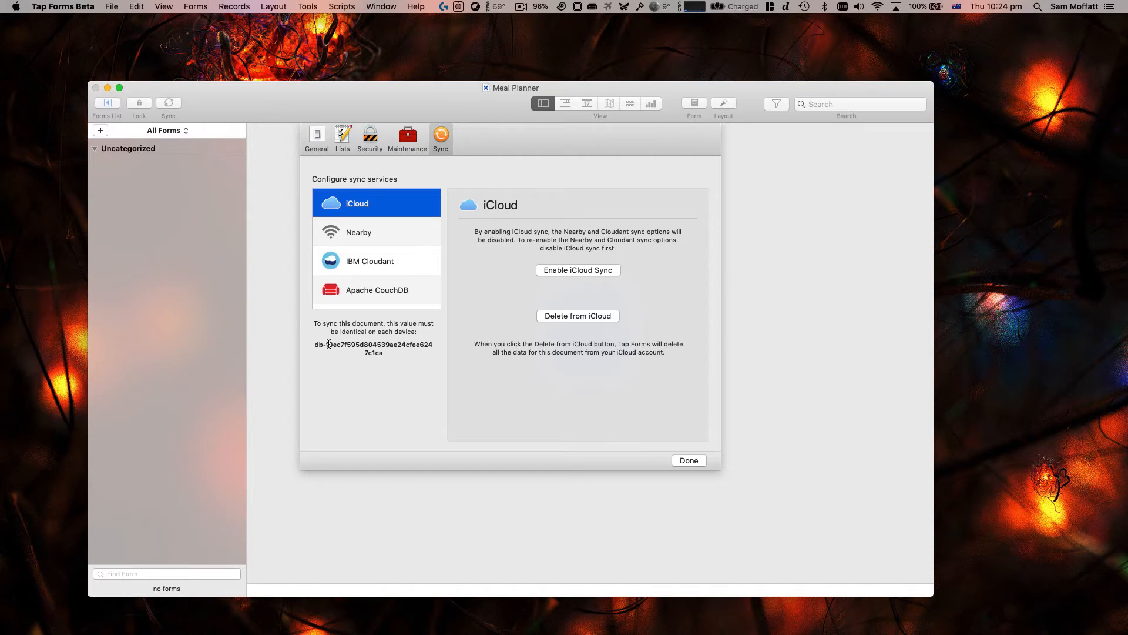
Step: Select the sync document ID, view the Apache CouchDB option, and close Preferences with Done
{"action": "triple_click", "coordinate": [373, 349]}
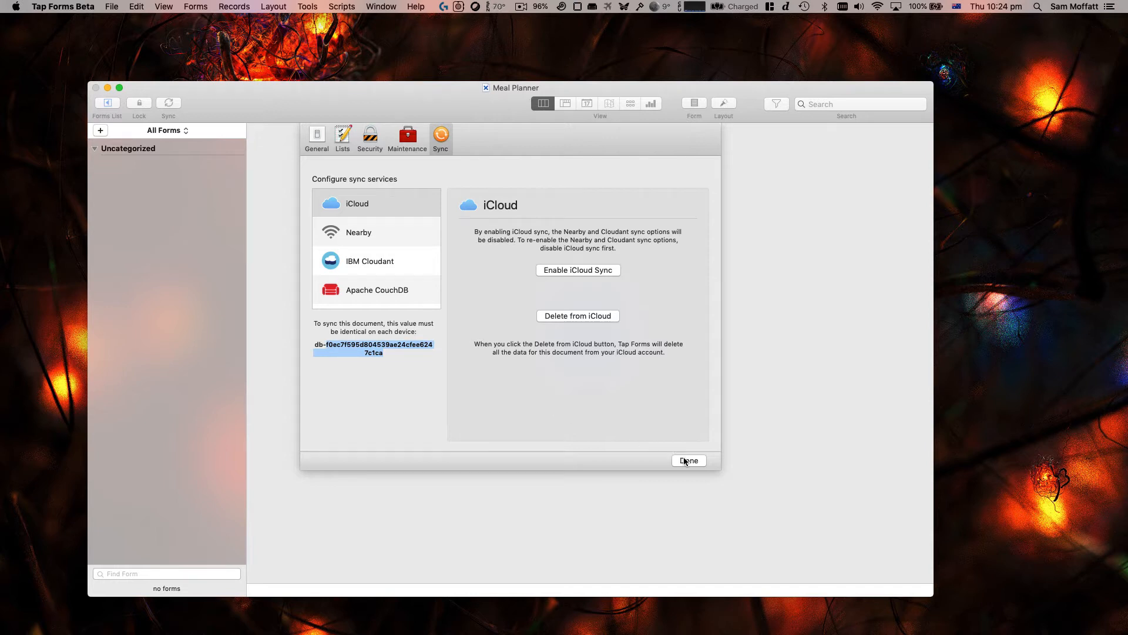
{"action": "mouse_move", "coordinate": [609, 272]}
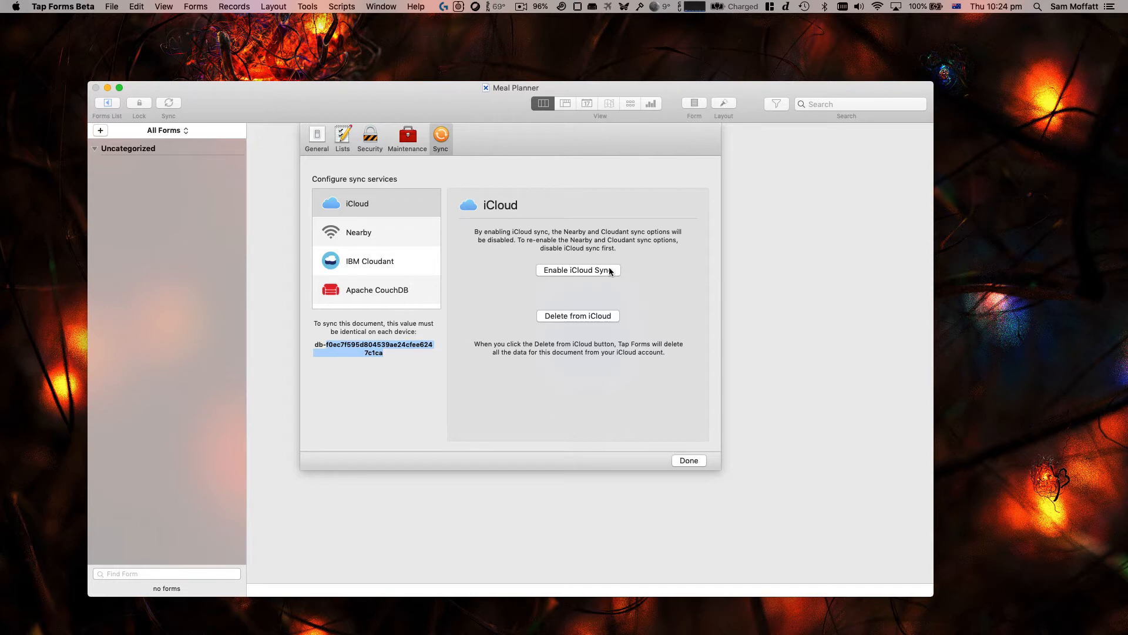
{"action": "left_click", "coordinate": [376, 289]}
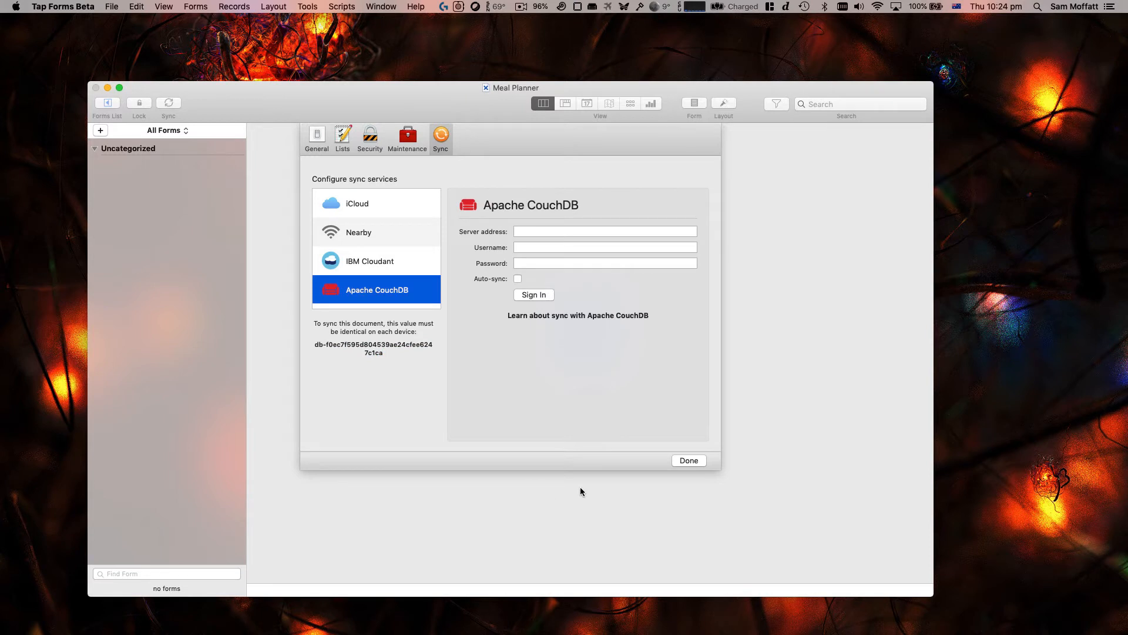
{"action": "mouse_move", "coordinate": [660, 465]}
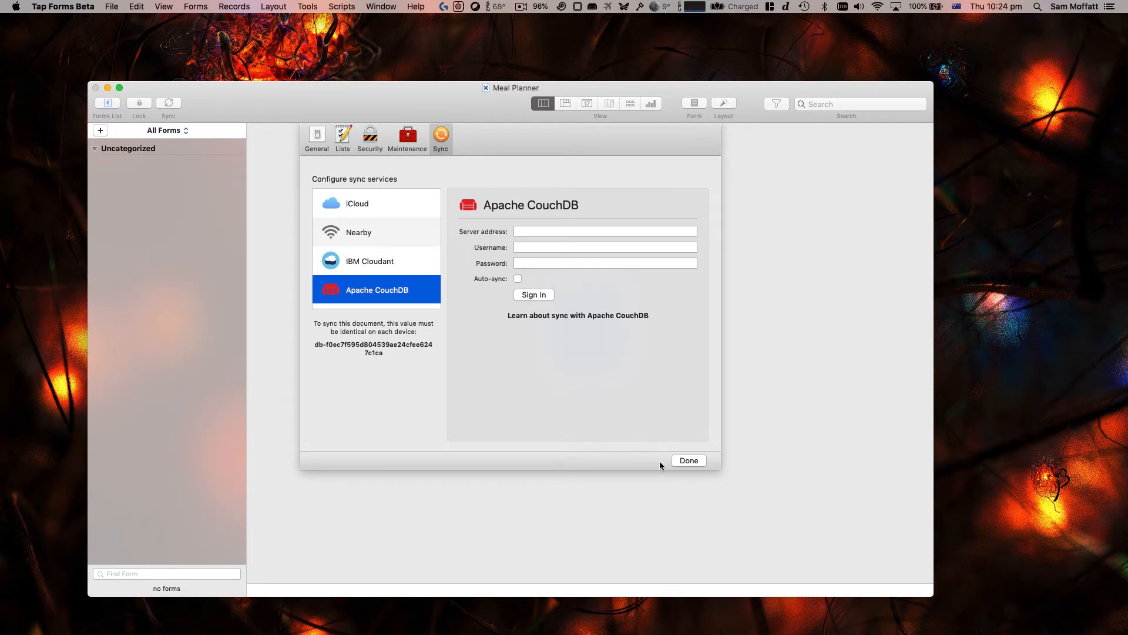
{"action": "left_click", "coordinate": [688, 460]}
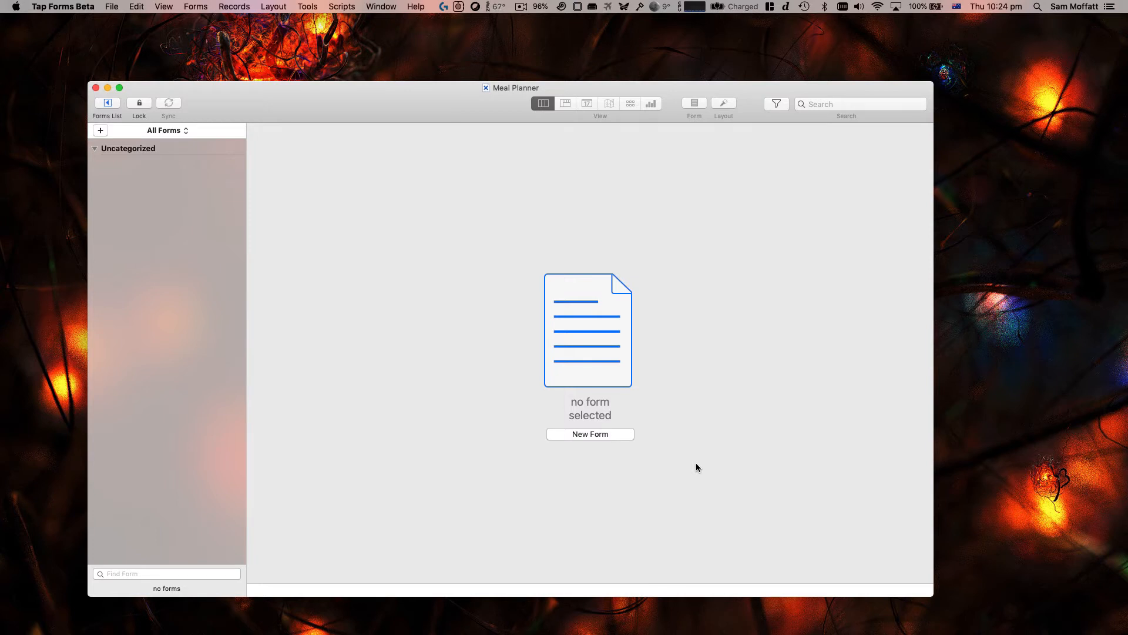
{"action": "mouse_move", "coordinate": [127, 116]}
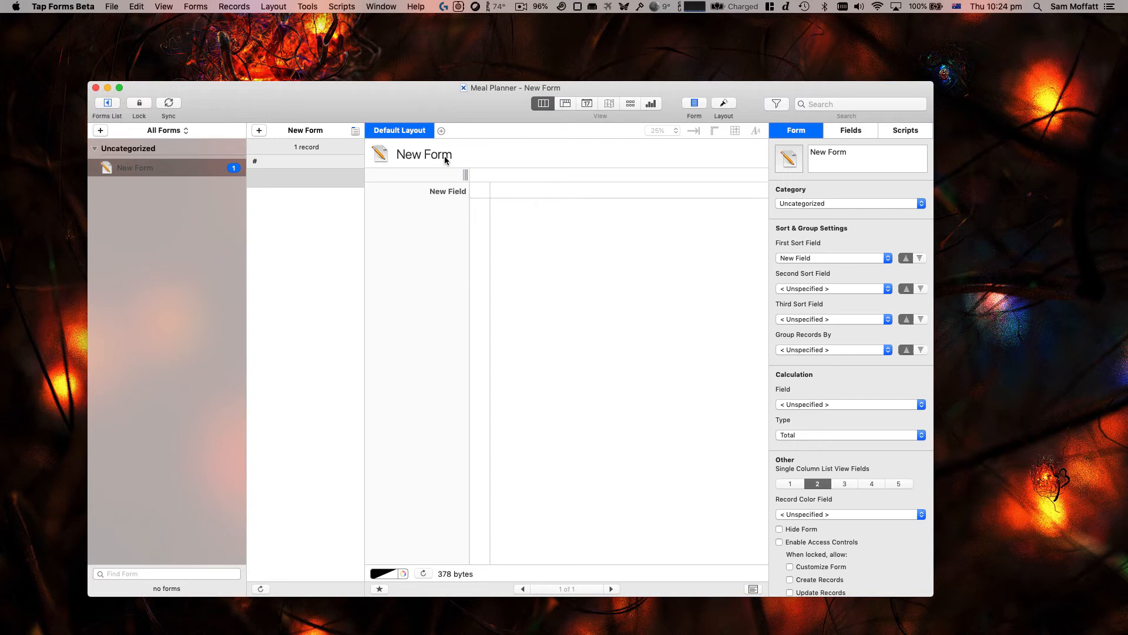
Step: Rename the new form to Meals and show its Fields list
{"action": "double_click", "coordinate": [827, 151]}
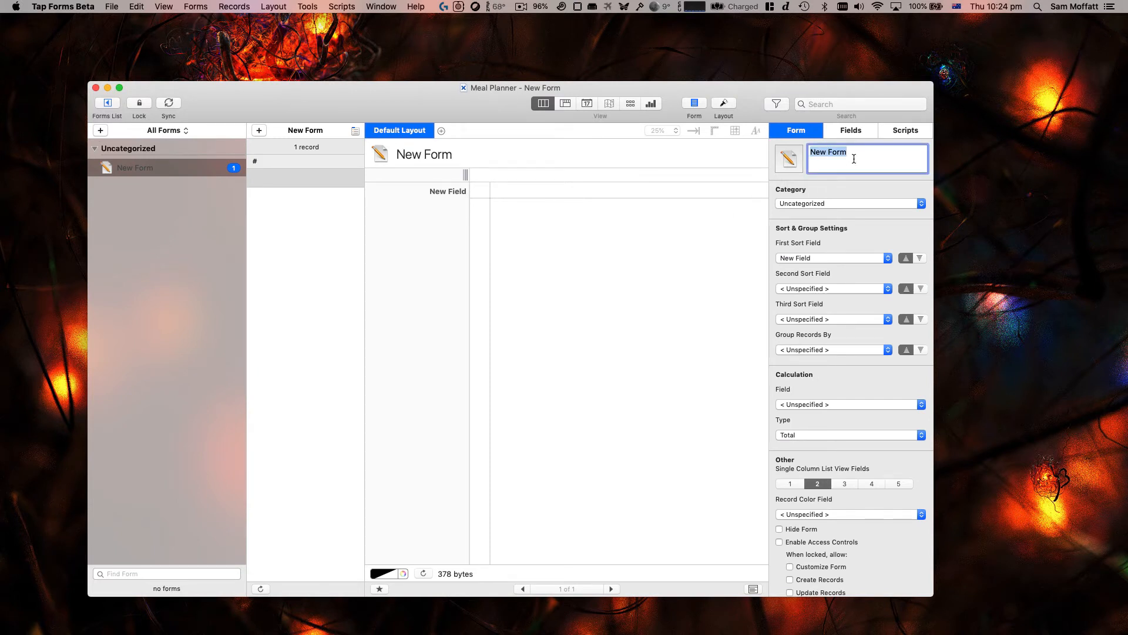
{"action": "type", "text": "Meals"}
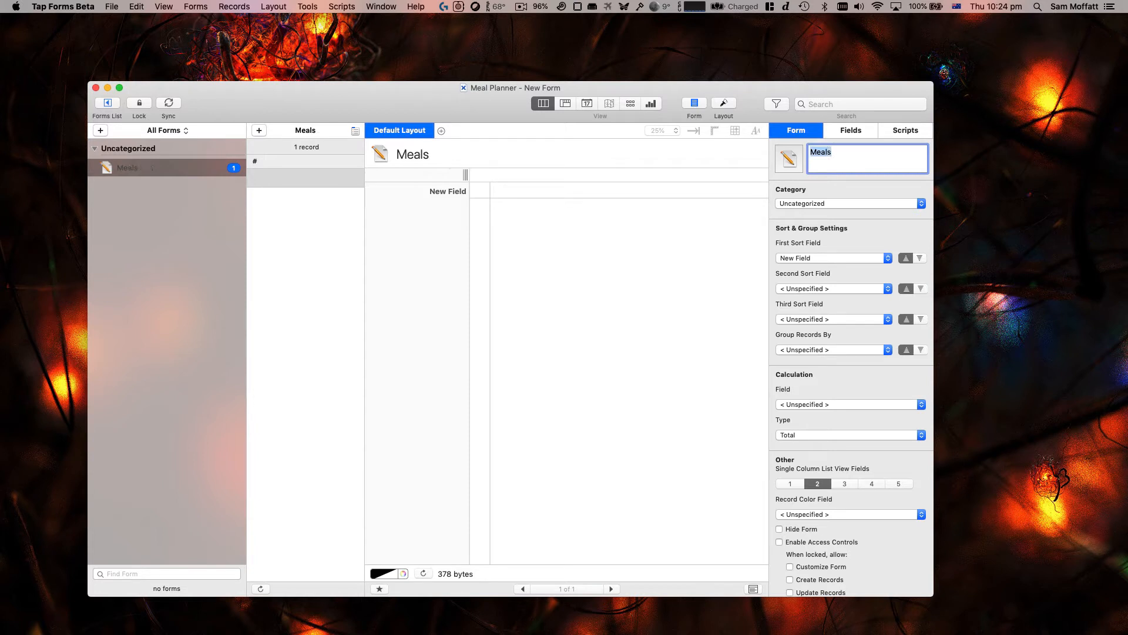
{"action": "left_click", "coordinate": [859, 162]}
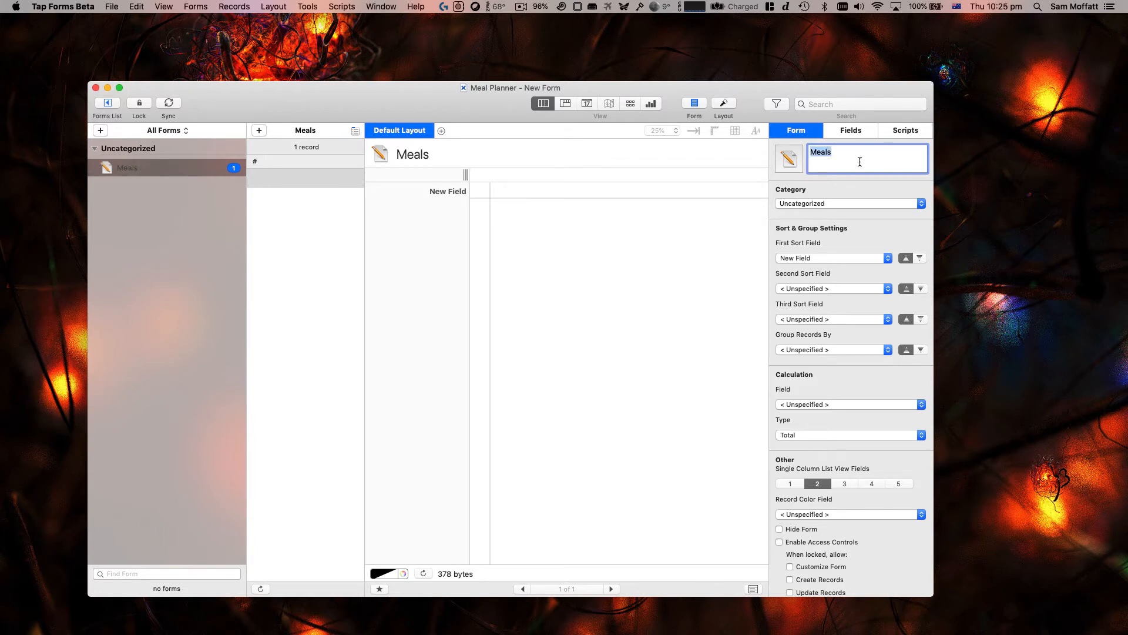
{"action": "left_click", "coordinate": [851, 130]}
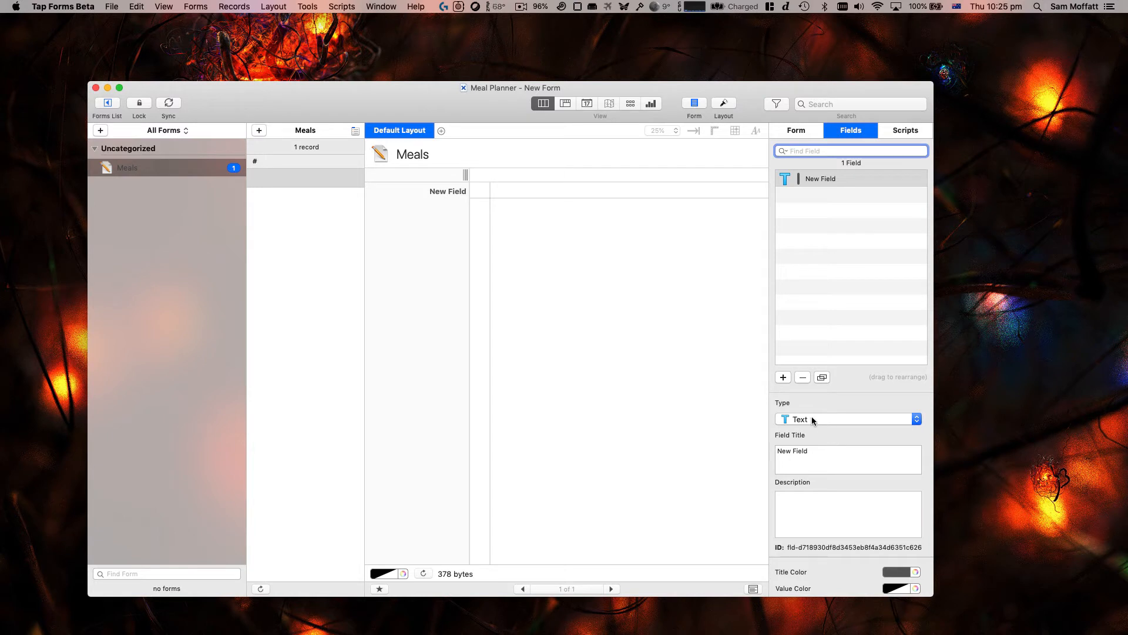
Step: Make the first field a Date field and keep the second new field as a Text field
{"action": "left_click", "coordinate": [847, 419]}
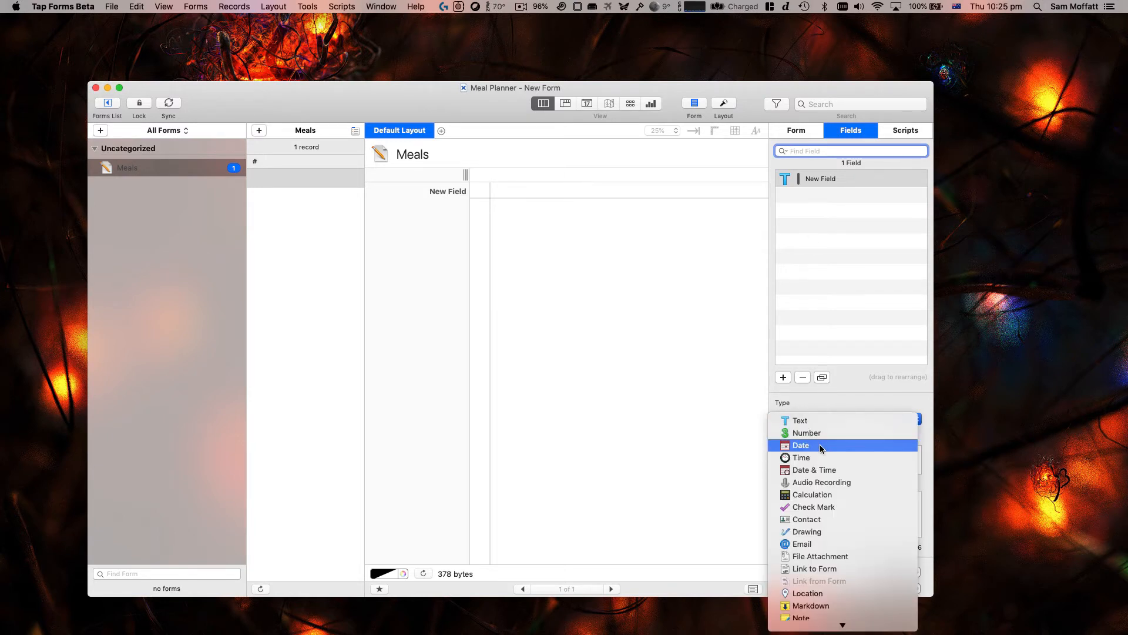
{"action": "left_click", "coordinate": [801, 444]}
{"action": "type", "text": "Meal Date"}
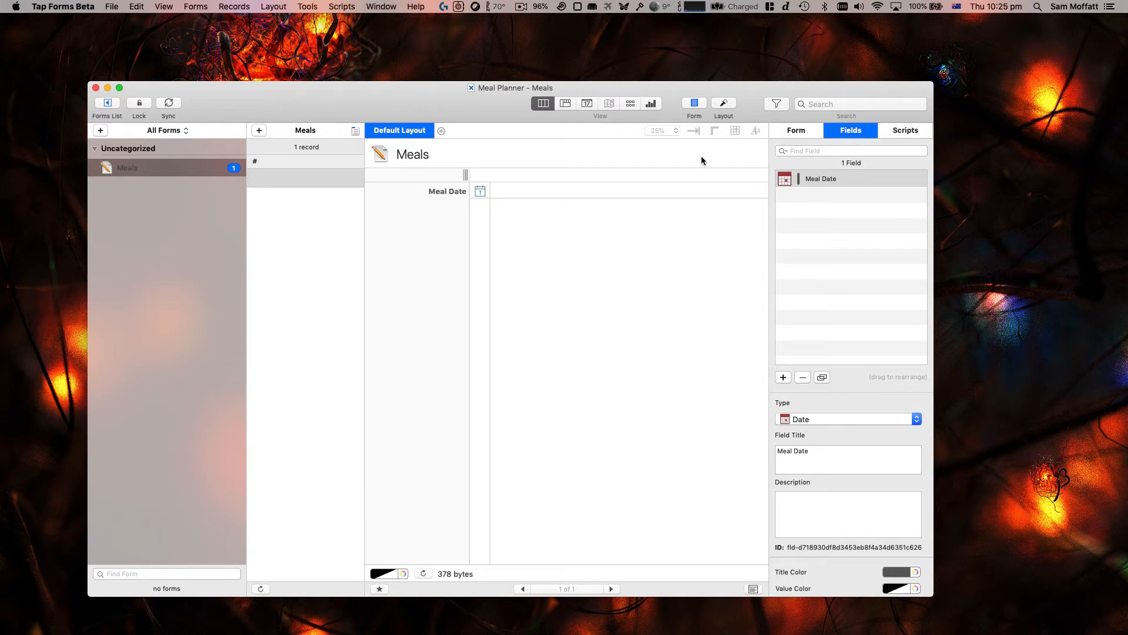
{"action": "left_click", "coordinate": [783, 377]}
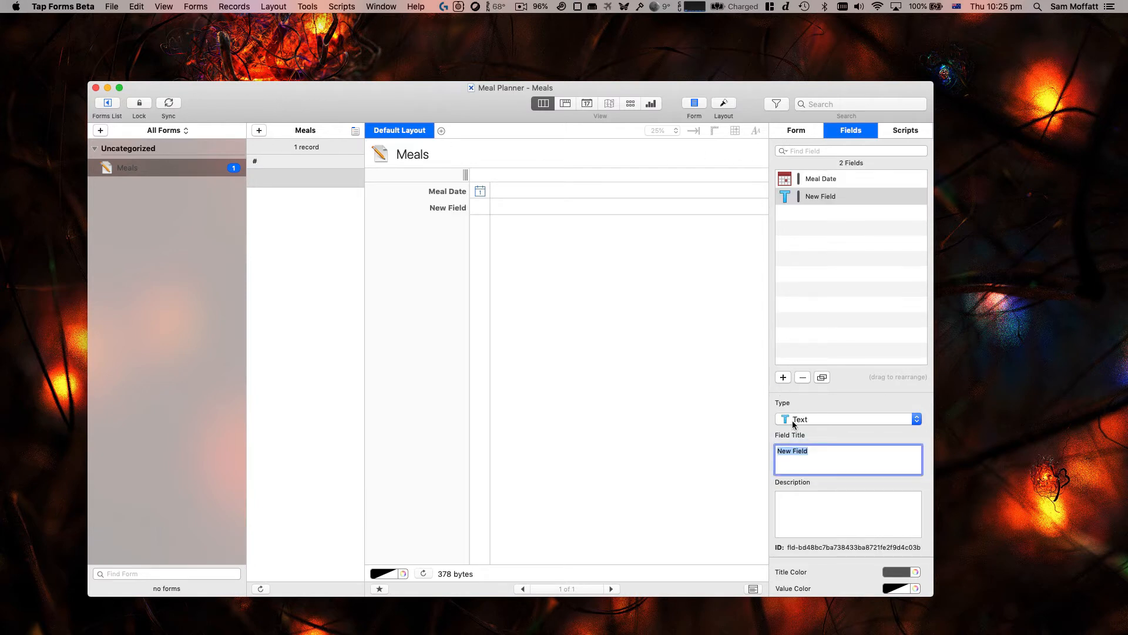
{"action": "left_click", "coordinate": [847, 419]}
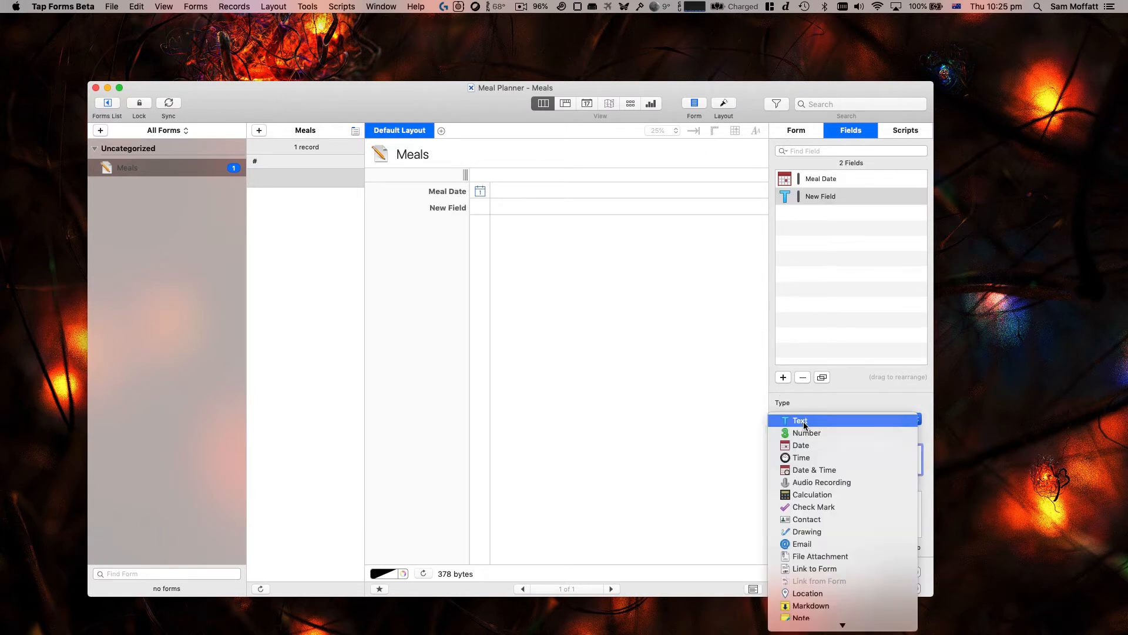
{"action": "left_click", "coordinate": [801, 420]}
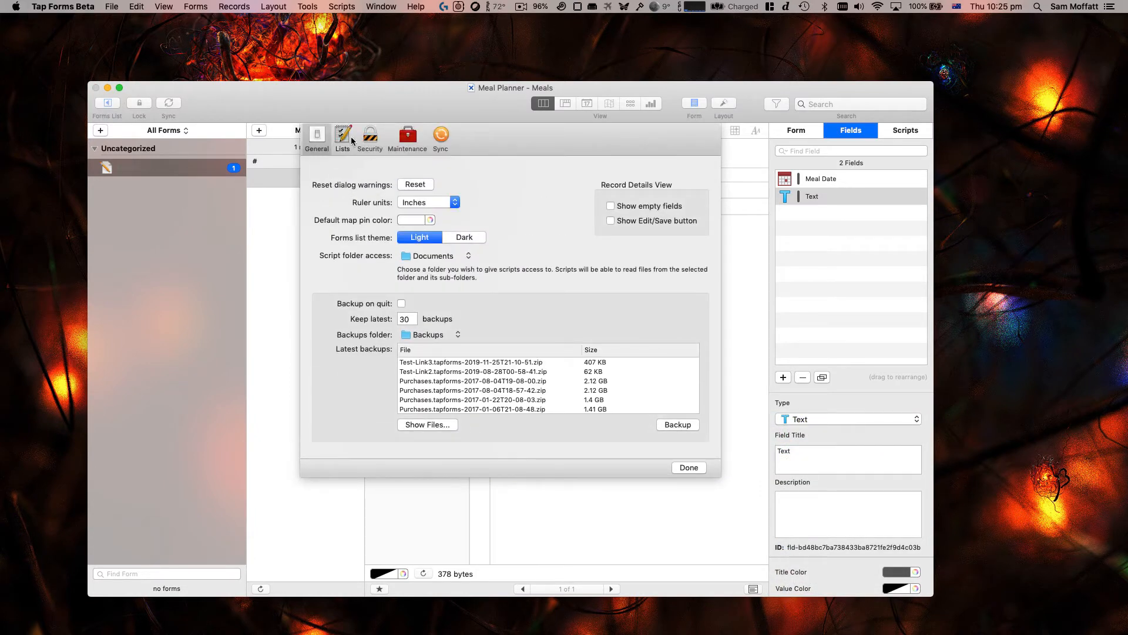
Step: Add a Meal Type pick list with values Breakfast, Lunch and Dinner, then close Preferences
{"action": "left_click", "coordinate": [343, 138]}
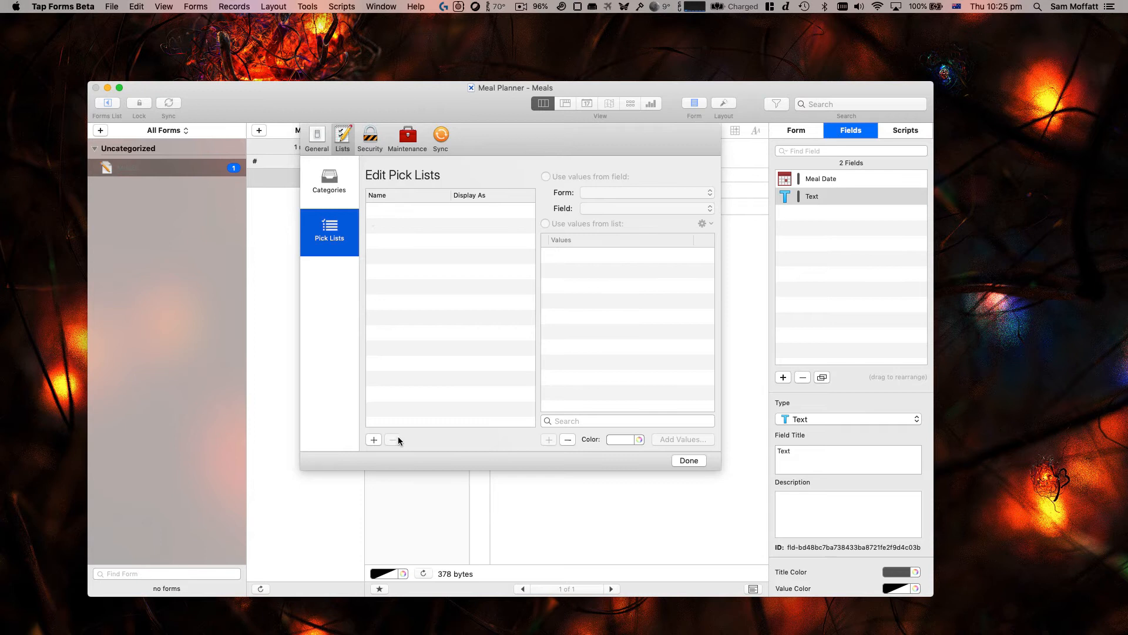
{"action": "left_click", "coordinate": [373, 440]}
{"action": "type", "text": "Meal Type"}
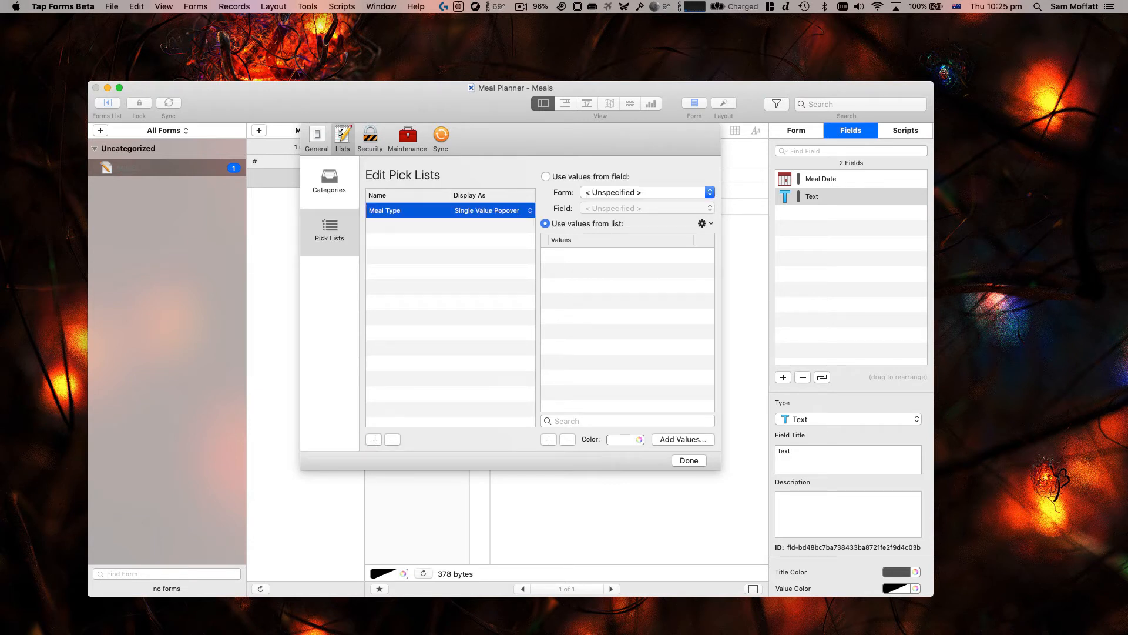
{"action": "left_click", "coordinate": [548, 440]}
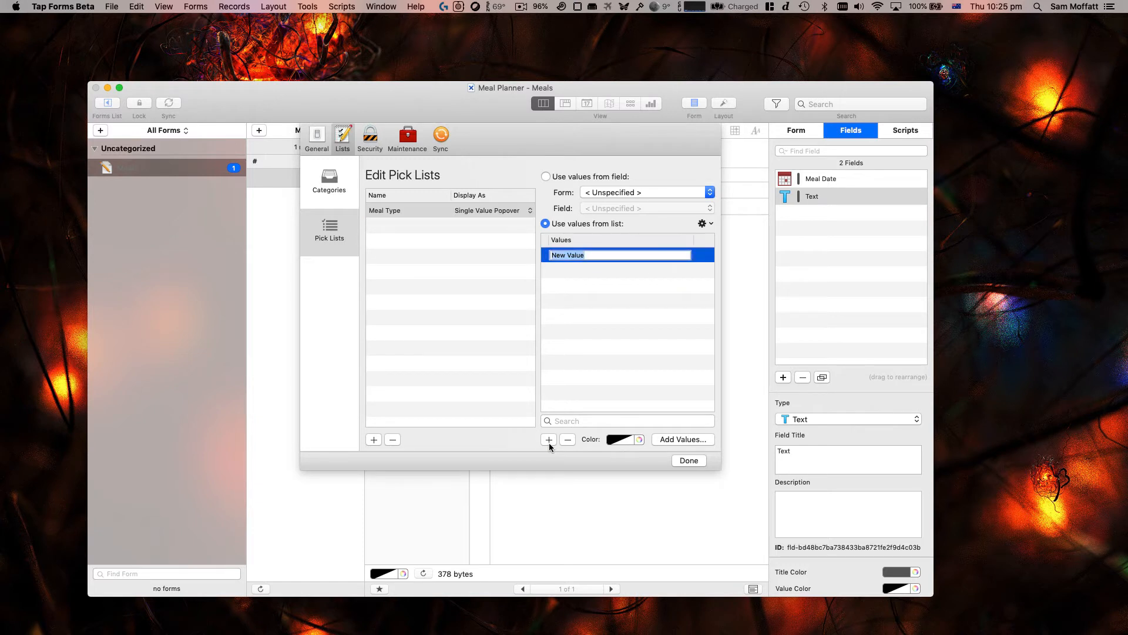
{"action": "left_click", "coordinate": [548, 439]}
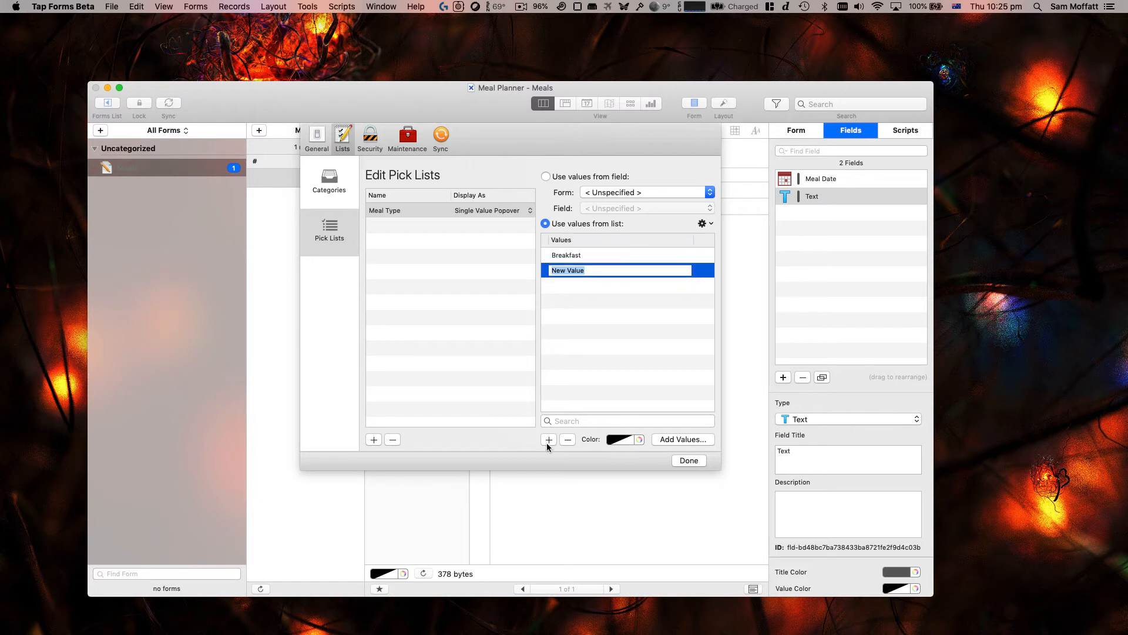
{"action": "type", "text": "Lunch"}
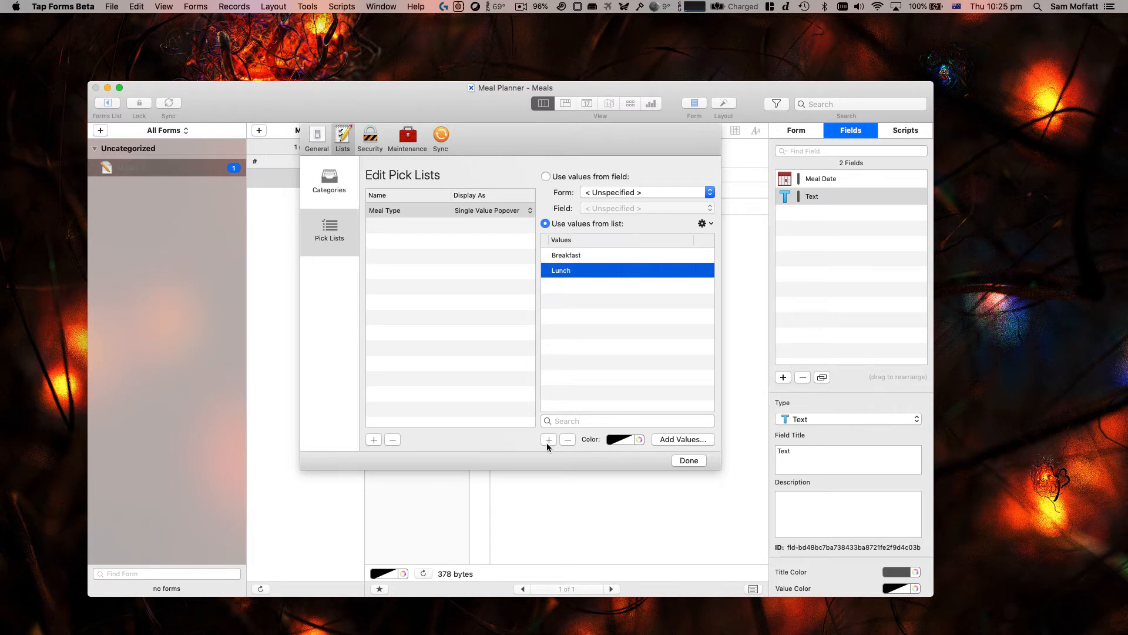
{"action": "left_click", "coordinate": [548, 440]}
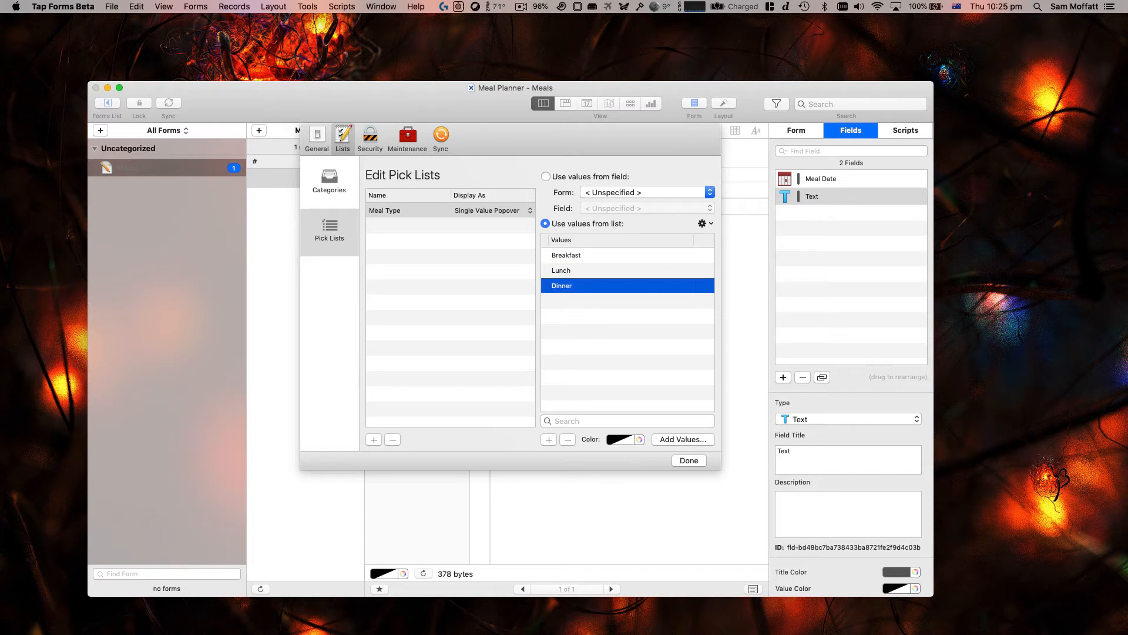
{"action": "mouse_move", "coordinate": [590, 328]}
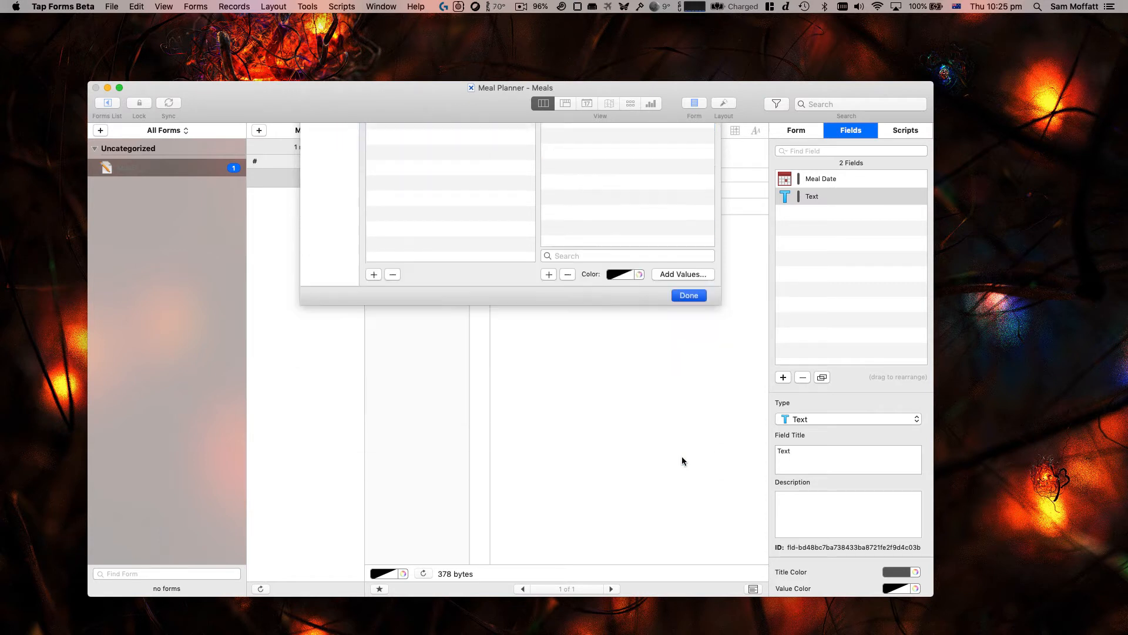
{"action": "left_click", "coordinate": [687, 295]}
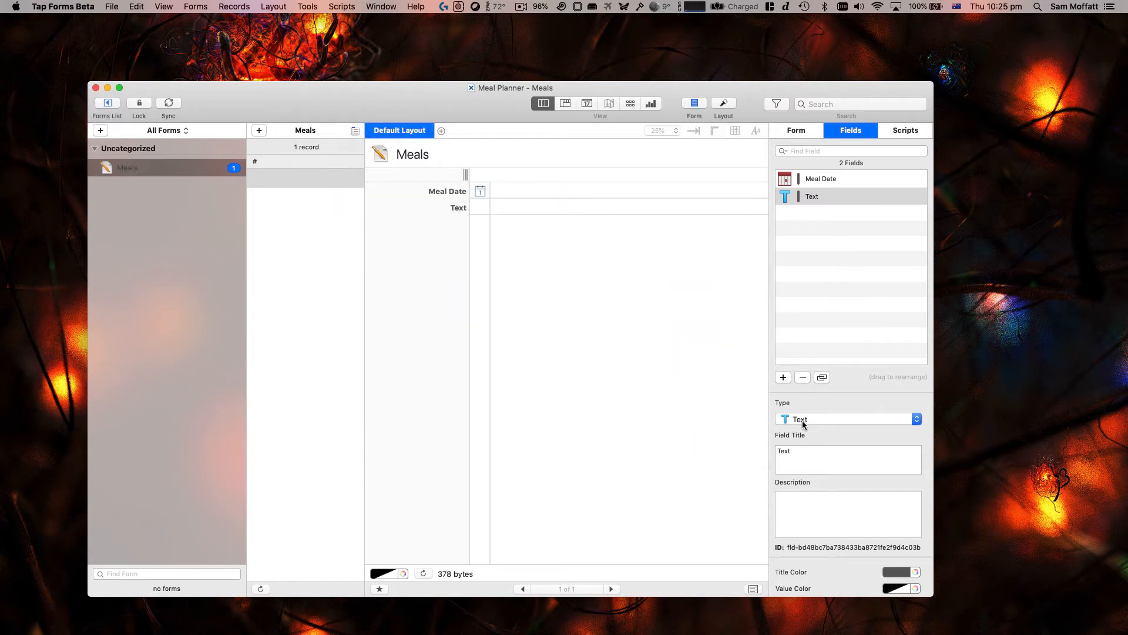
Step: Title the second field Meal Type, attach the Meal Type pick list, and reopen Preferences
{"action": "left_click", "coordinate": [847, 459]}
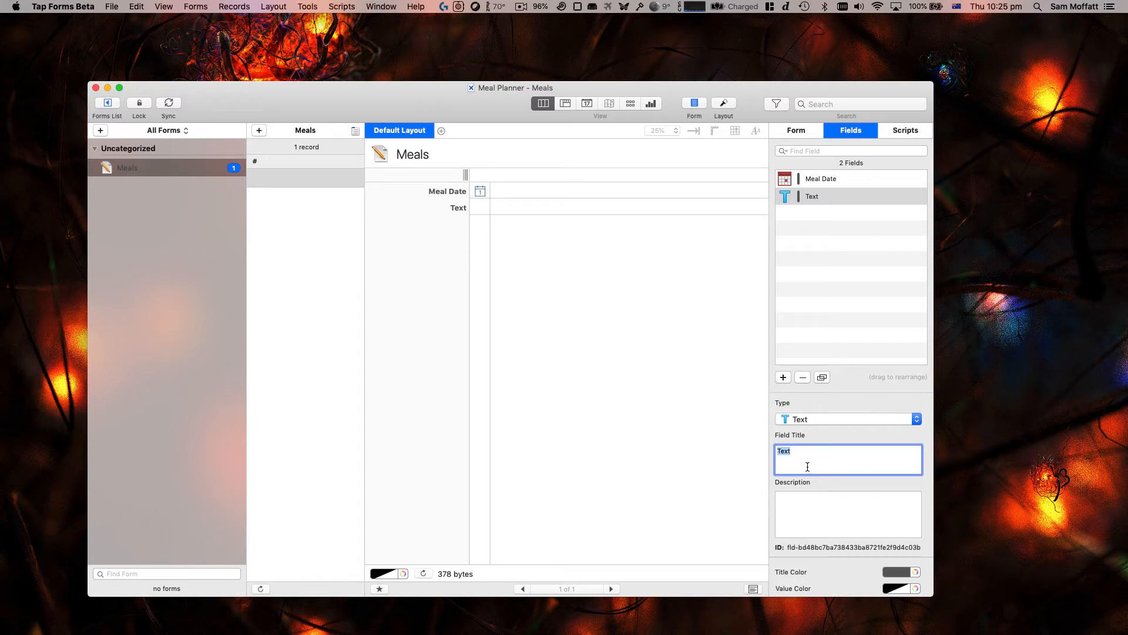
{"action": "type", "text": "Meal Type"}
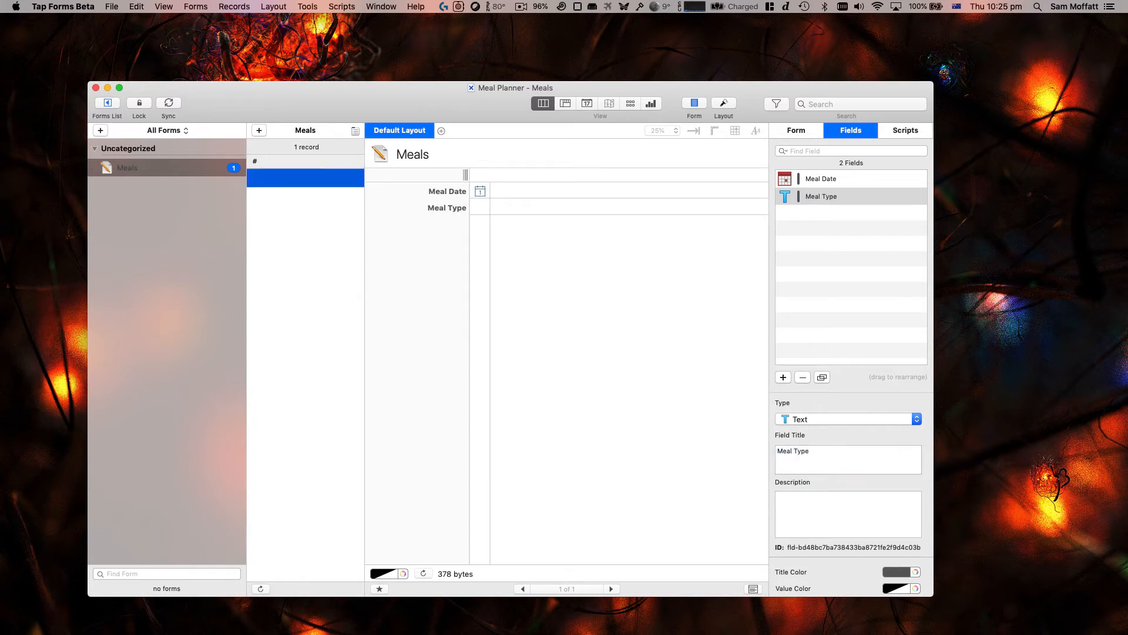
{"action": "scroll", "scroll_direction": "down", "scroll_amount": 3}
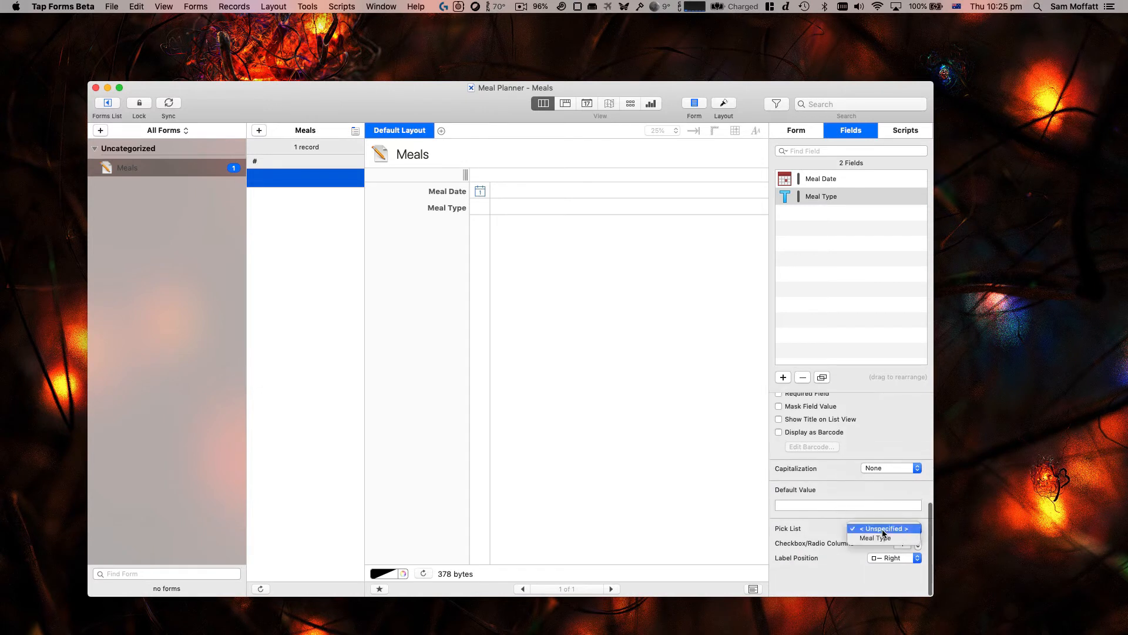
{"action": "left_click", "coordinate": [875, 538]}
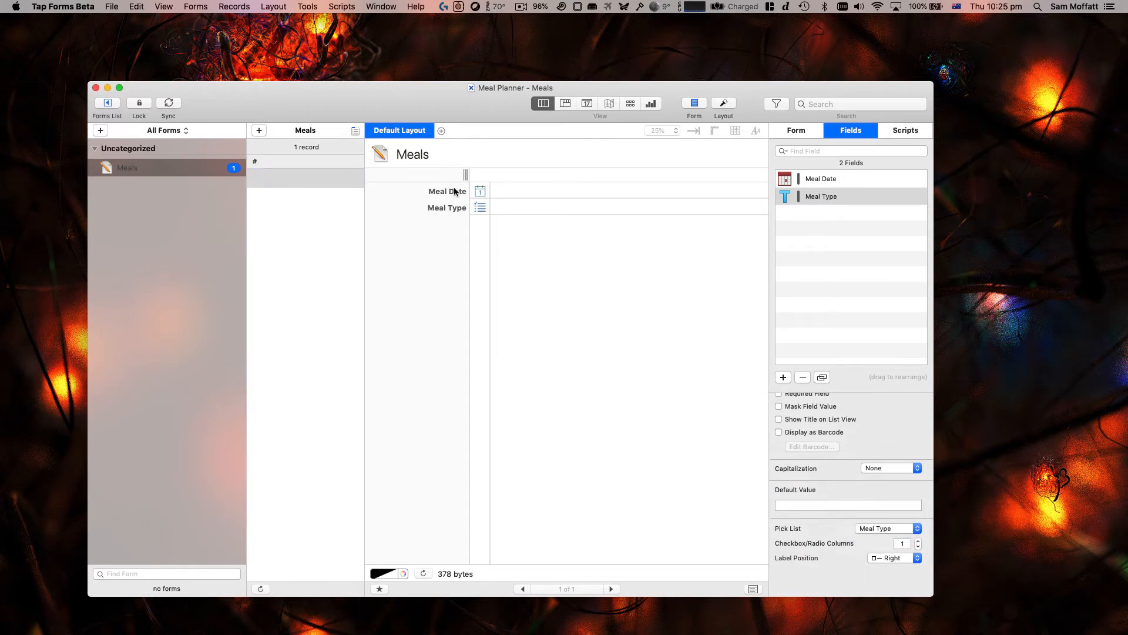
{"action": "left_click", "coordinate": [480, 208]}
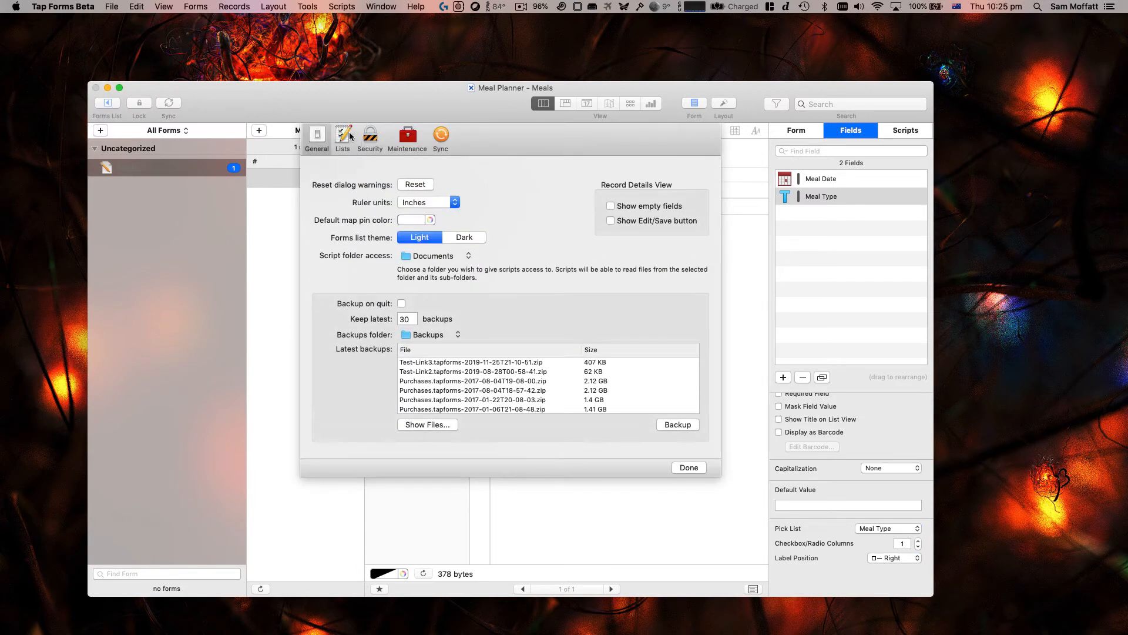
Step: Show the Meal Type pick list as a combo box and enter Lunch in the record's Meal Type
{"action": "left_click", "coordinate": [343, 135]}
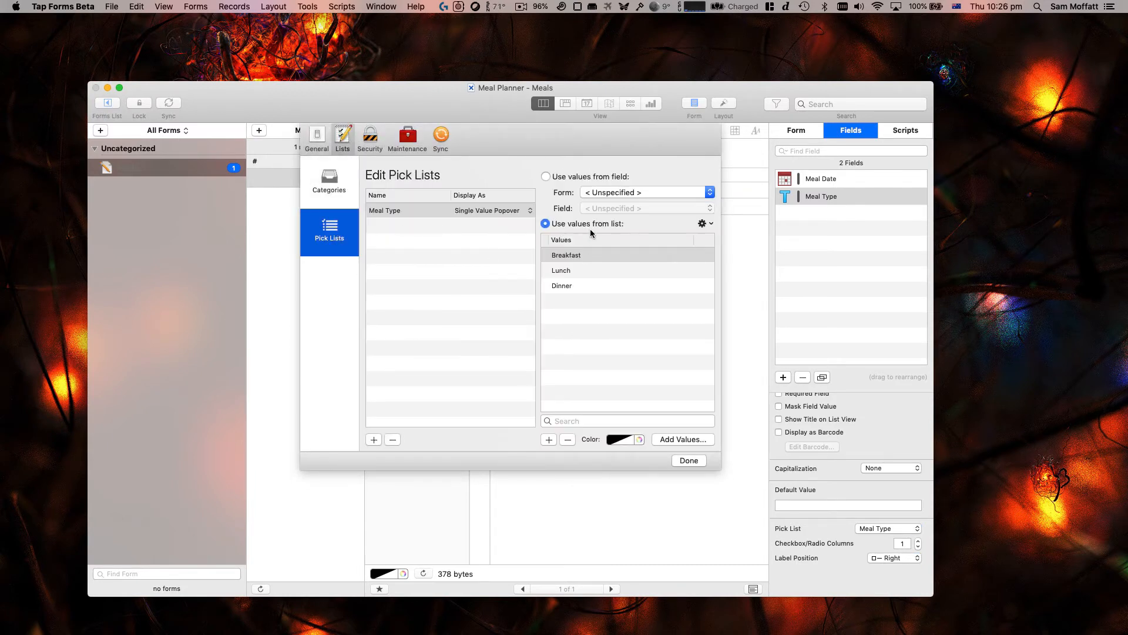
{"action": "left_click", "coordinate": [487, 210]}
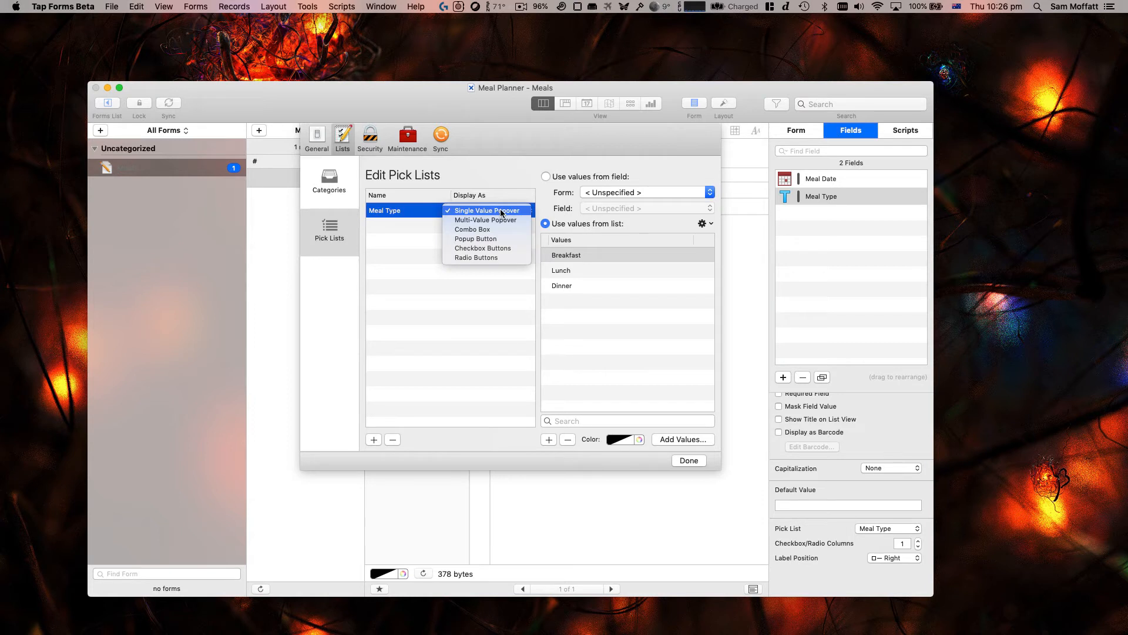
{"action": "mouse_move", "coordinate": [473, 229]}
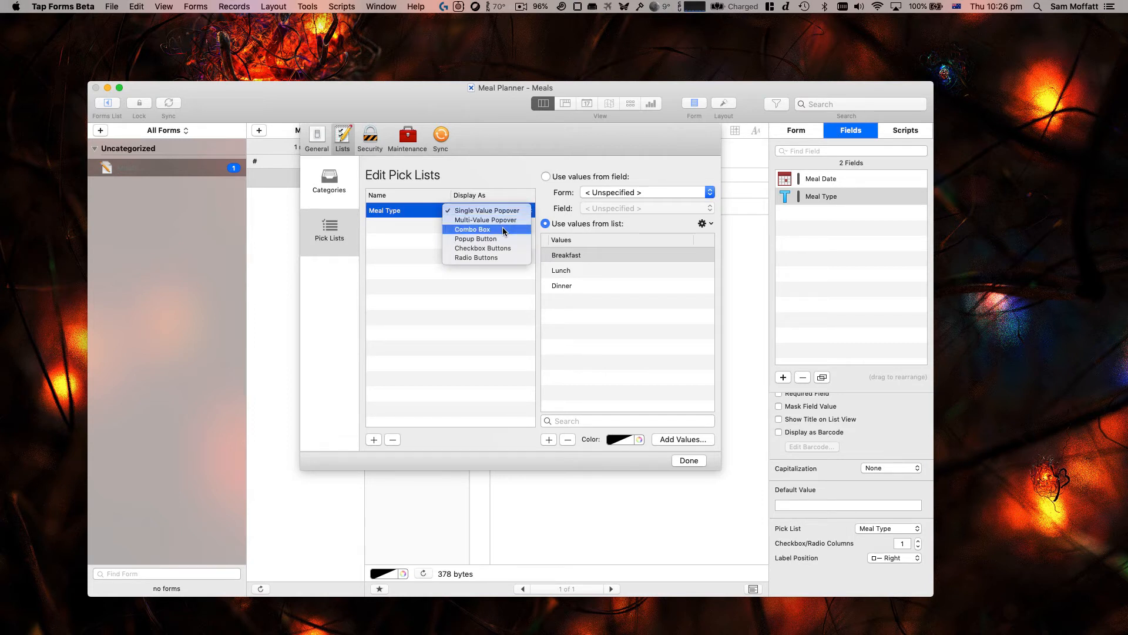
{"action": "left_click", "coordinate": [487, 211]}
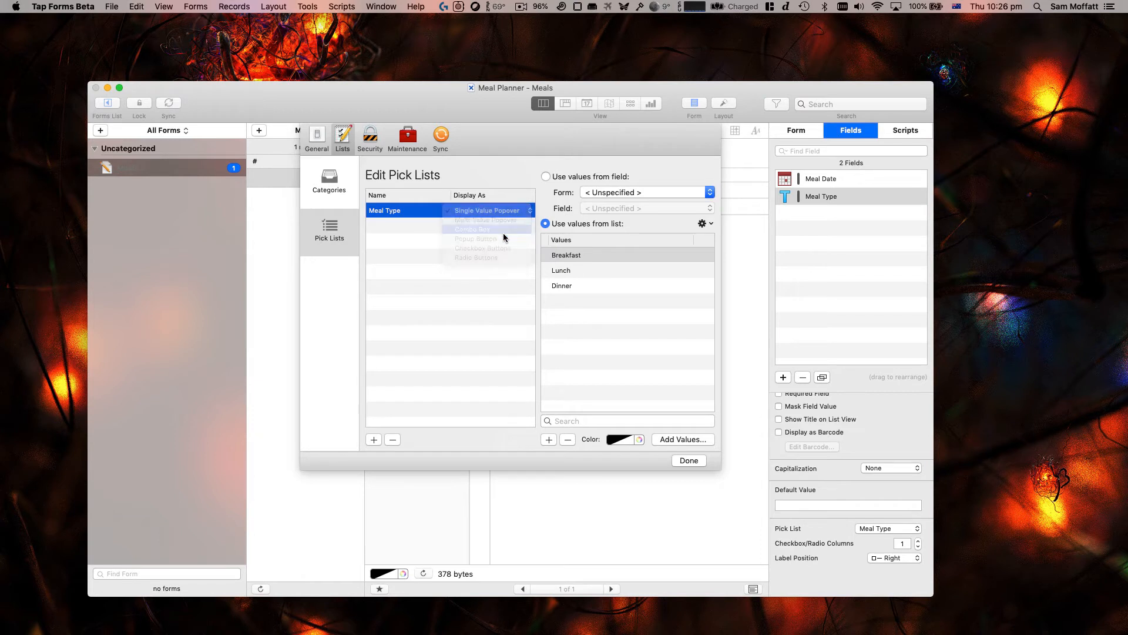
{"action": "left_click", "coordinate": [687, 461]}
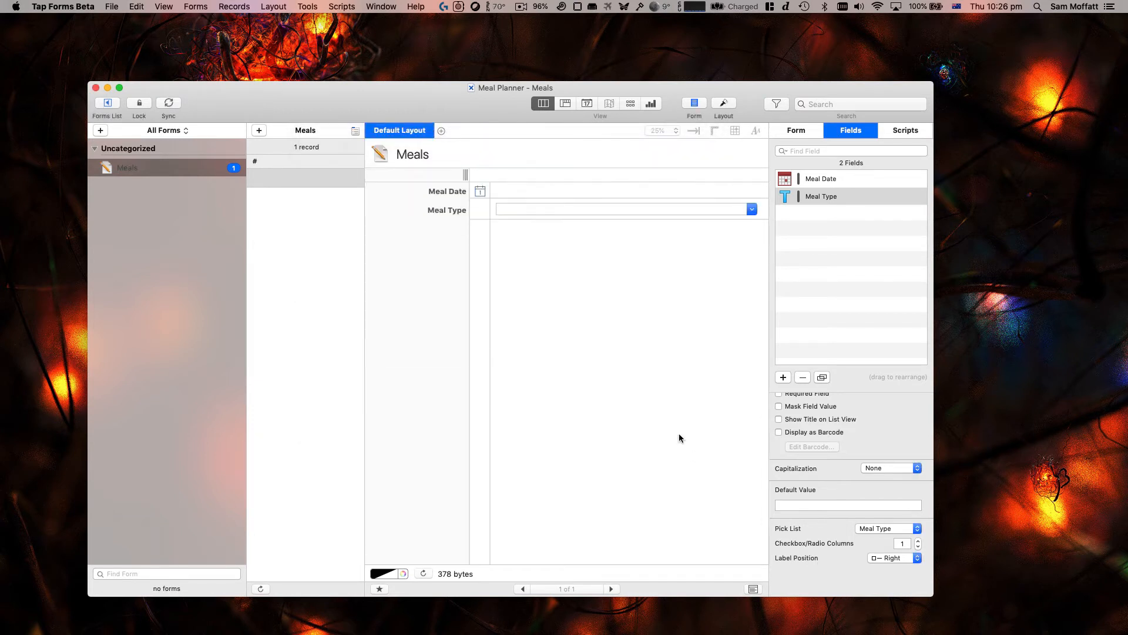
{"action": "left_click", "coordinate": [751, 209]}
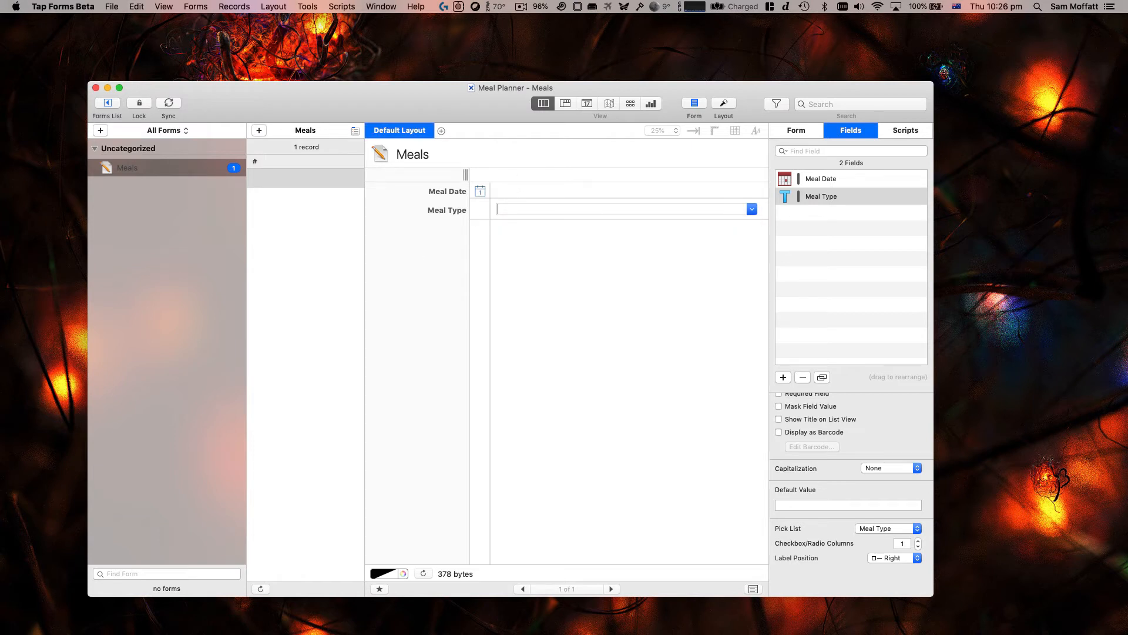
{"action": "type", "text": "Lunch"}
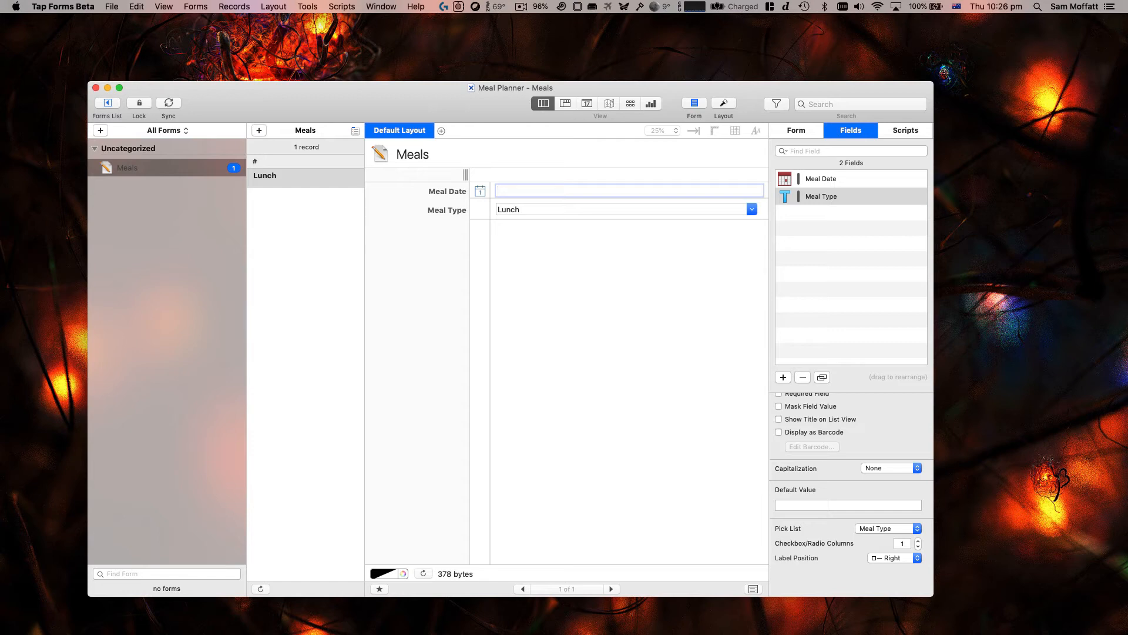
{"action": "mouse_move", "coordinate": [504, 180]}
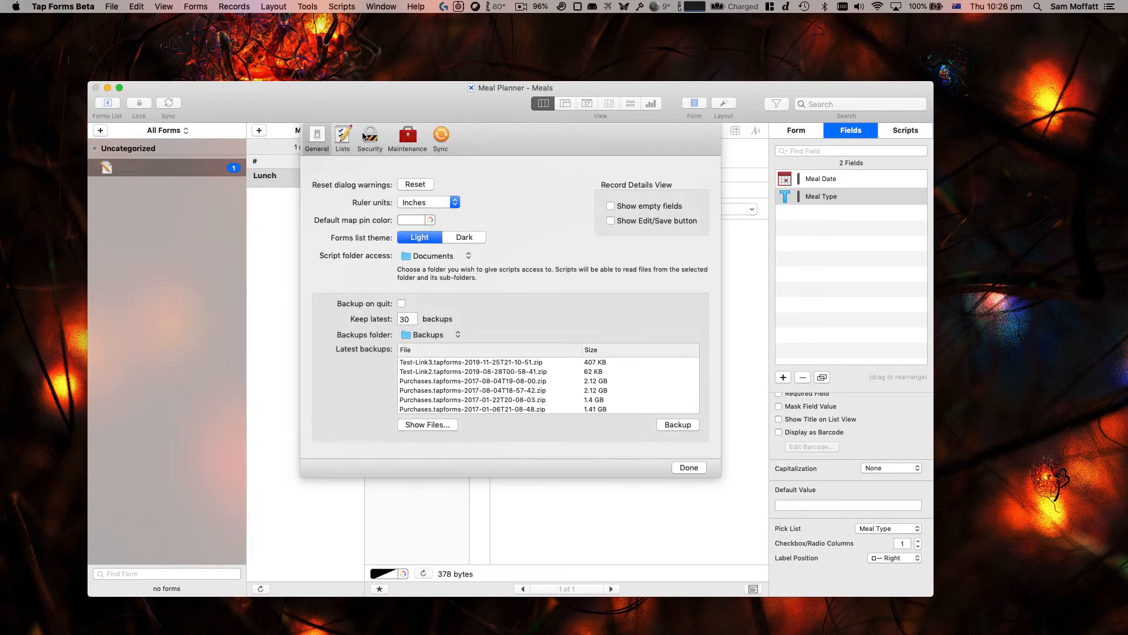
Step: Switch the pick list to a single-value popover and choose Breakfast from the record's dropdown
{"action": "left_click", "coordinate": [342, 137]}
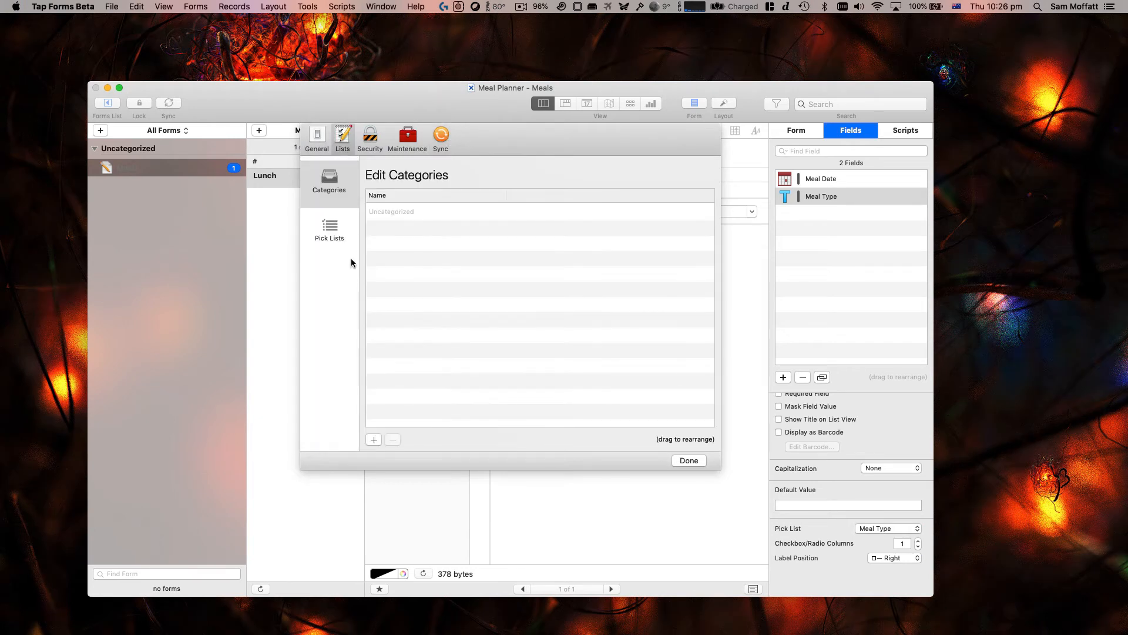
{"action": "left_click", "coordinate": [329, 229]}
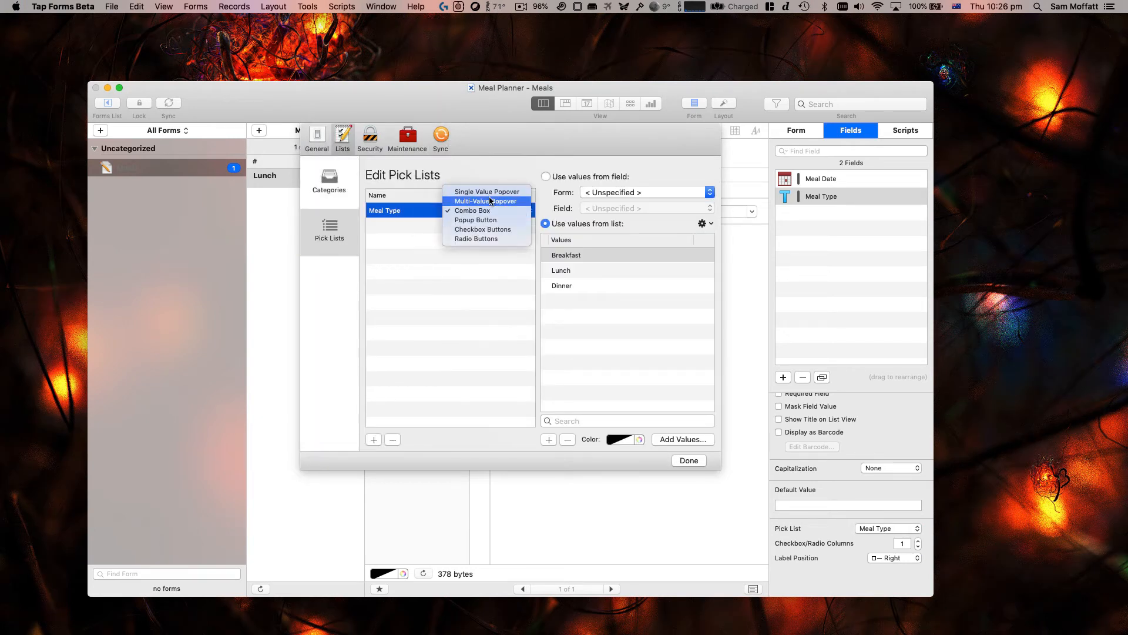
{"action": "left_click", "coordinate": [487, 192]}
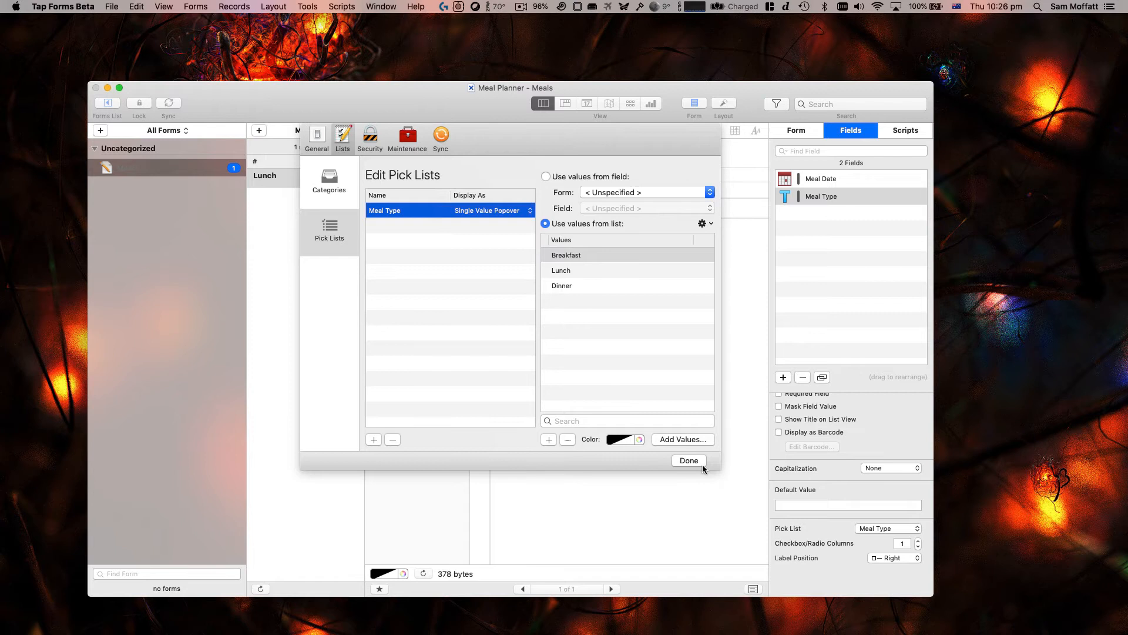
{"action": "left_click", "coordinate": [688, 459]}
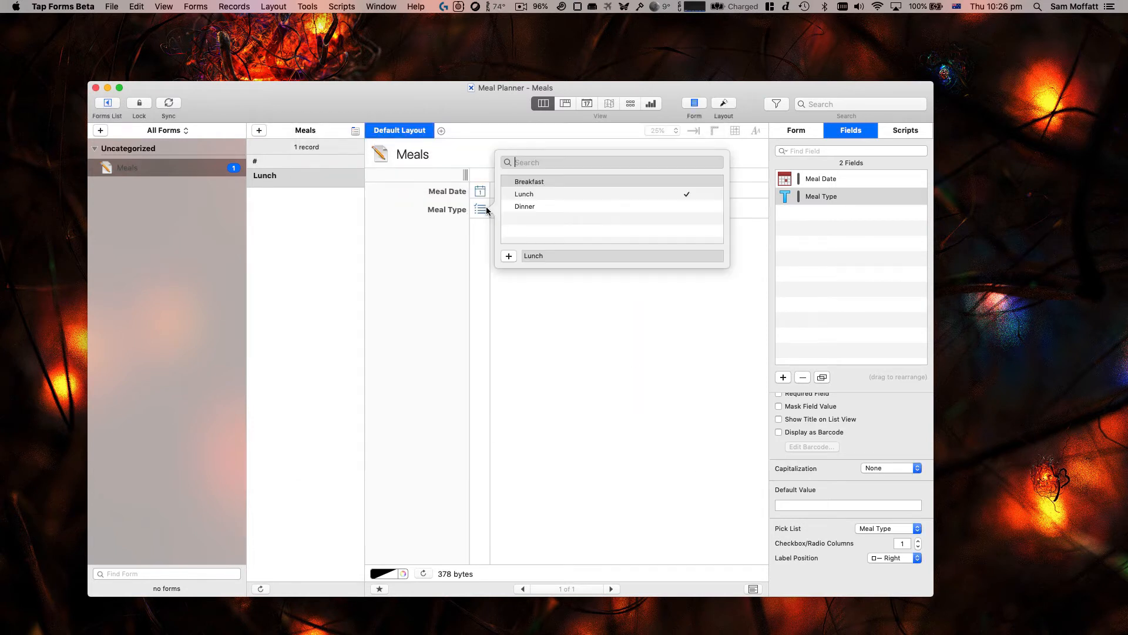
{"action": "left_click", "coordinate": [523, 193]}
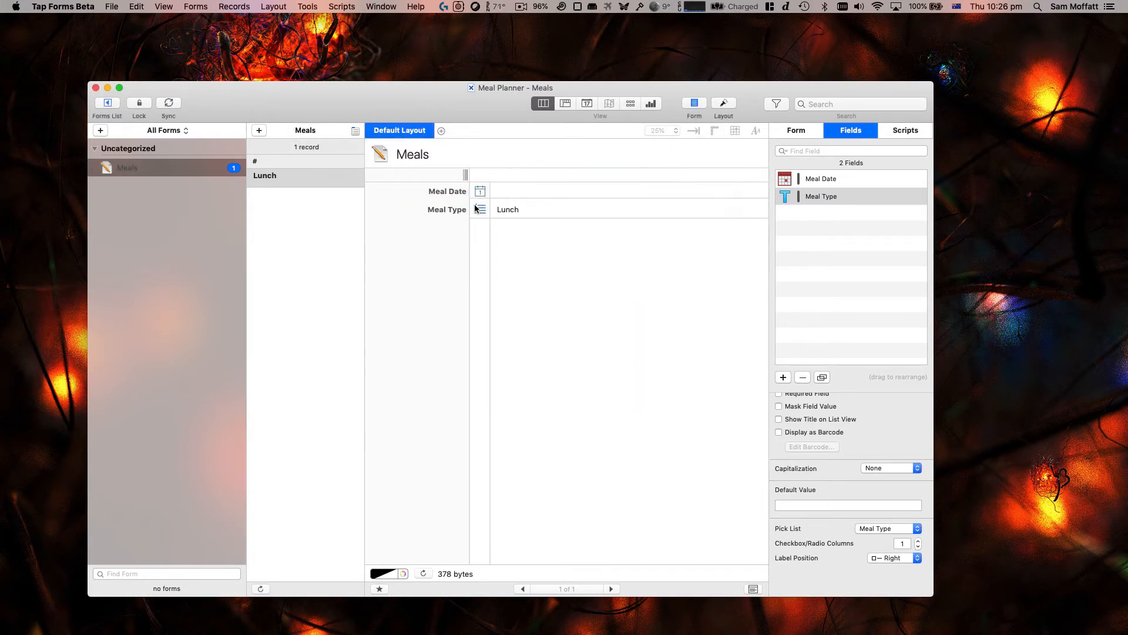
{"action": "left_click", "coordinate": [508, 209]}
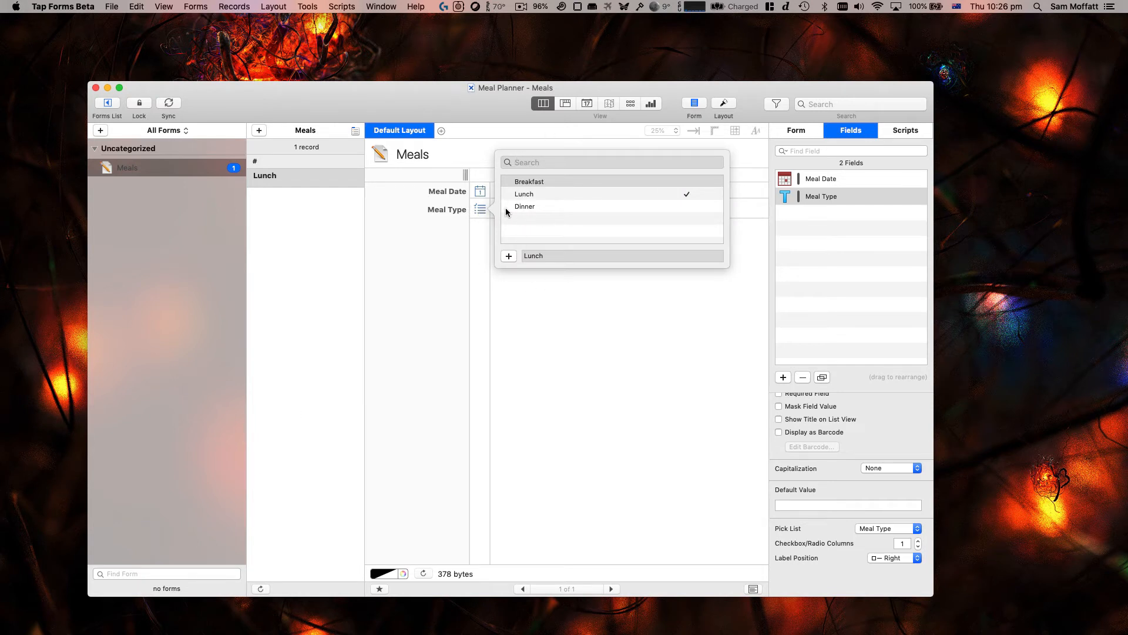
{"action": "mouse_move", "coordinate": [522, 211]}
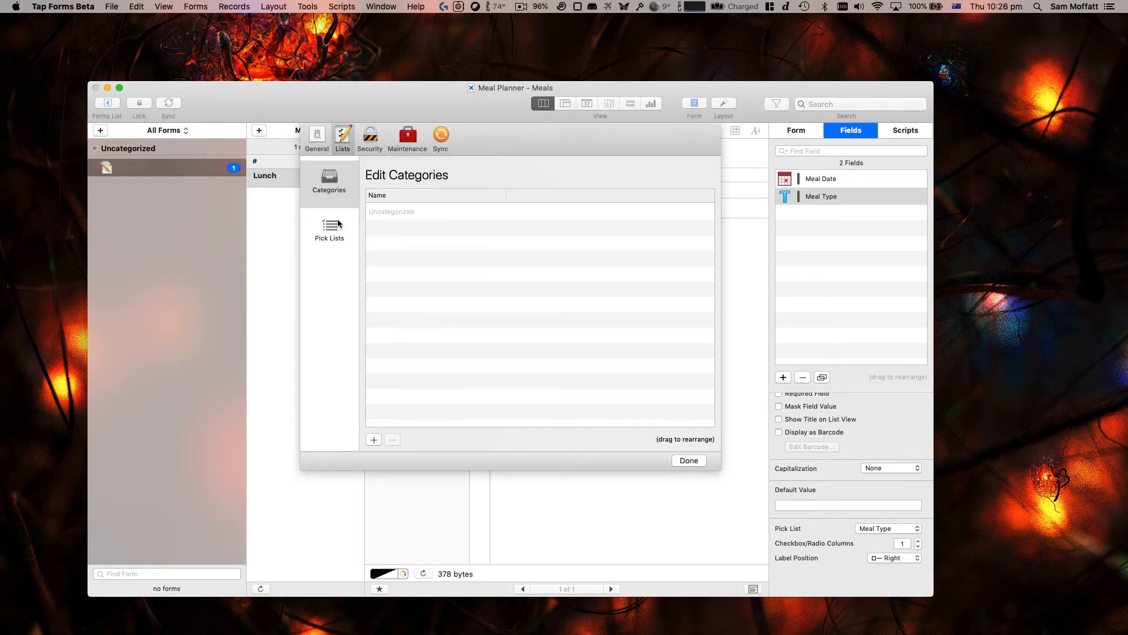
{"action": "left_click", "coordinate": [329, 230]}
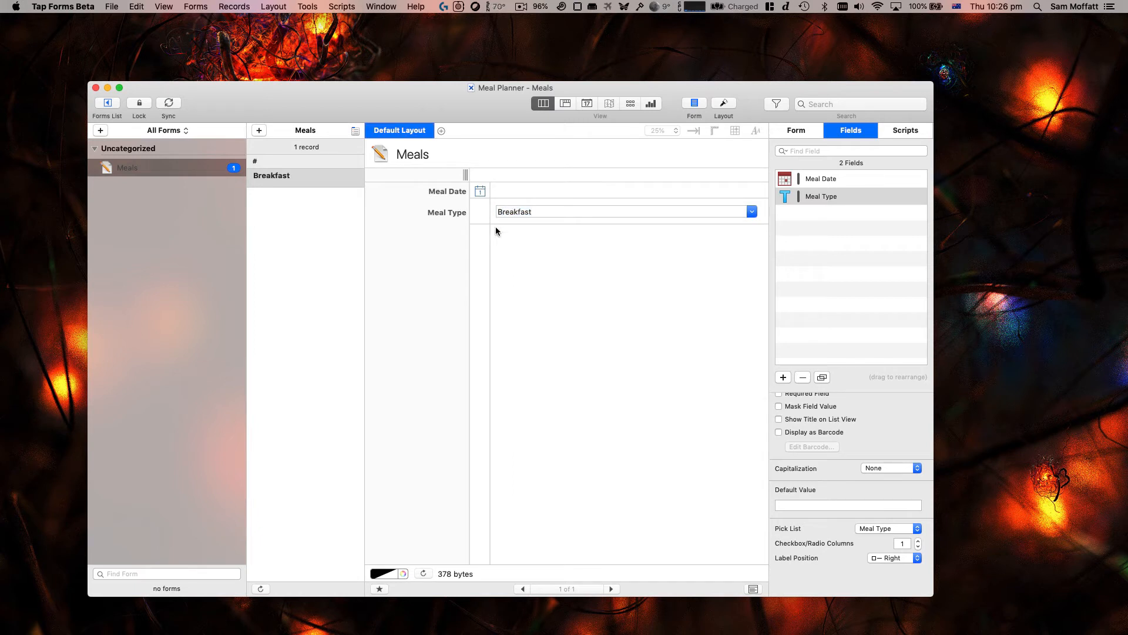
Step: Date the meal 26 Feb 2021, set Meal Type to Lunch, and start adding a third field
{"action": "left_click", "coordinate": [480, 192]}
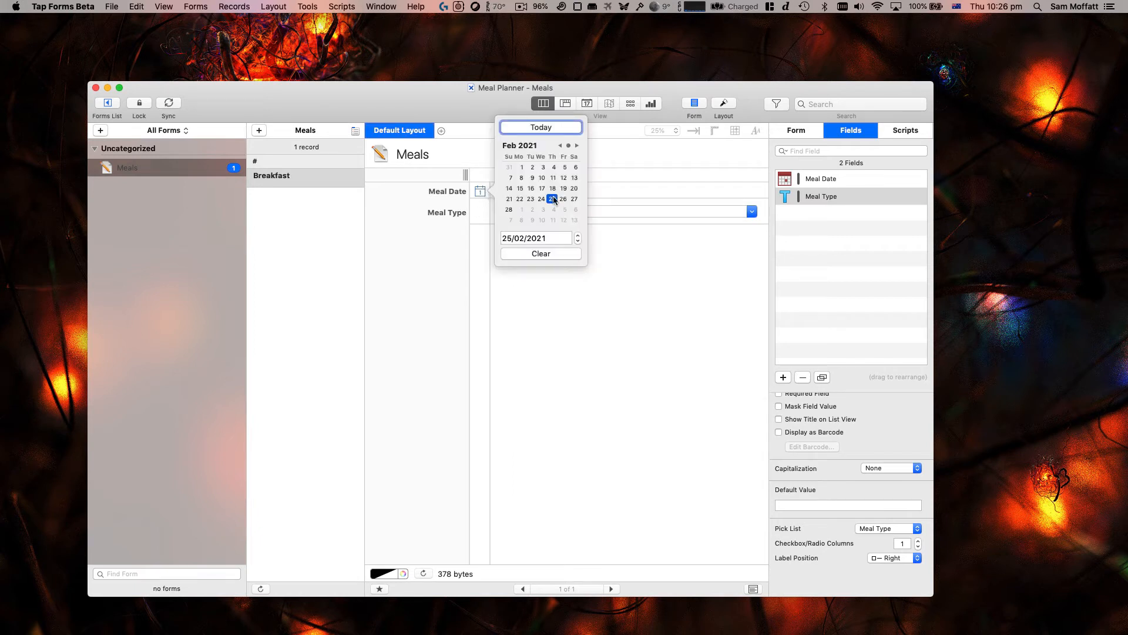
{"action": "left_click", "coordinate": [552, 199]}
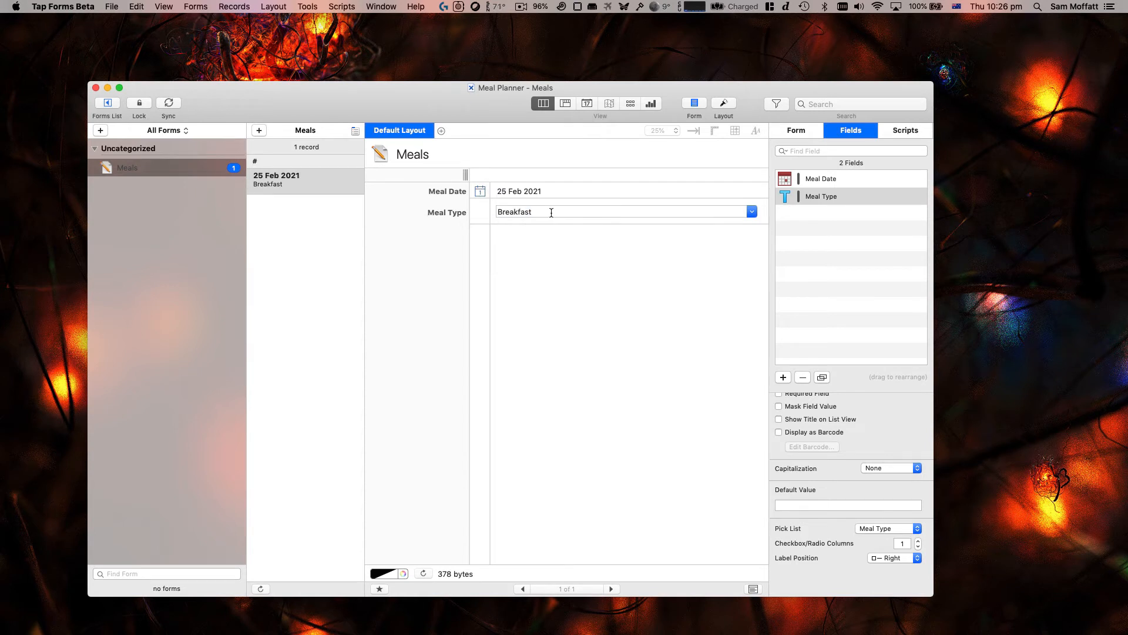
{"action": "left_click", "coordinate": [479, 190]}
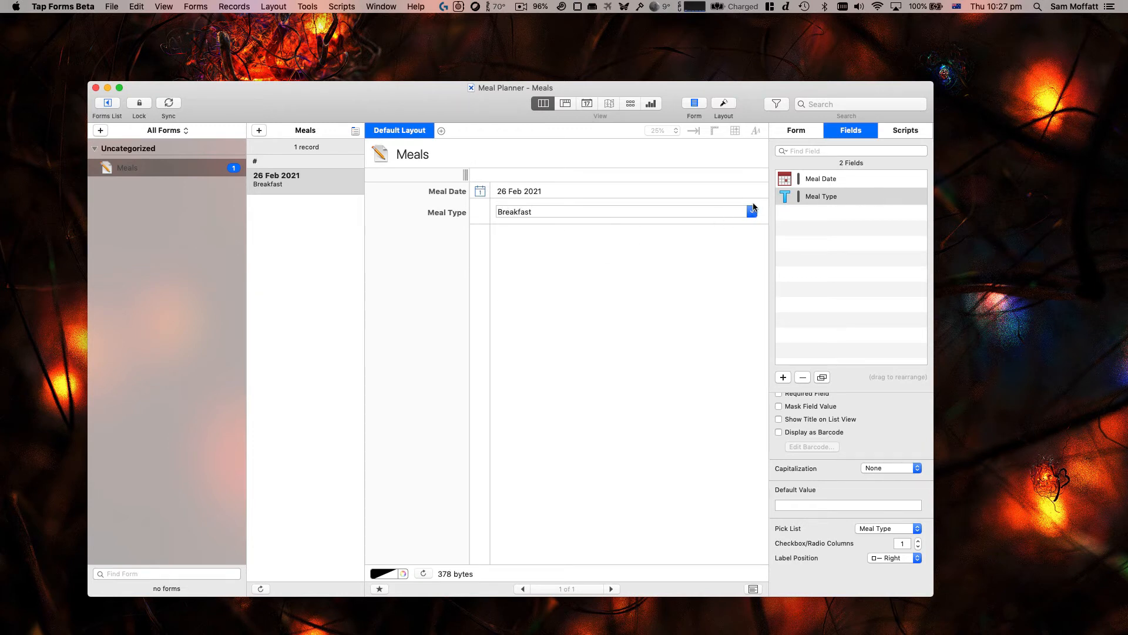
{"action": "left_click", "coordinate": [751, 211]}
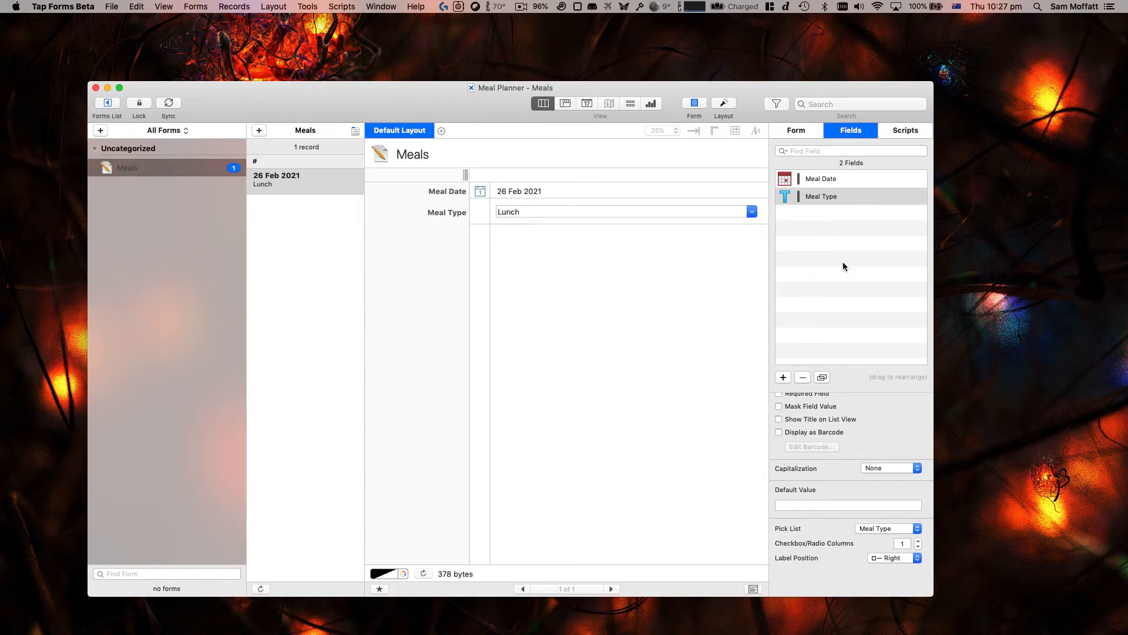
{"action": "left_click", "coordinate": [782, 376]}
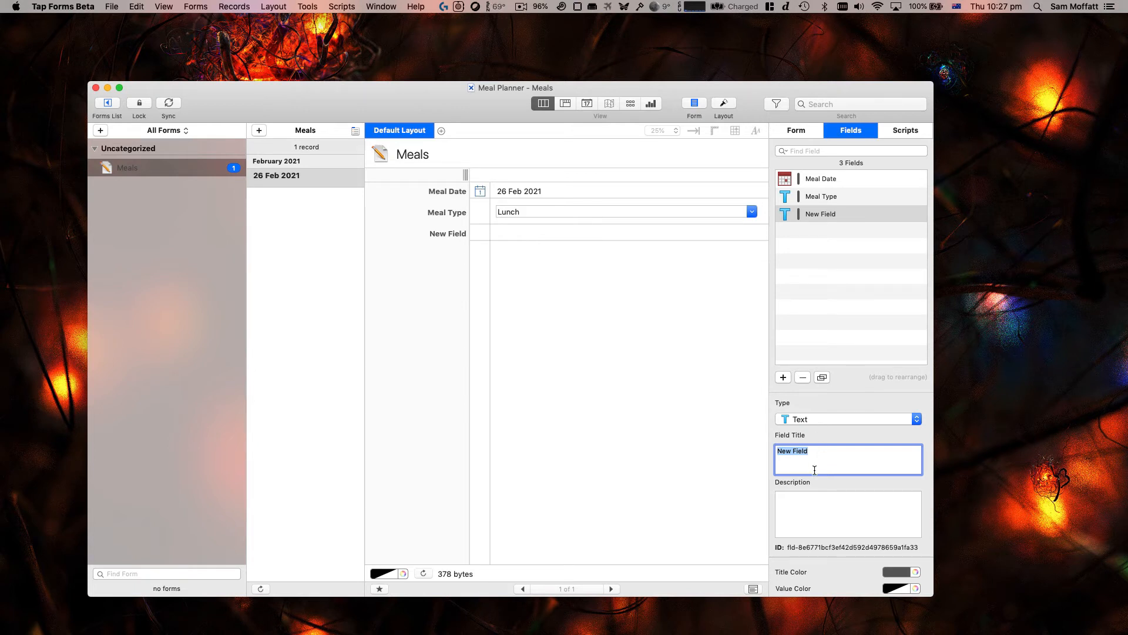
Step: Name the new field Meal Name, enter Soup for the first meal, and add a second record
{"action": "type", "text": "Meal Name"}
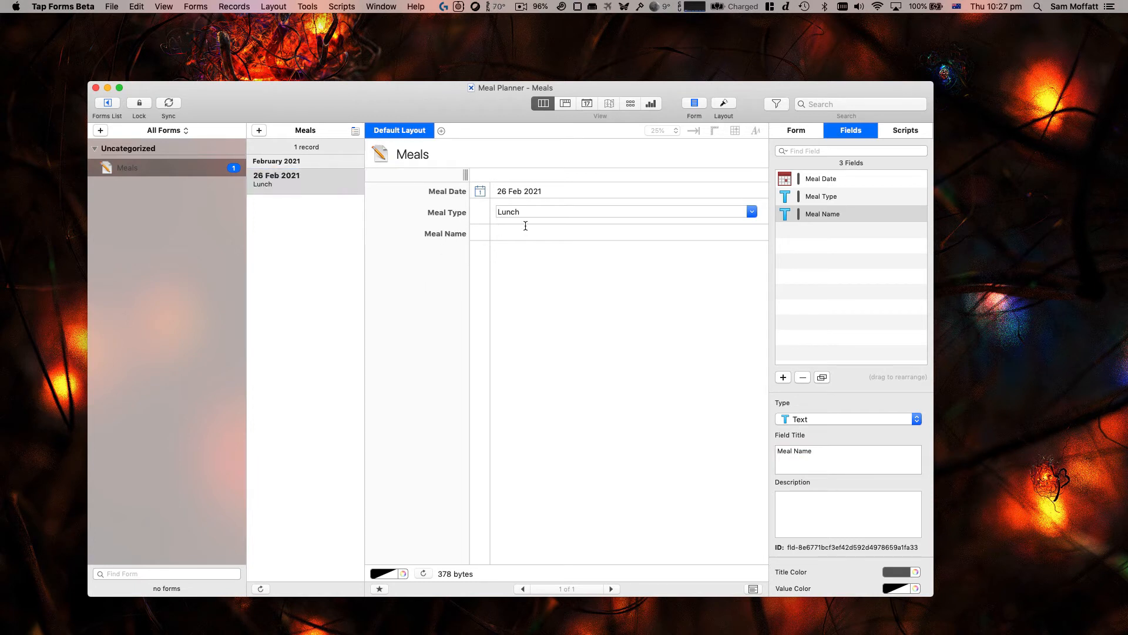
{"action": "type", "text": "Soup"}
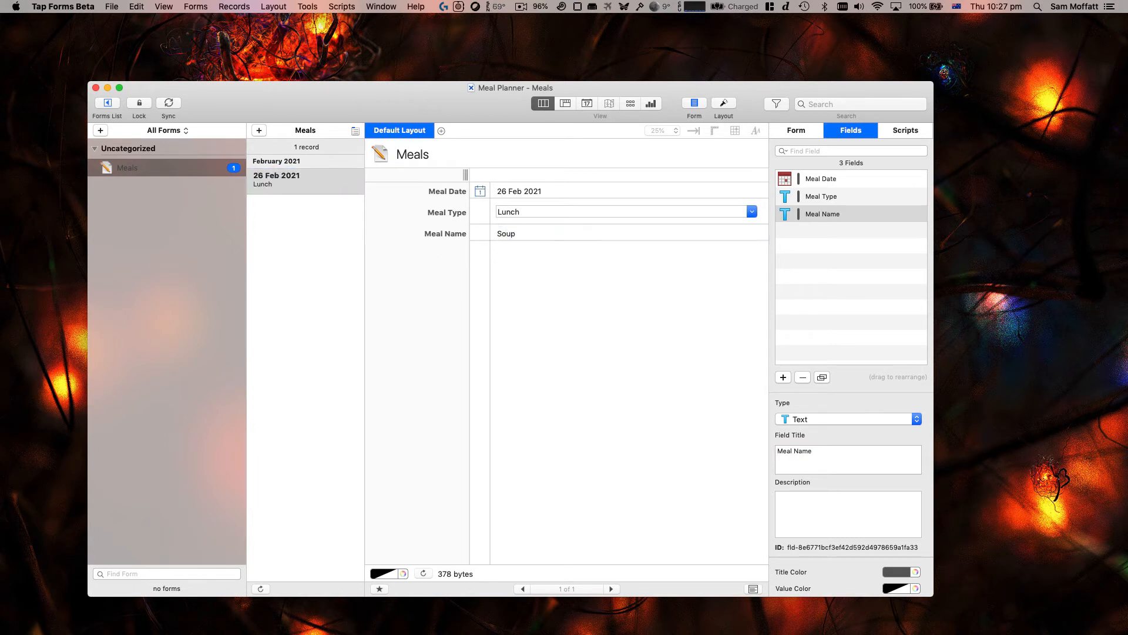
{"action": "left_click", "coordinate": [626, 233]}
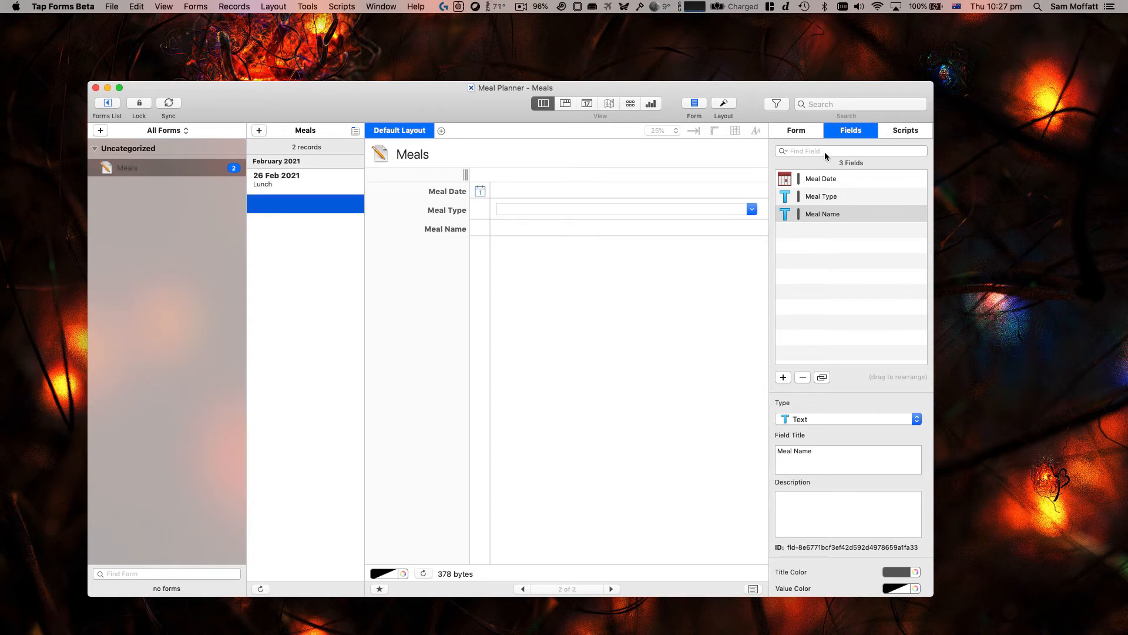
Step: Record the second meal as Chicken Wings for Dinner on 26 Feb 2021
{"action": "left_click", "coordinate": [479, 190]}
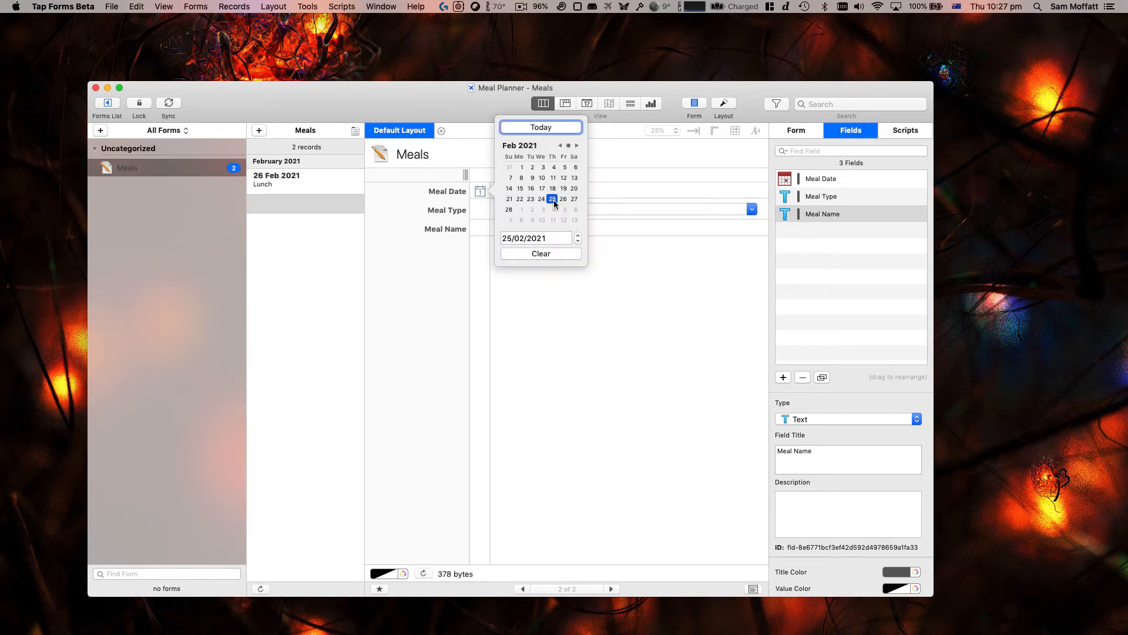
{"action": "left_click", "coordinate": [563, 199]}
{"action": "type", "text": "Dinner"}
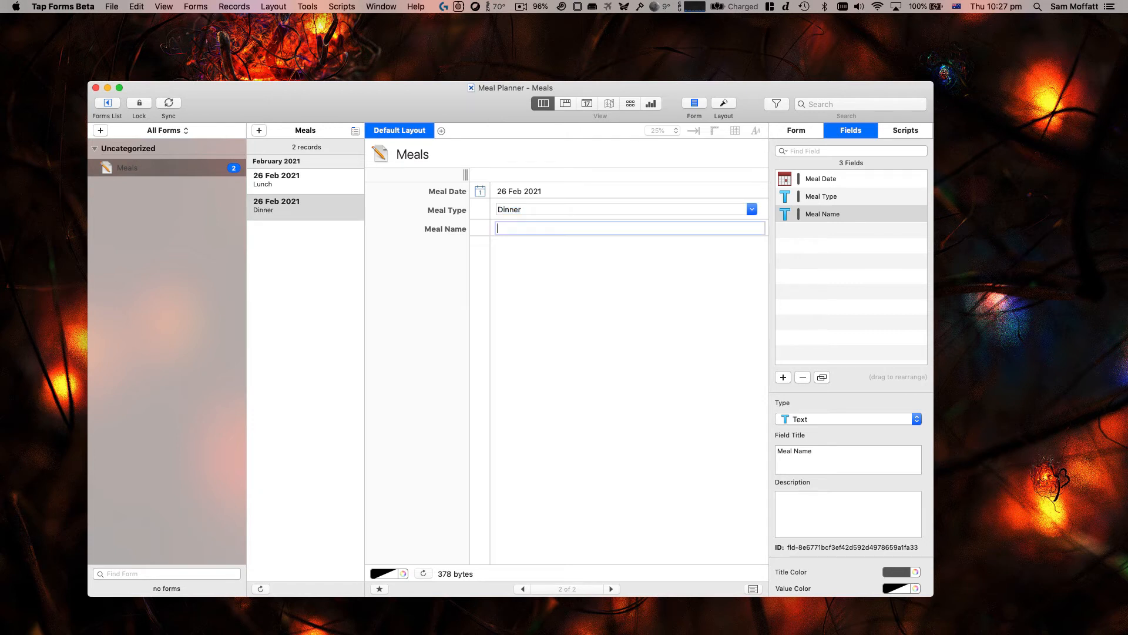
{"action": "type", "text": "Chicken Wings"}
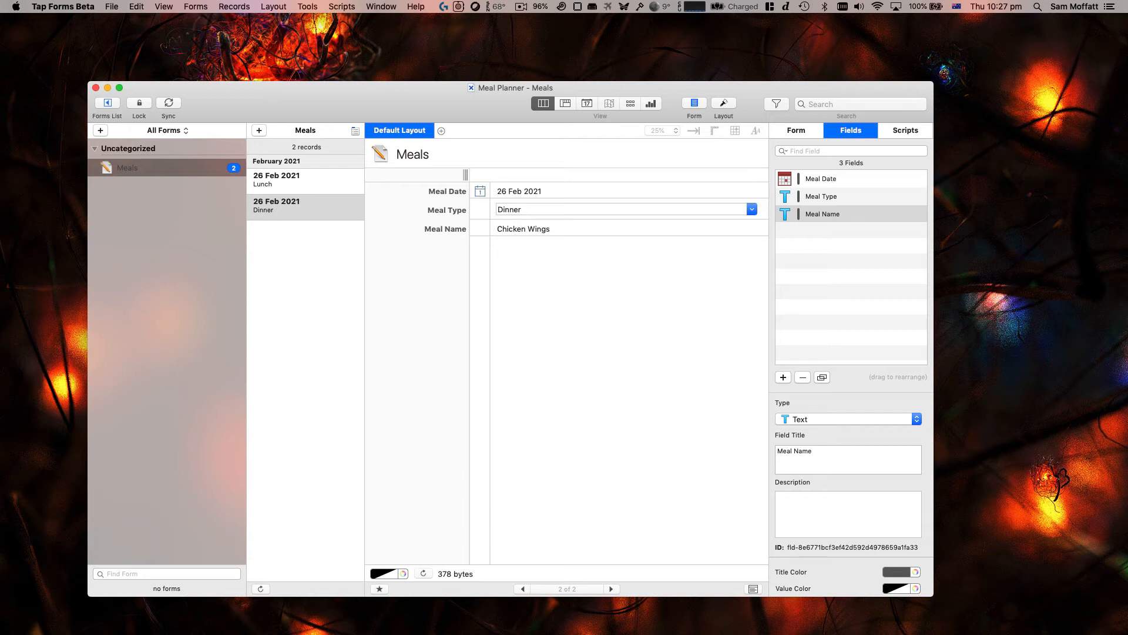
{"action": "mouse_move", "coordinate": [504, 266]}
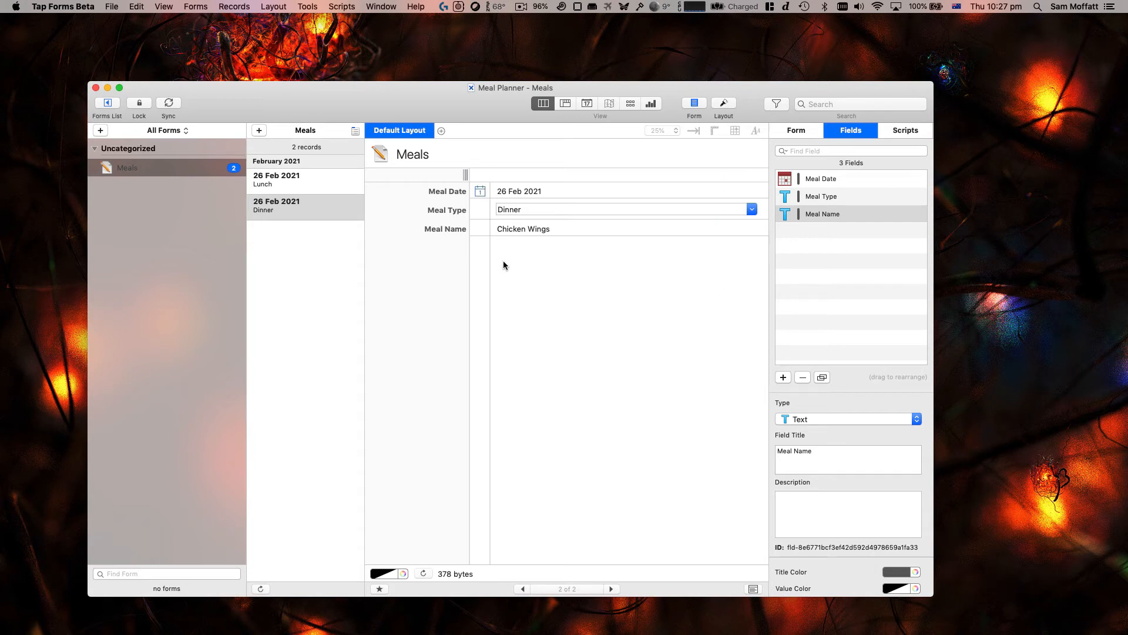
{"action": "mouse_move", "coordinate": [526, 247]}
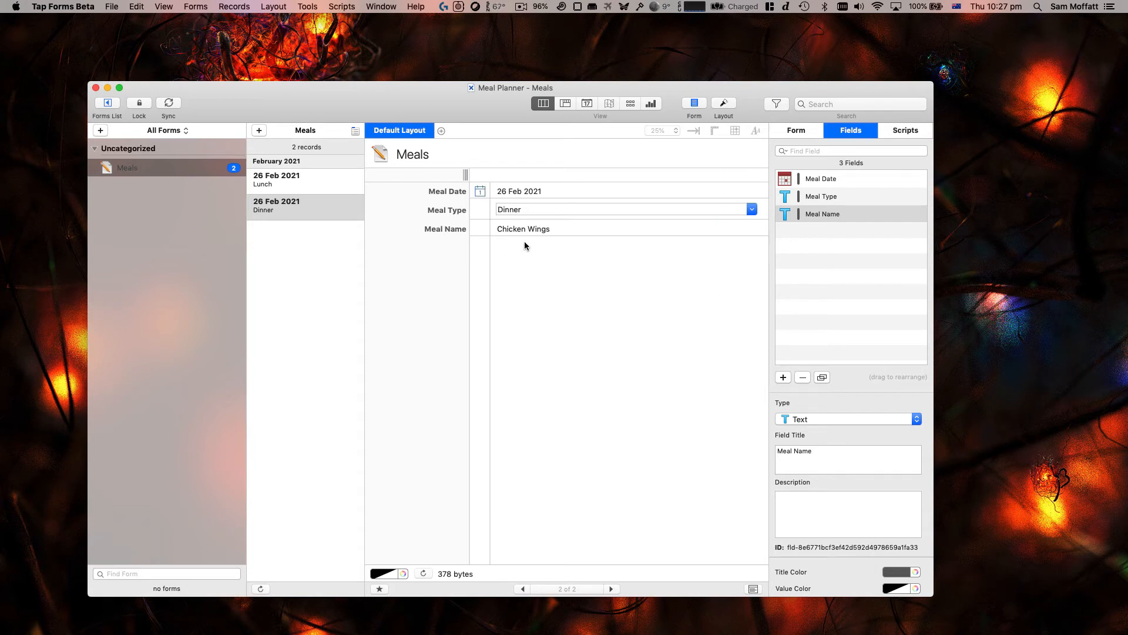
{"action": "mouse_move", "coordinate": [568, 359]}
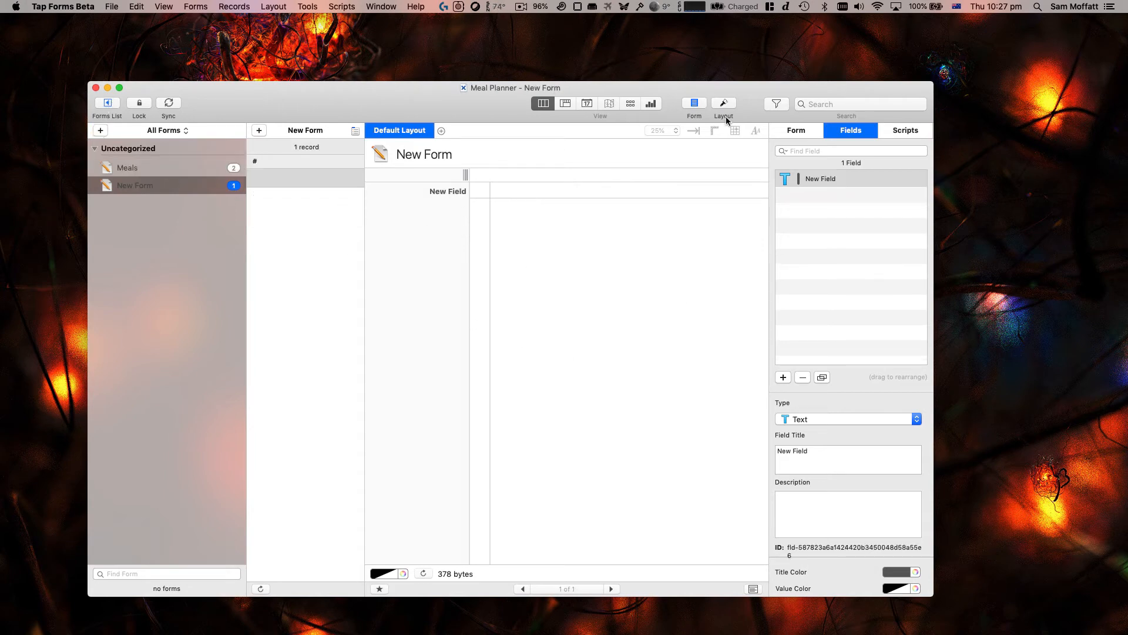
Step: Name the new form 'Recipe' and switch to its Fields list
{"action": "left_click", "coordinate": [795, 131]}
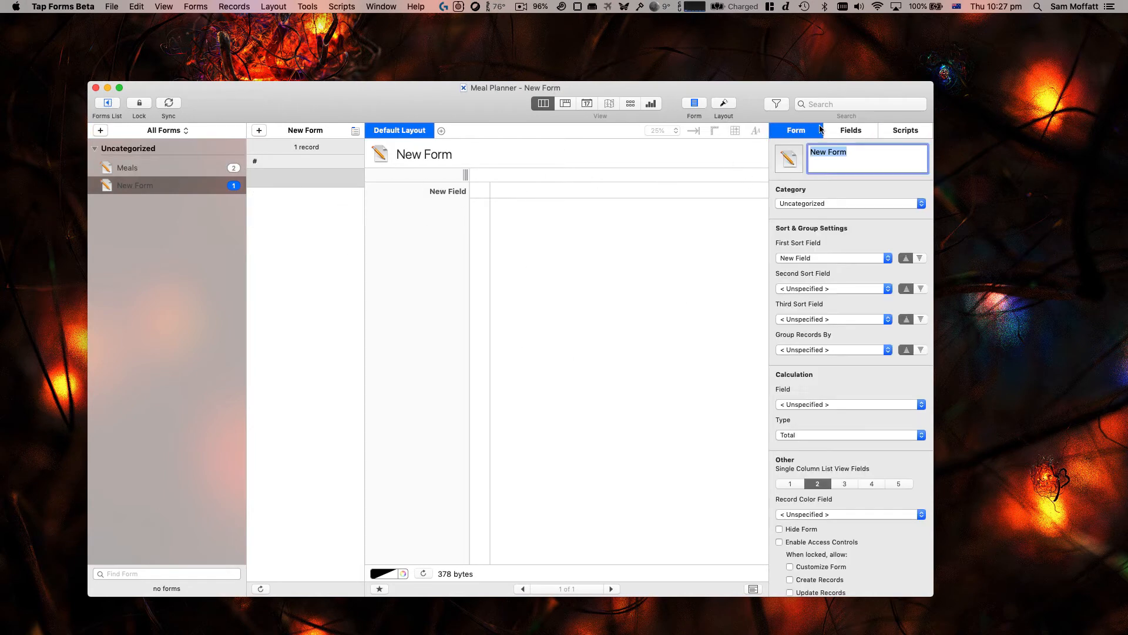
{"action": "type", "text": "Recipe"}
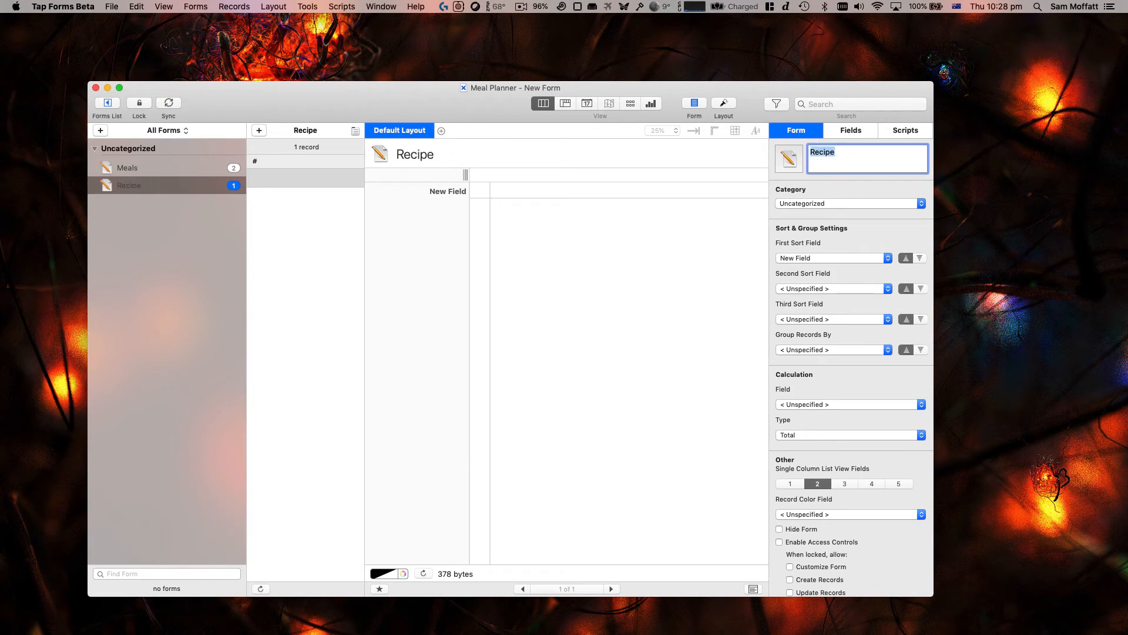
{"action": "left_click", "coordinate": [851, 130]}
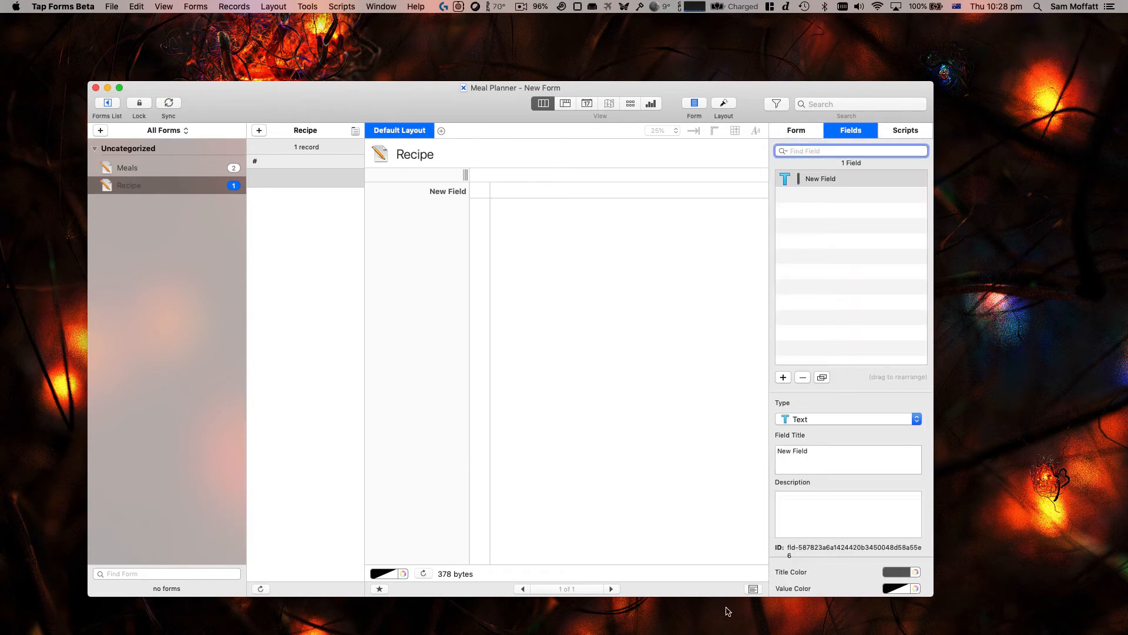
Step: Rename the first field to 'Recipe' and add a second field
{"action": "type", "text": "Nam"}
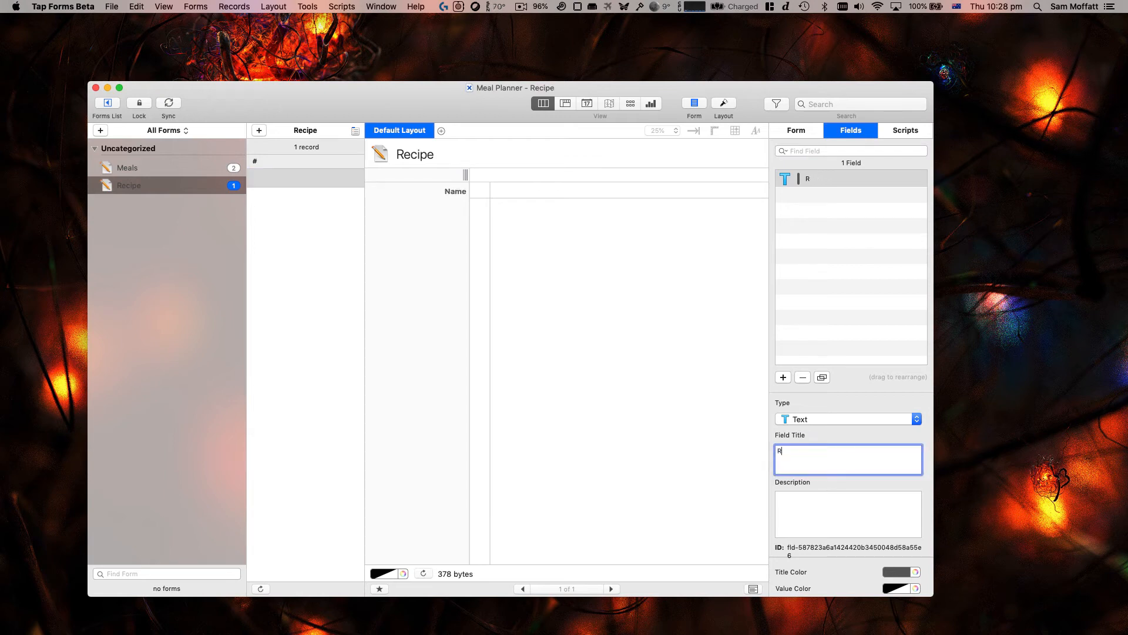
{"action": "type", "text": "ecipe"}
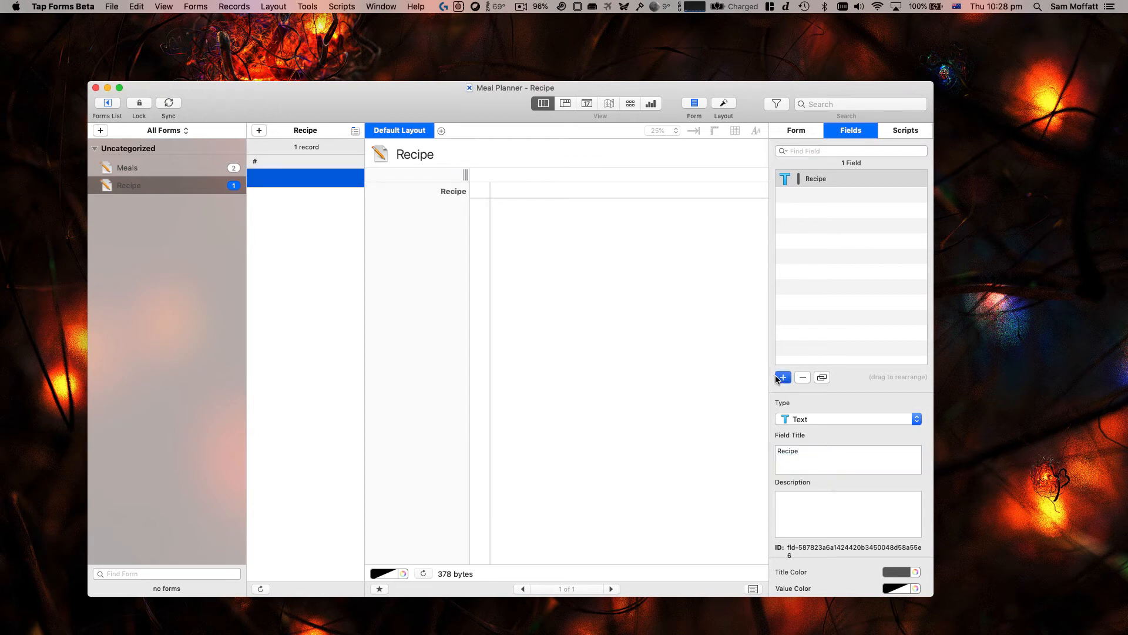
{"action": "left_click", "coordinate": [782, 377]}
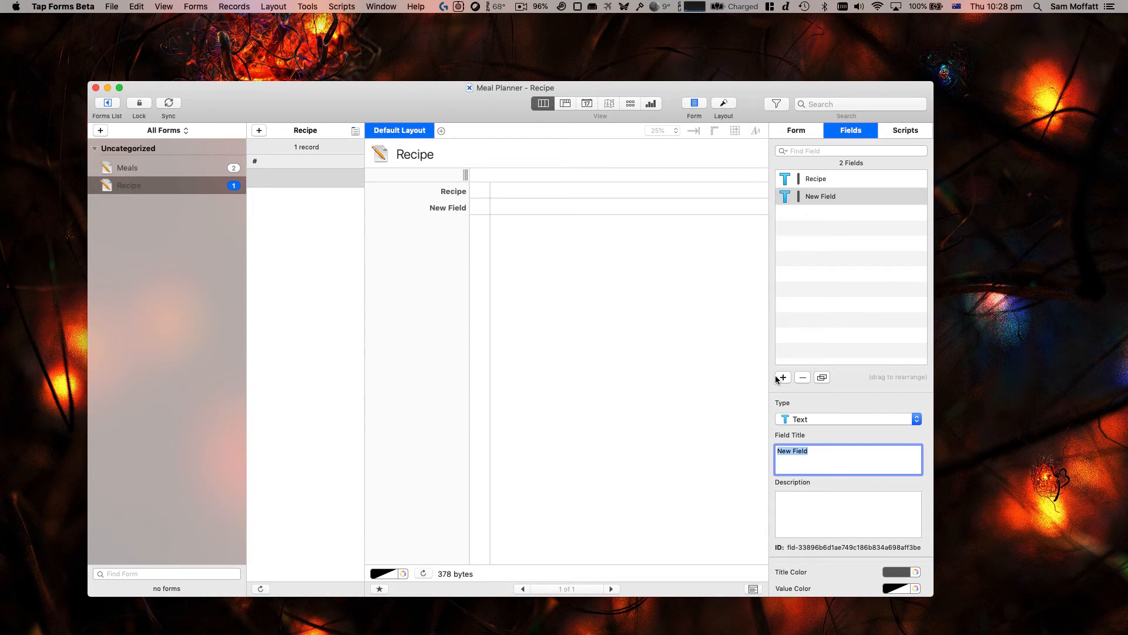
{"action": "mouse_move", "coordinate": [799, 366]}
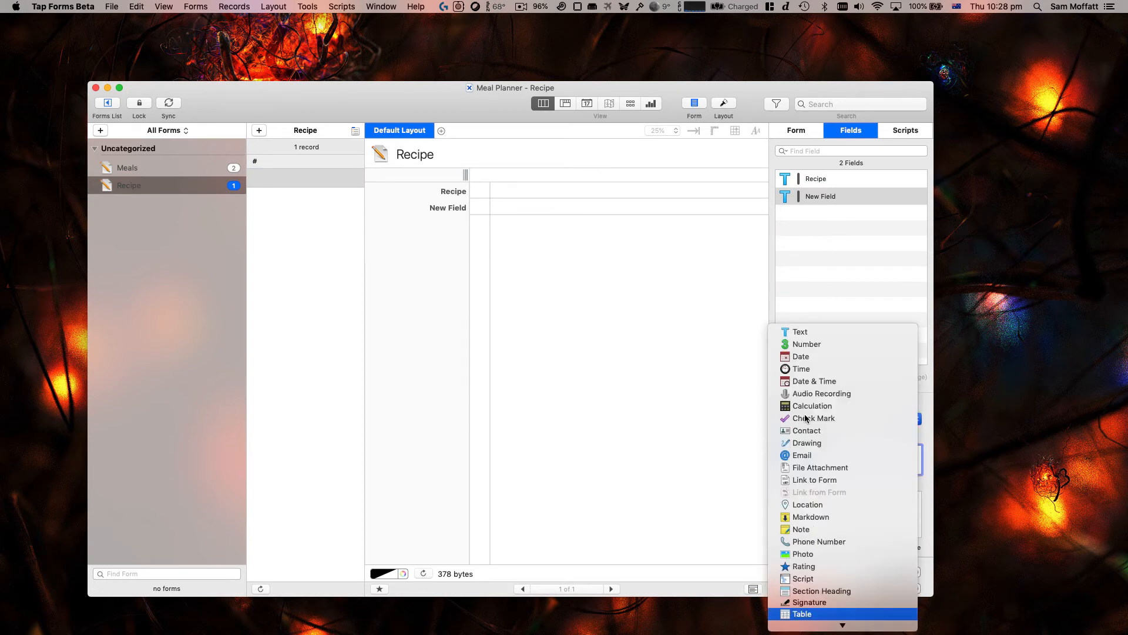
Step: Make the second field an Ingredients table with an 'Ingredient Name' text field
{"action": "left_click", "coordinate": [801, 614]}
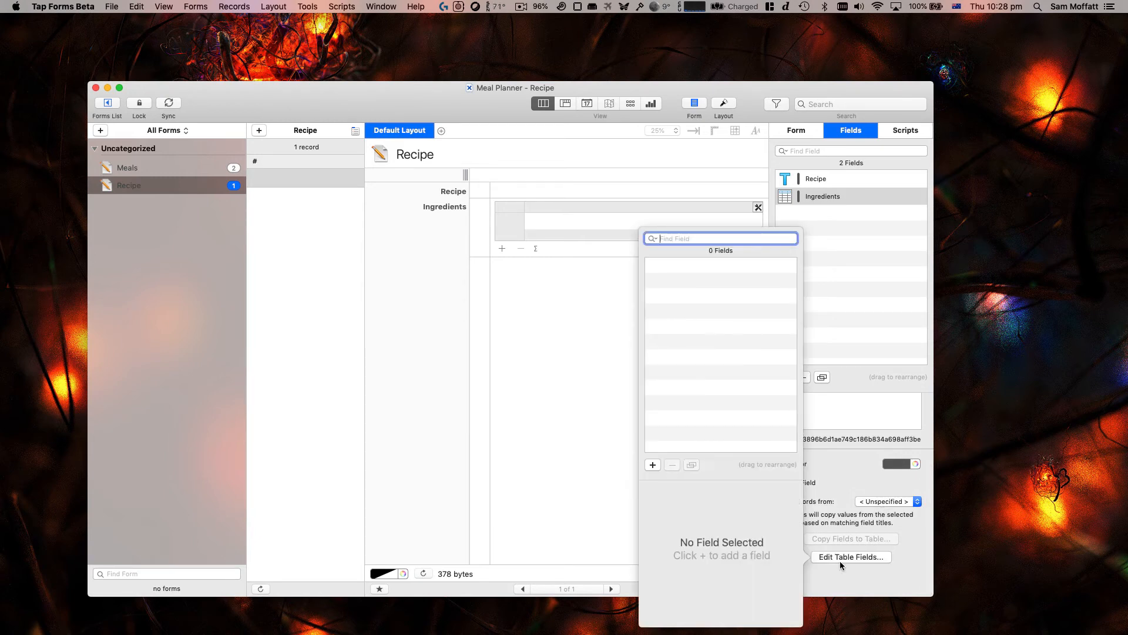
{"action": "left_click", "coordinate": [652, 465]}
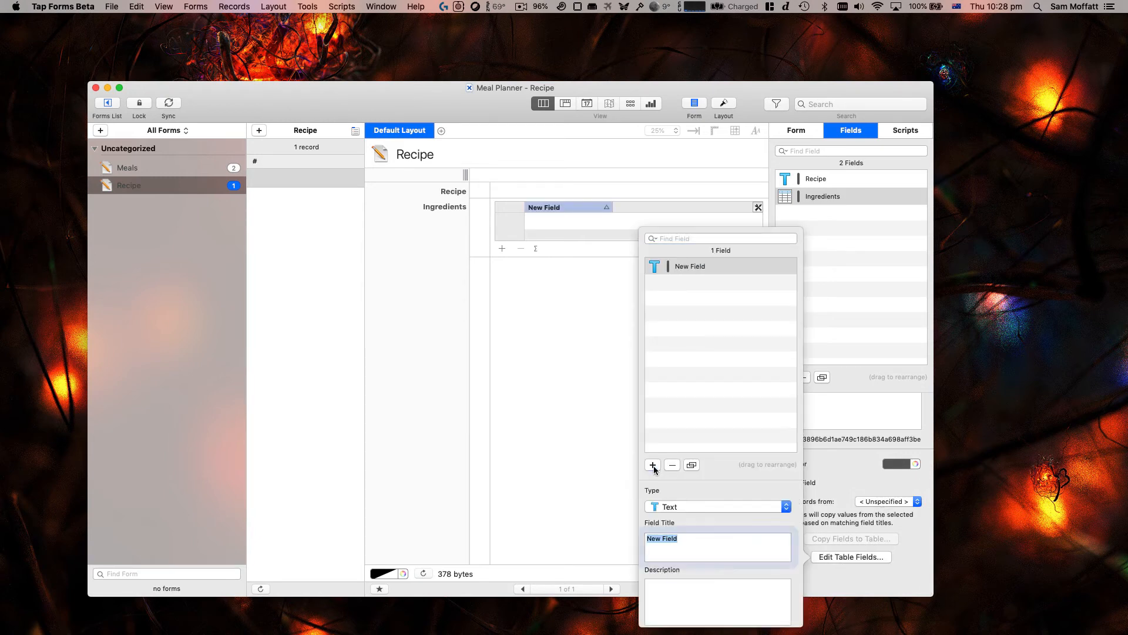
{"action": "left_click", "coordinate": [716, 546]}
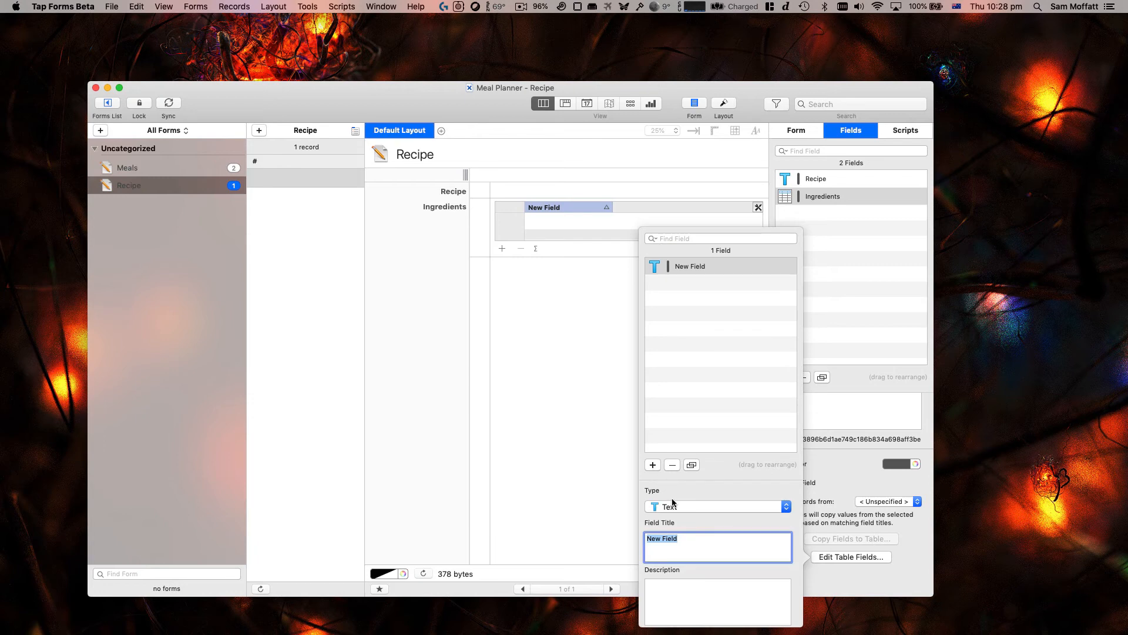
{"action": "type", "text": "Ingredient Name"}
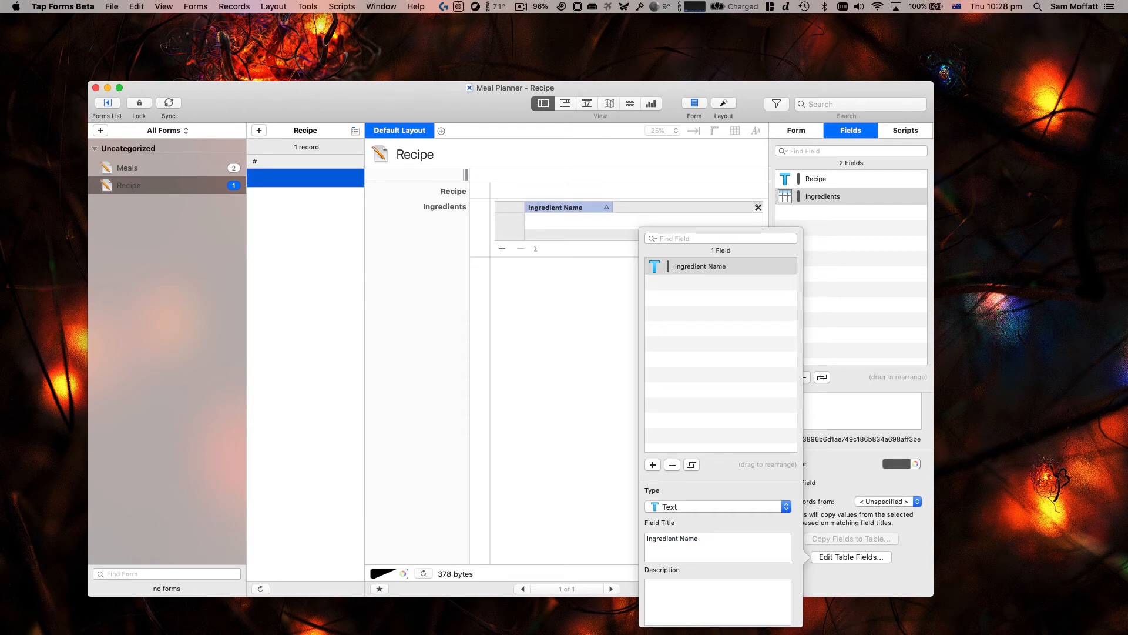
{"action": "mouse_move", "coordinate": [664, 500]}
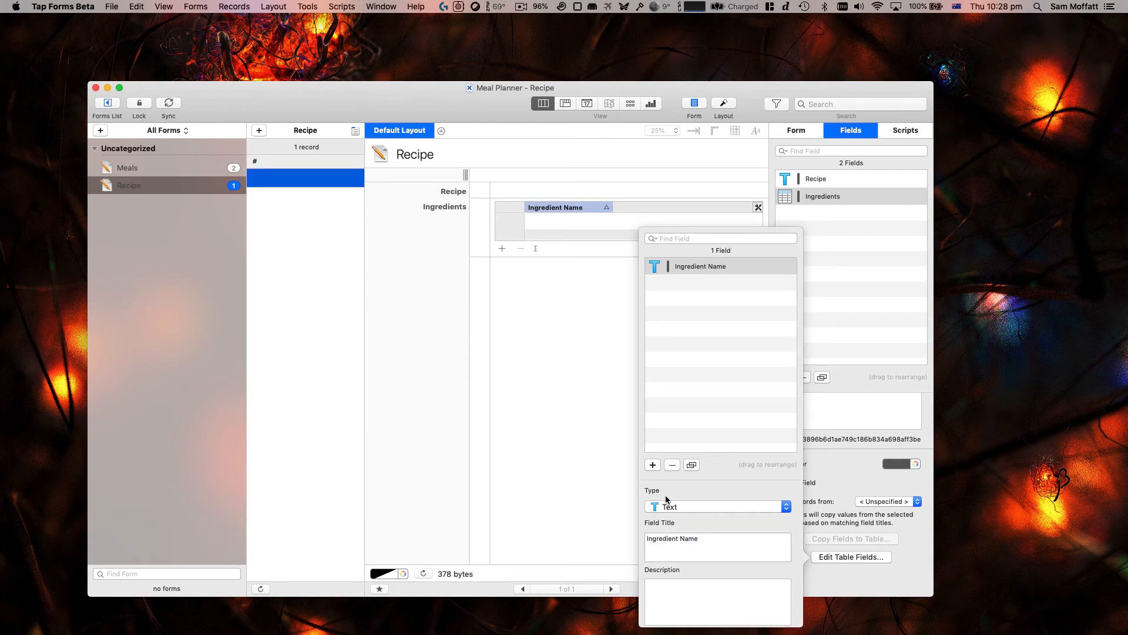
Step: Add a 'Measurement' field to the Ingredients table
{"action": "left_click", "coordinate": [652, 465]}
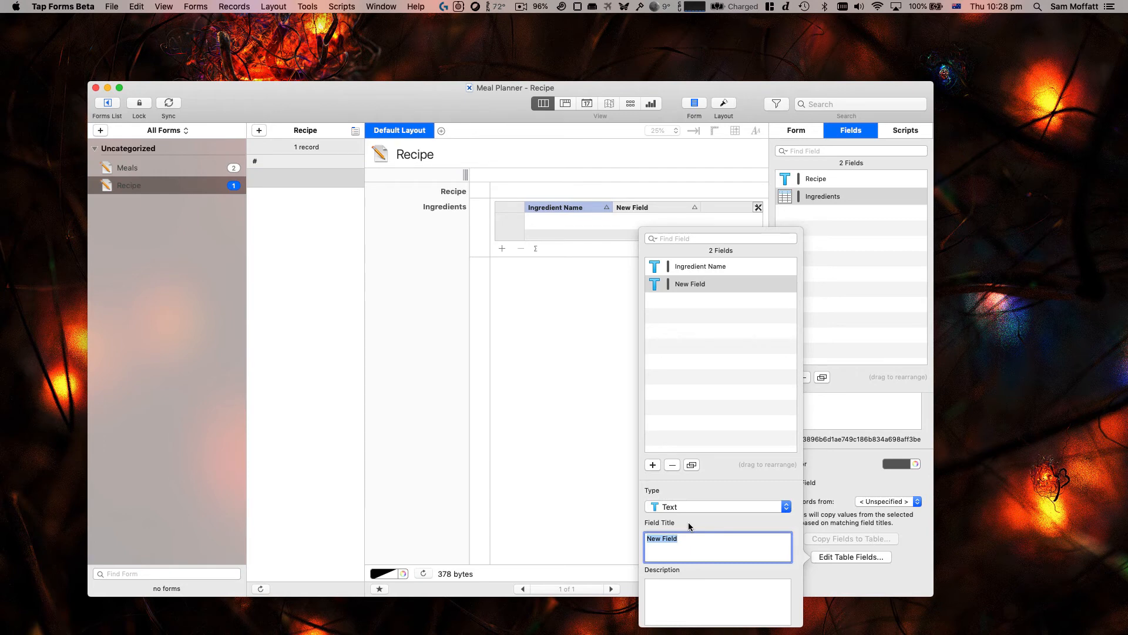
{"action": "type", "text": "Measurement"}
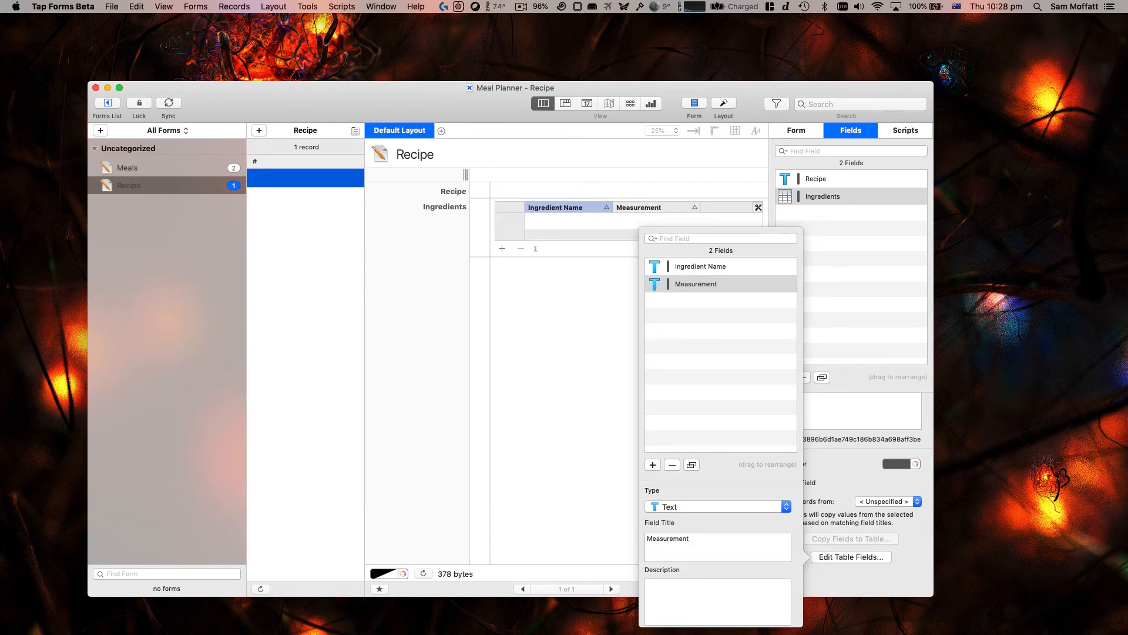
{"action": "mouse_move", "coordinate": [726, 464]}
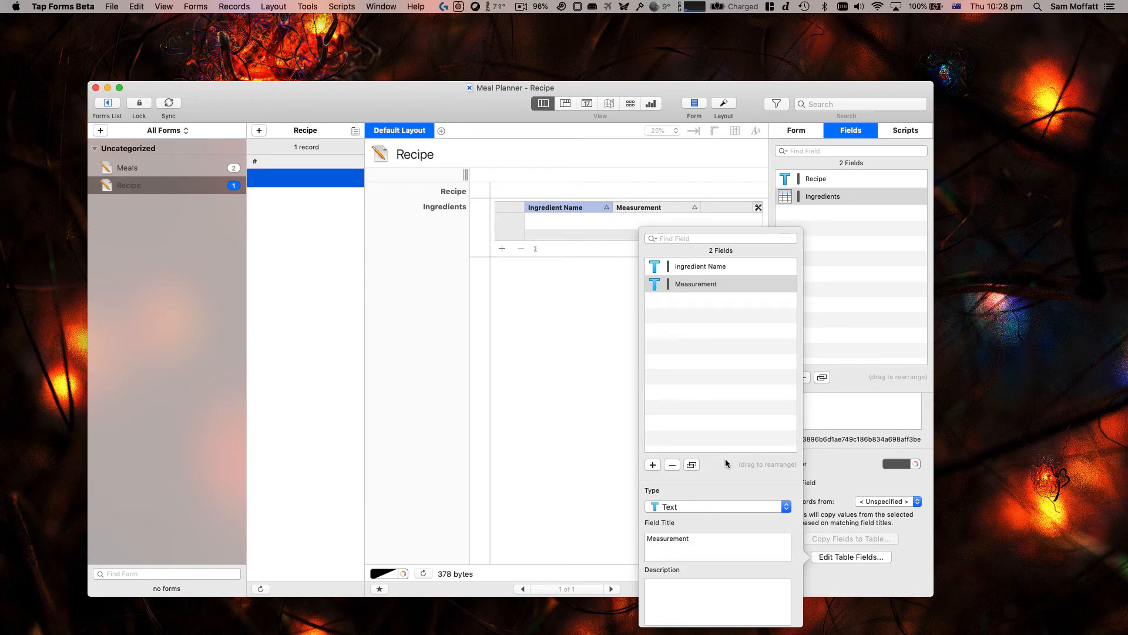
{"action": "mouse_move", "coordinate": [695, 512]}
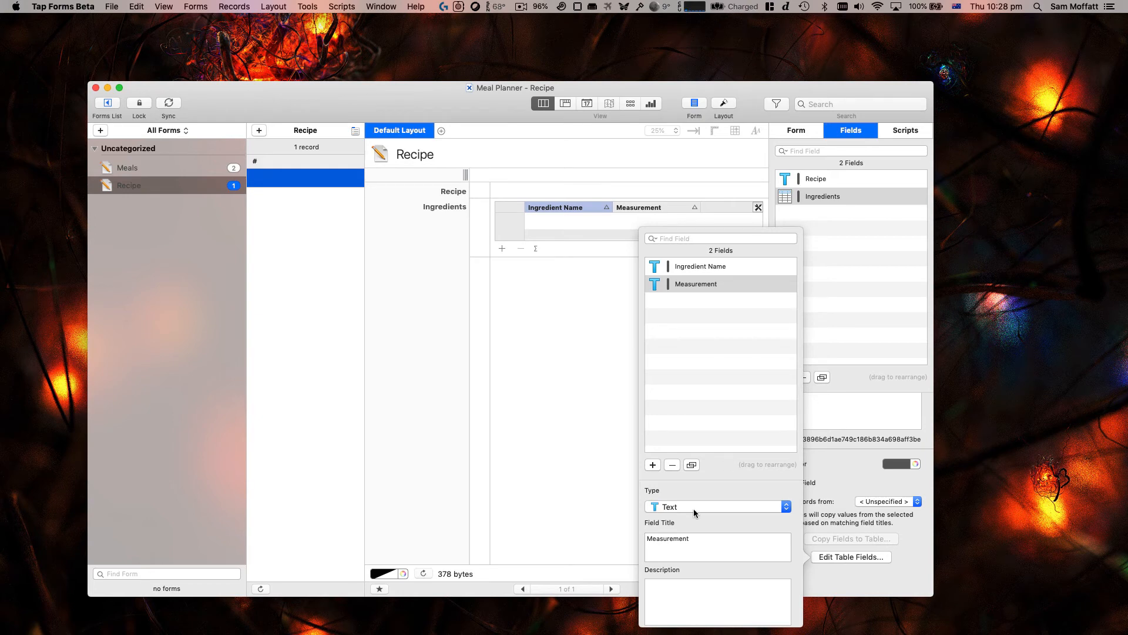
{"action": "mouse_move", "coordinate": [706, 325]}
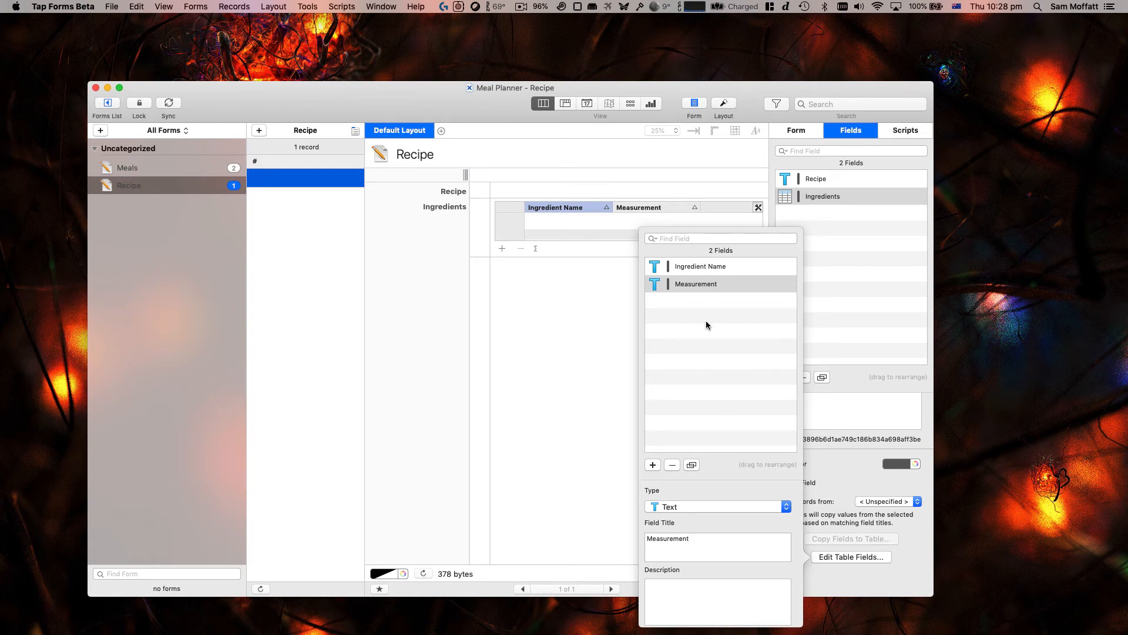
{"action": "mouse_move", "coordinate": [535, 330]}
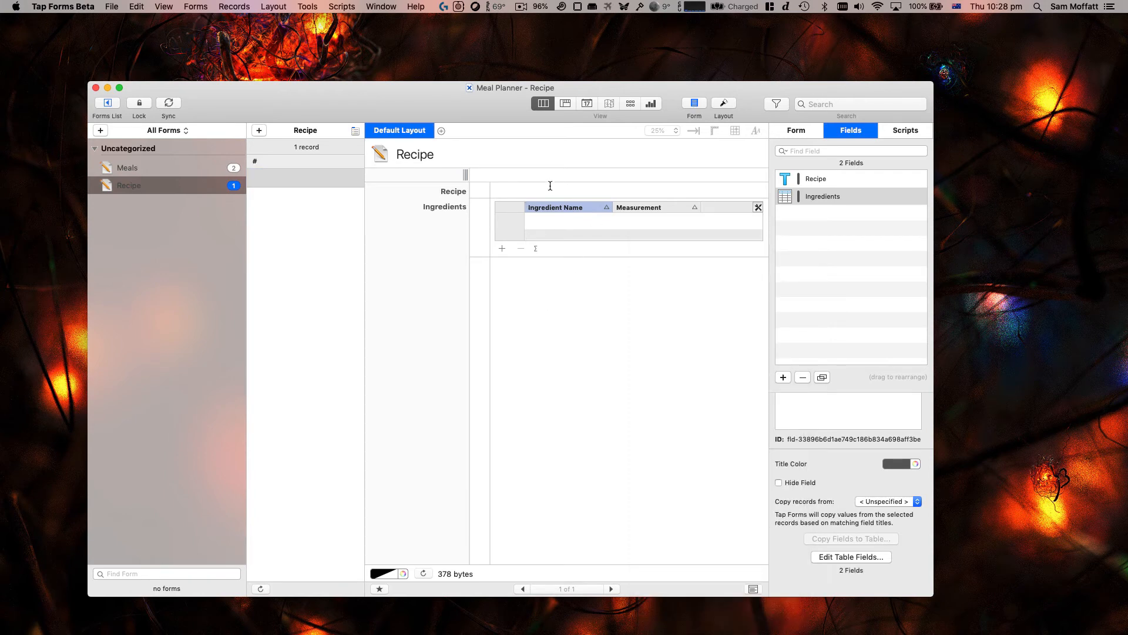
Step: Enter the recipe 'Chicken Wings' with ingredient row Chicken Wings, 10 wings
{"action": "type", "text": "Chicken Wings"}
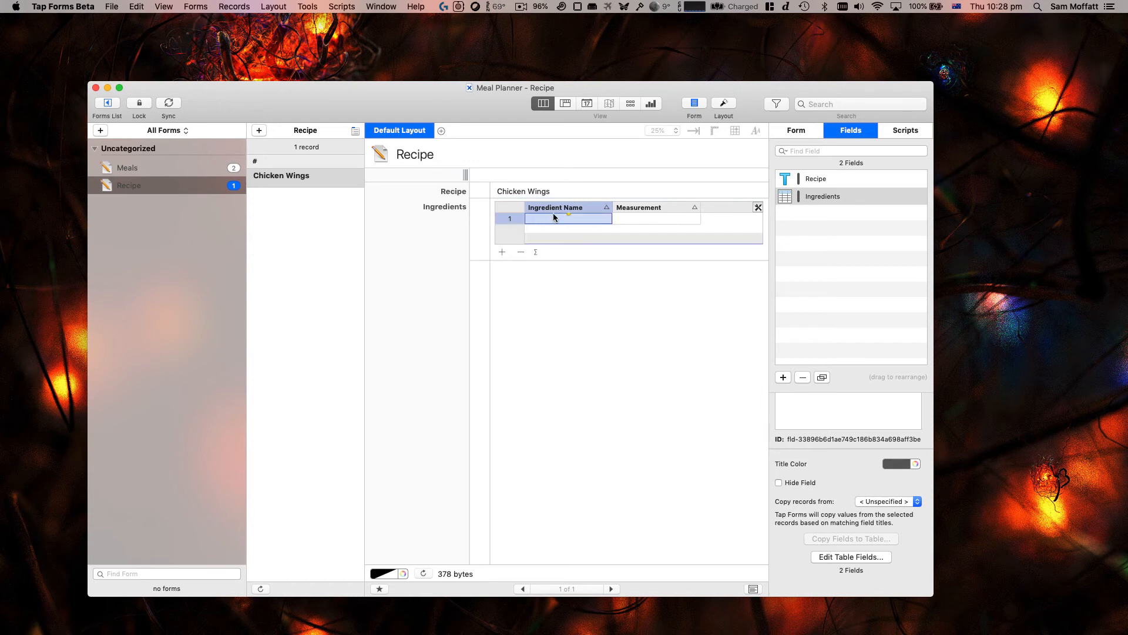
{"action": "type", "text": "10"}
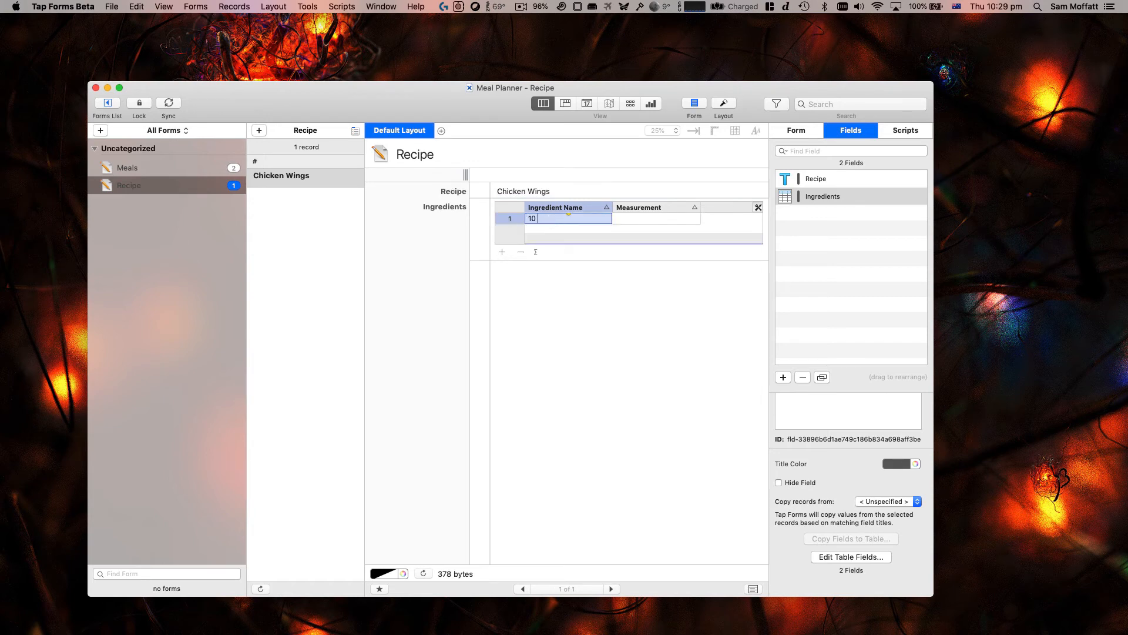
{"action": "type", "text": "Chicken Wings"}
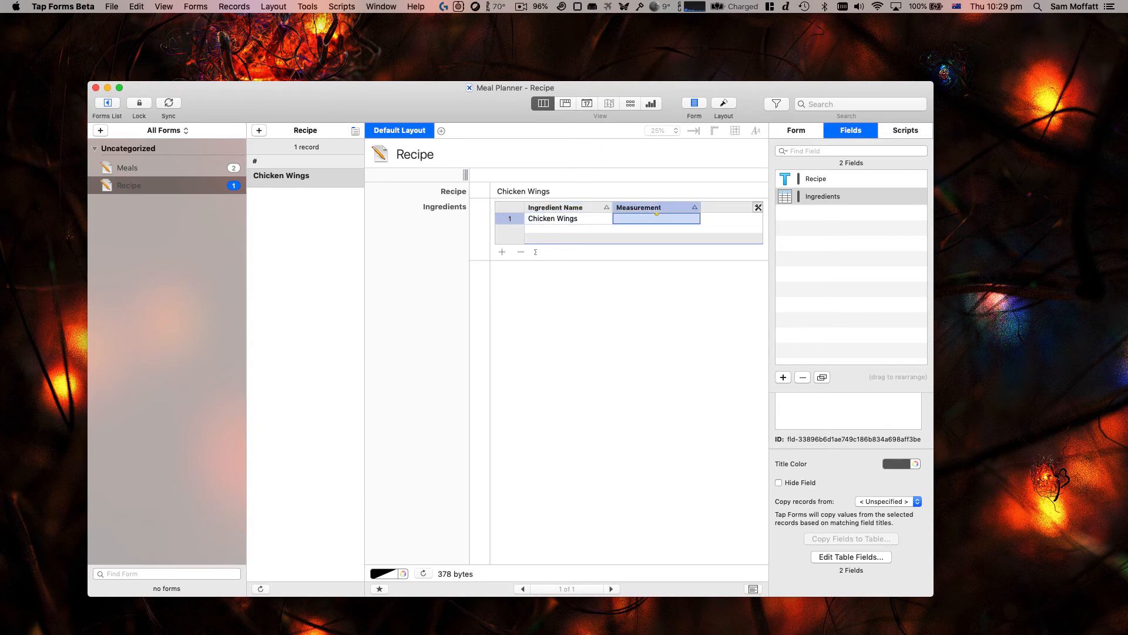
{"action": "type", "text": "10 wings"}
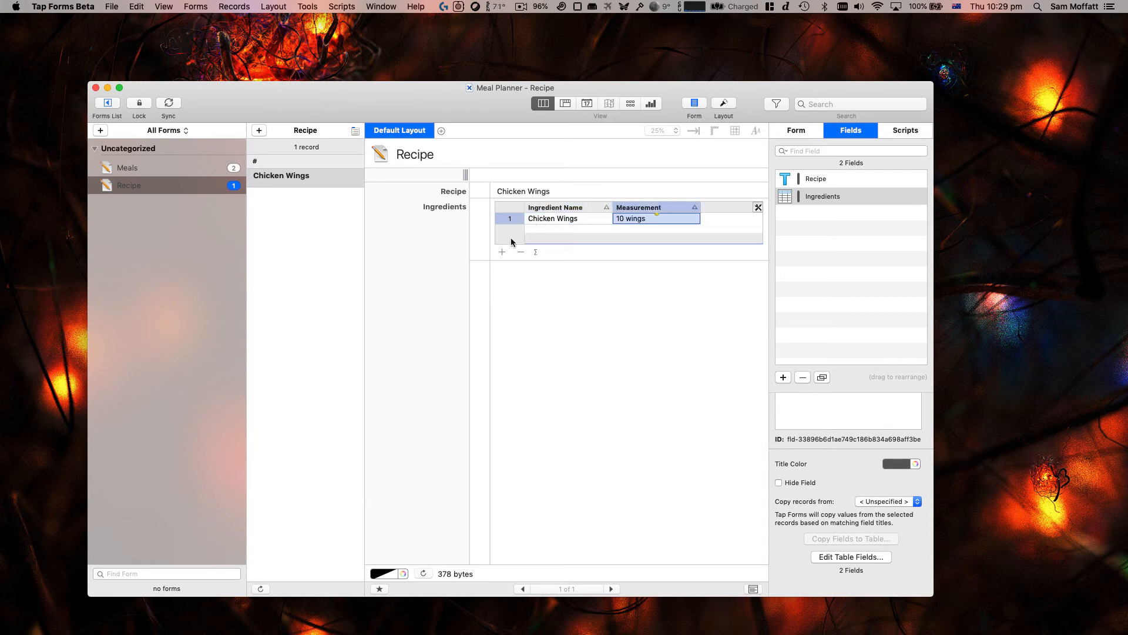
Step: Add a Sugar, 1 tbsp row and add a third field to the Recipe form
{"action": "left_click", "coordinate": [501, 252]}
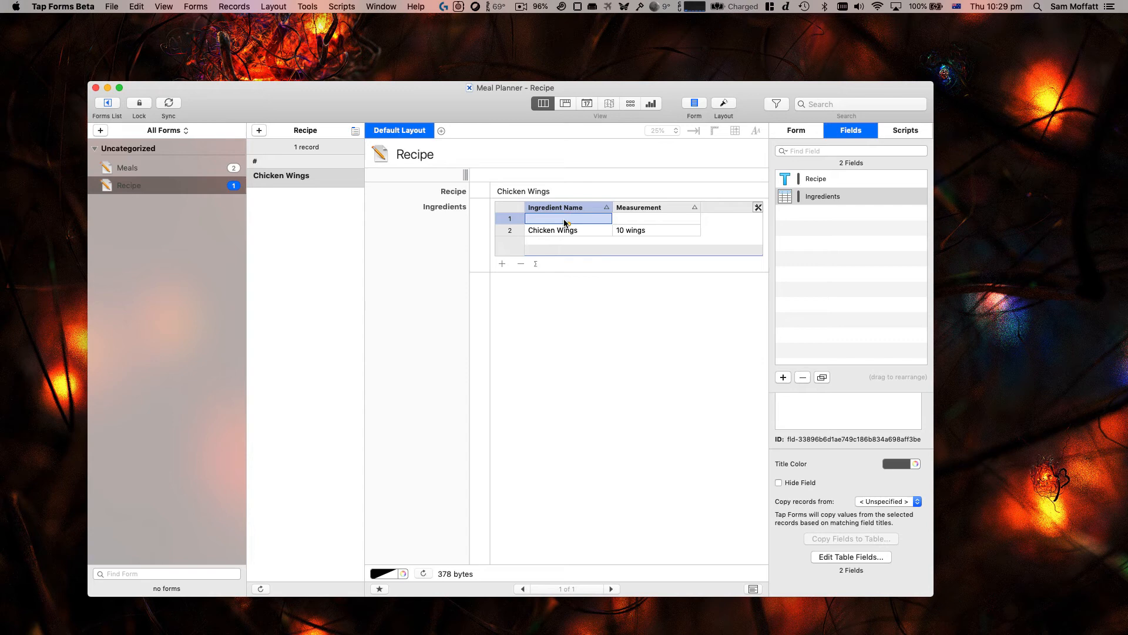
{"action": "type", "text": "1 tbsp"}
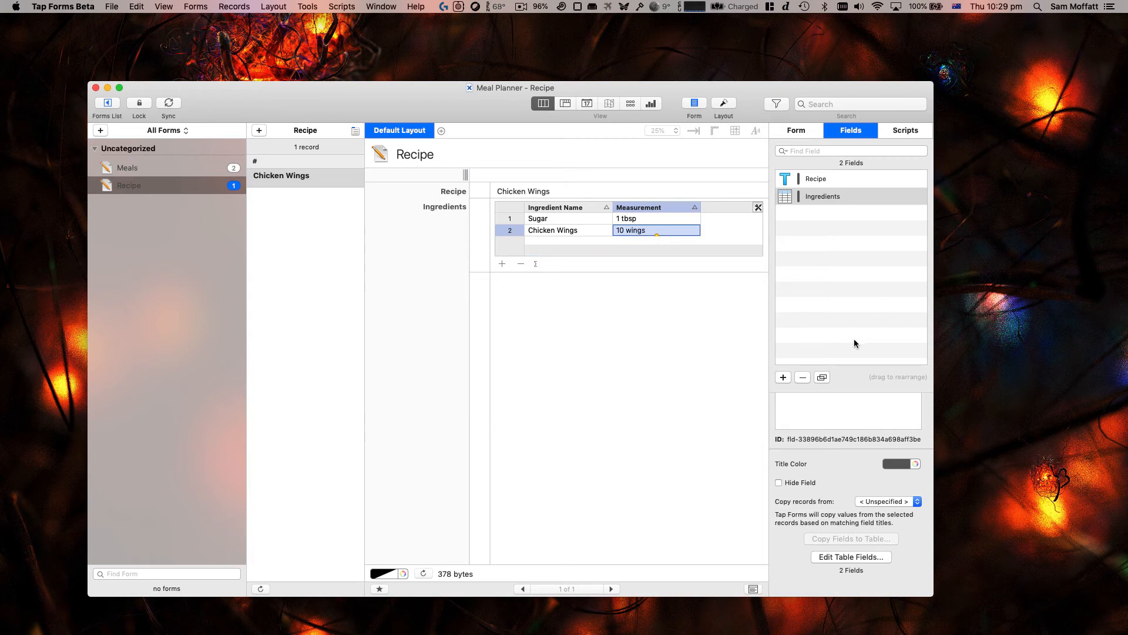
{"action": "left_click", "coordinate": [783, 377]}
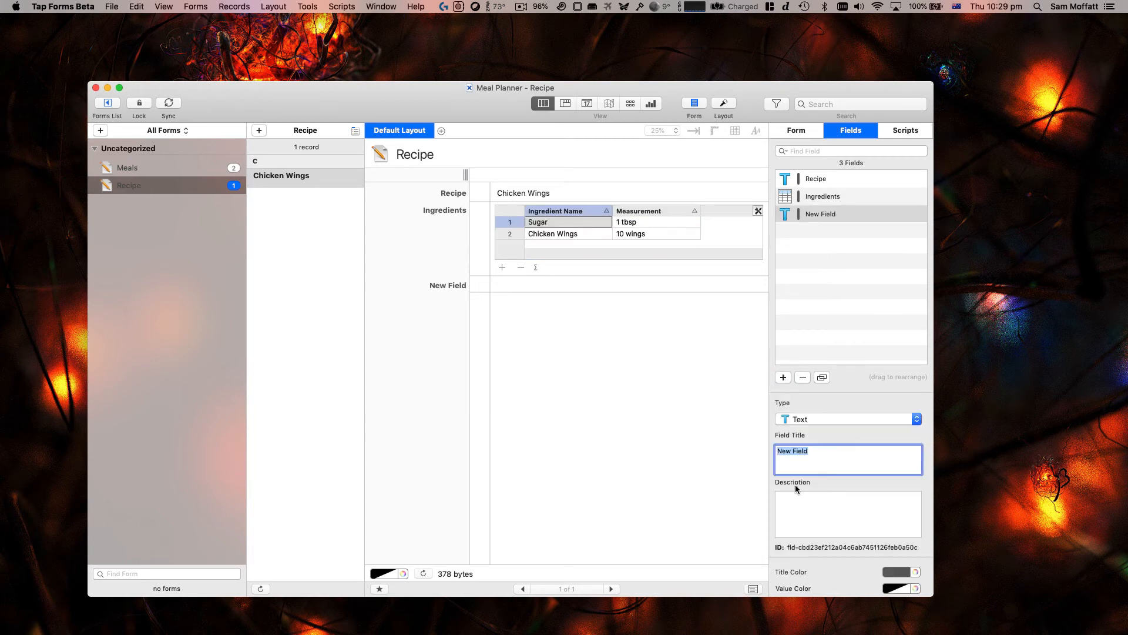
Step: Change the new field's type to Note, then to Markdown, confirming each change
{"action": "left_click", "coordinate": [849, 419]}
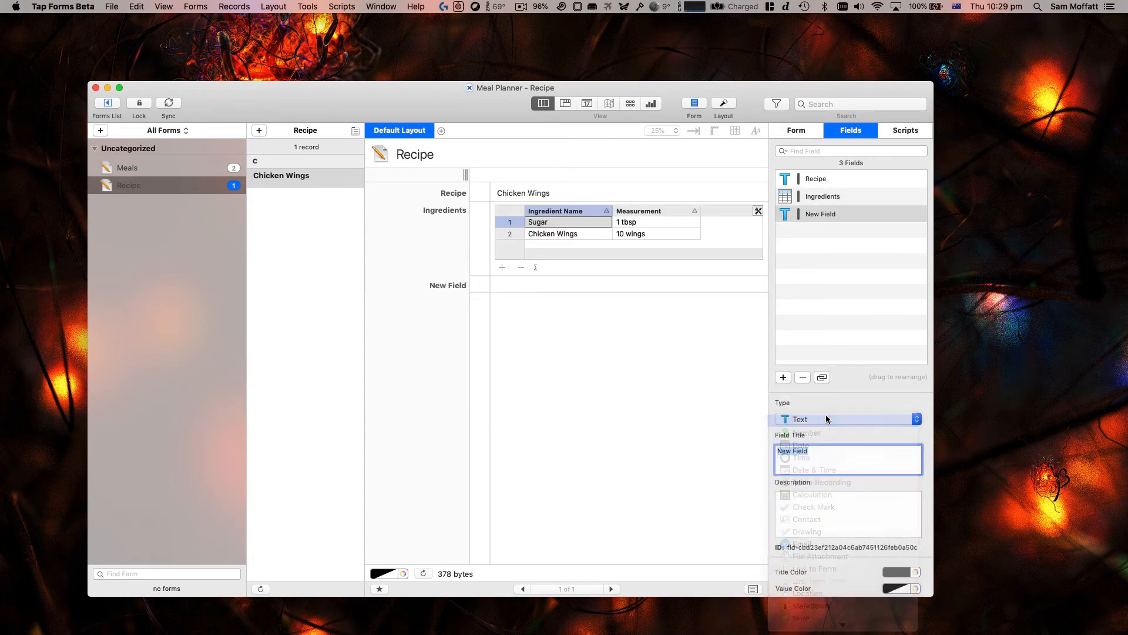
{"action": "left_click", "coordinate": [801, 419]}
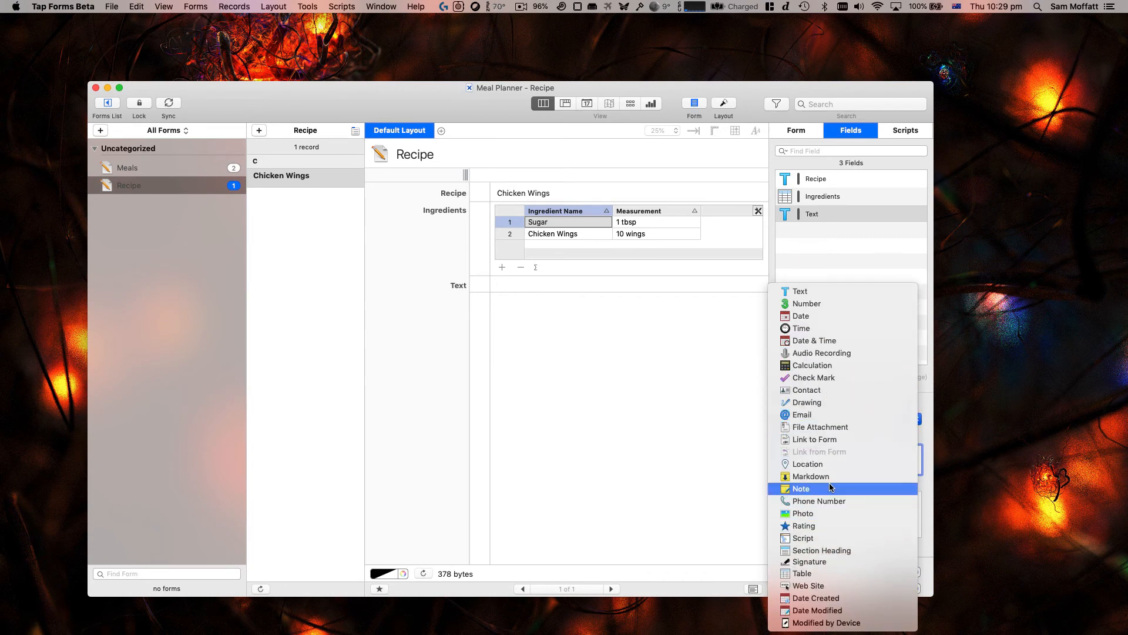
{"action": "left_click", "coordinate": [801, 489]}
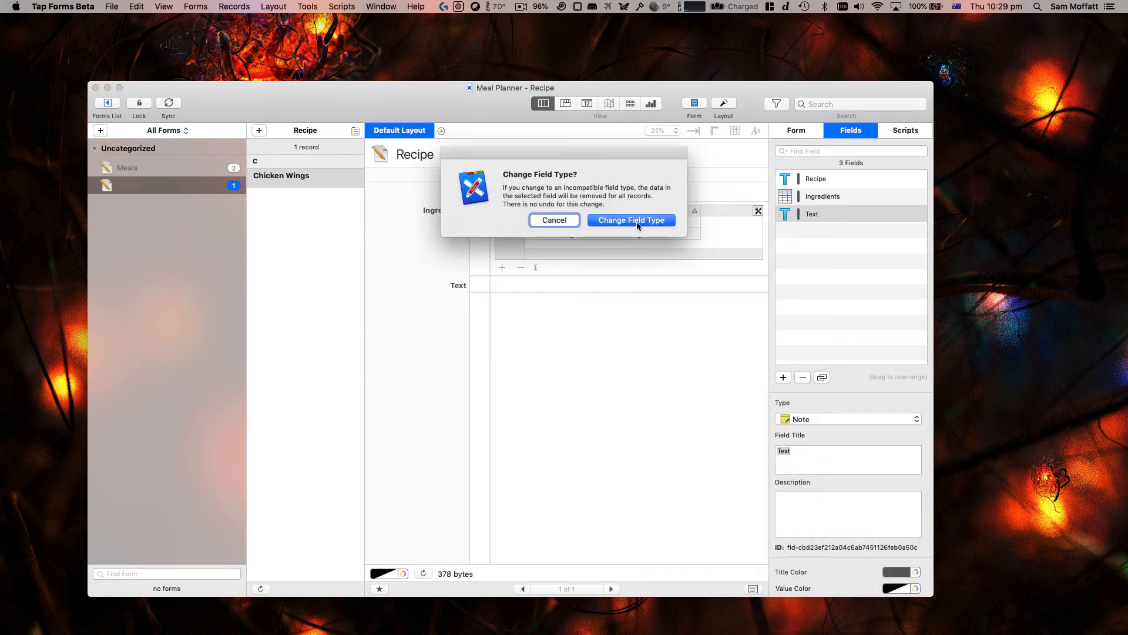
{"action": "left_click", "coordinate": [631, 219]}
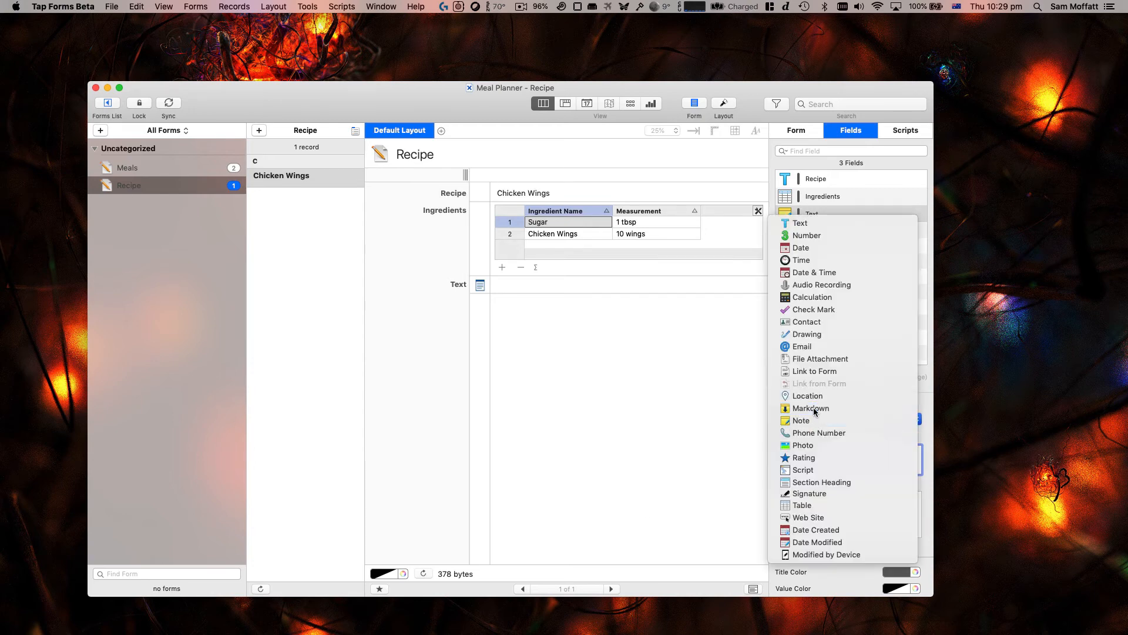
{"action": "left_click", "coordinate": [811, 408]}
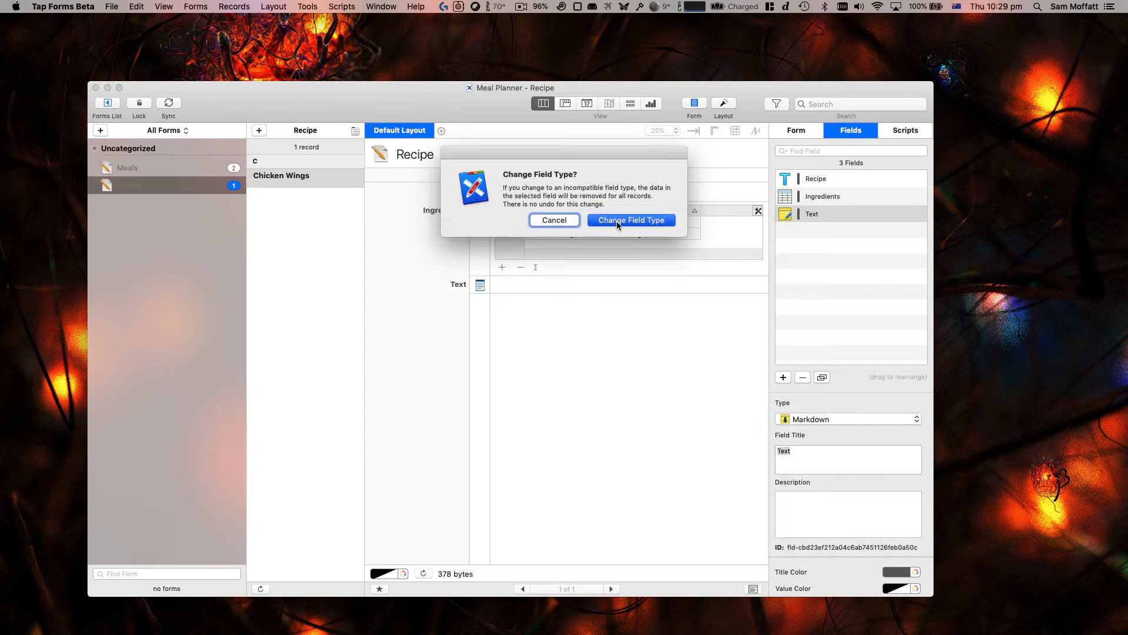
{"action": "left_click", "coordinate": [630, 220]}
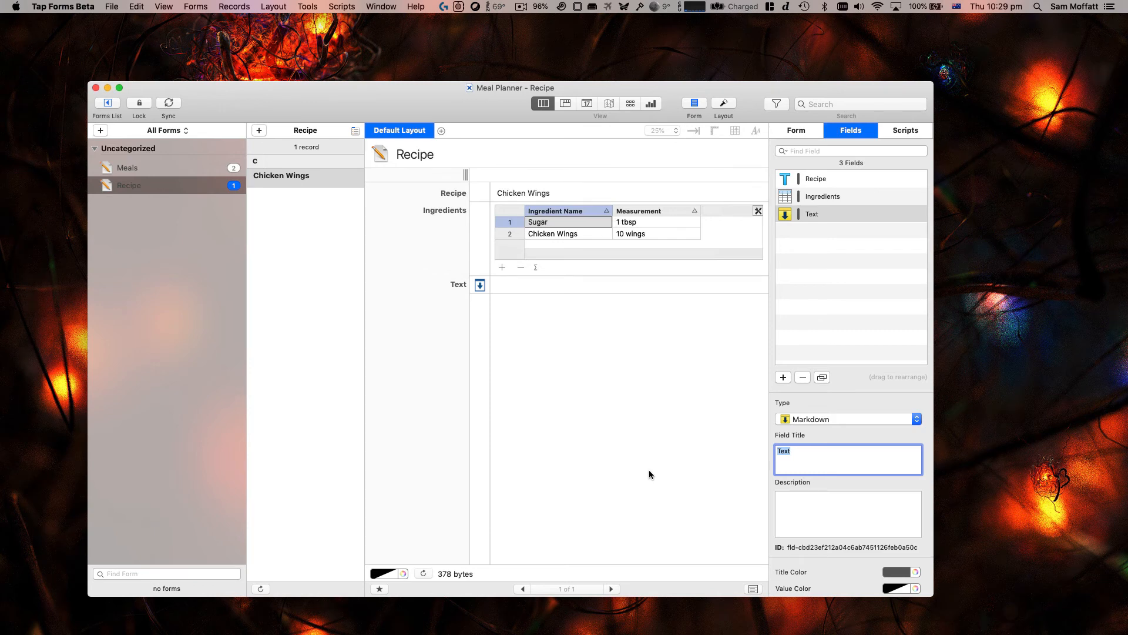
{"action": "mouse_move", "coordinate": [696, 481]}
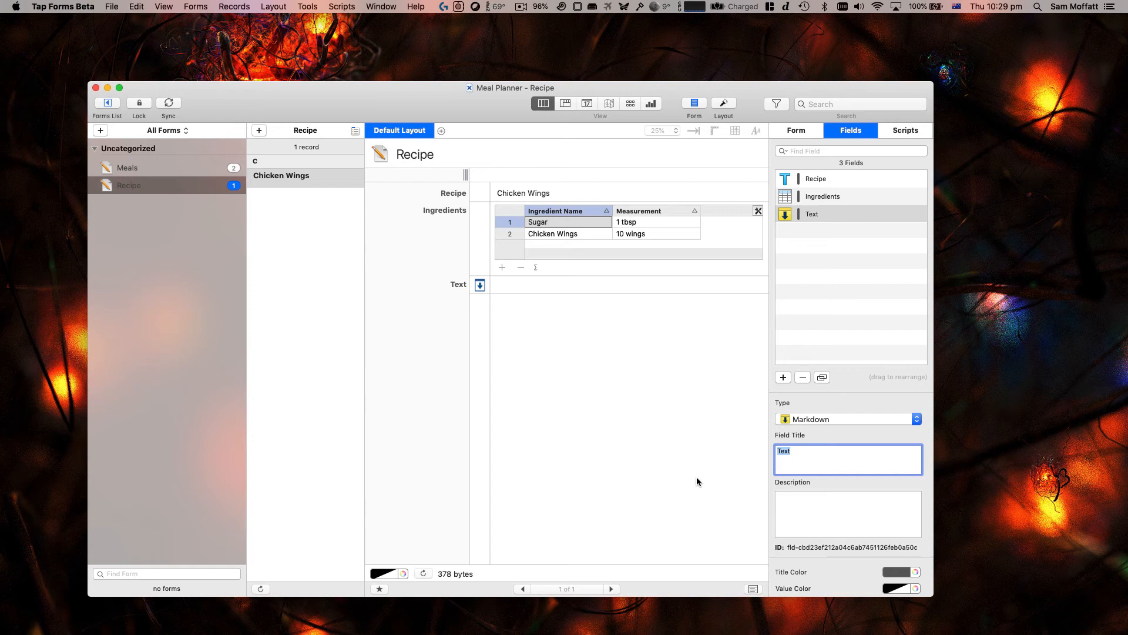
Step: Title the Markdown field 'Instructions'
{"action": "type", "text": "Instructions"}
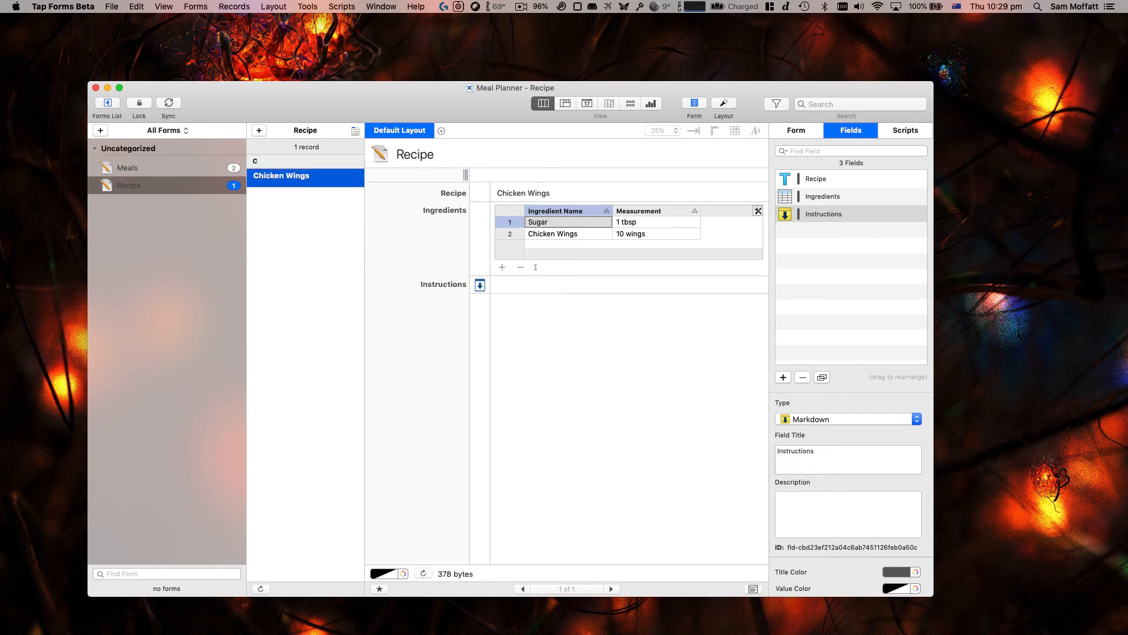
{"action": "left_click", "coordinate": [480, 285]}
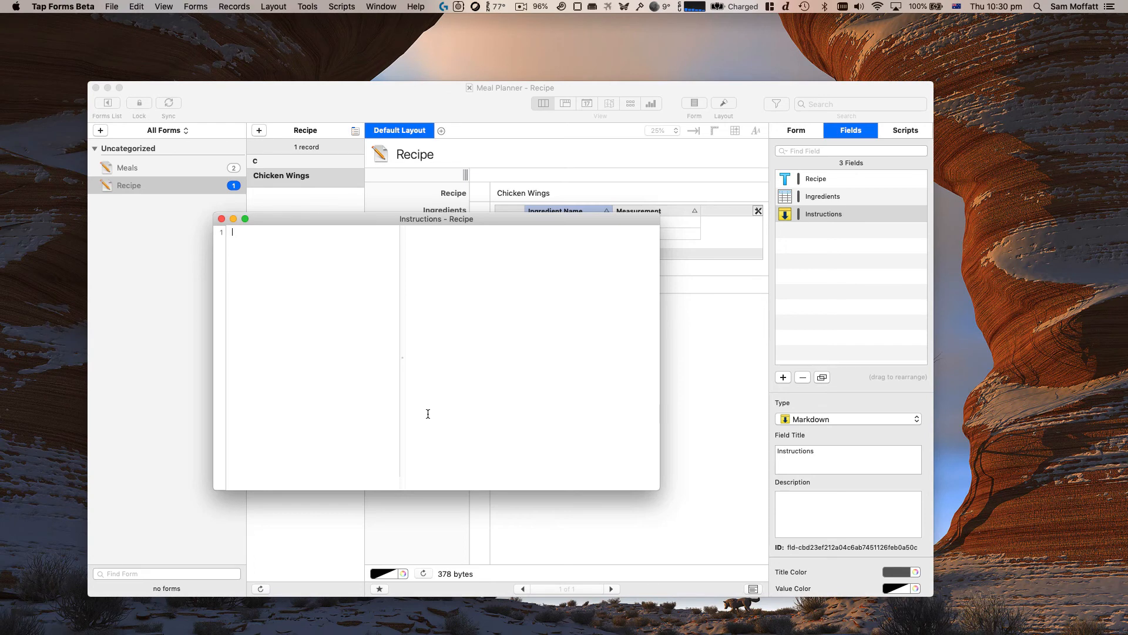
Step: Write '**Bold text**', '*Italic*' and a '# Heading' line in Instructions
{"action": "type", "text": "Bold est"}
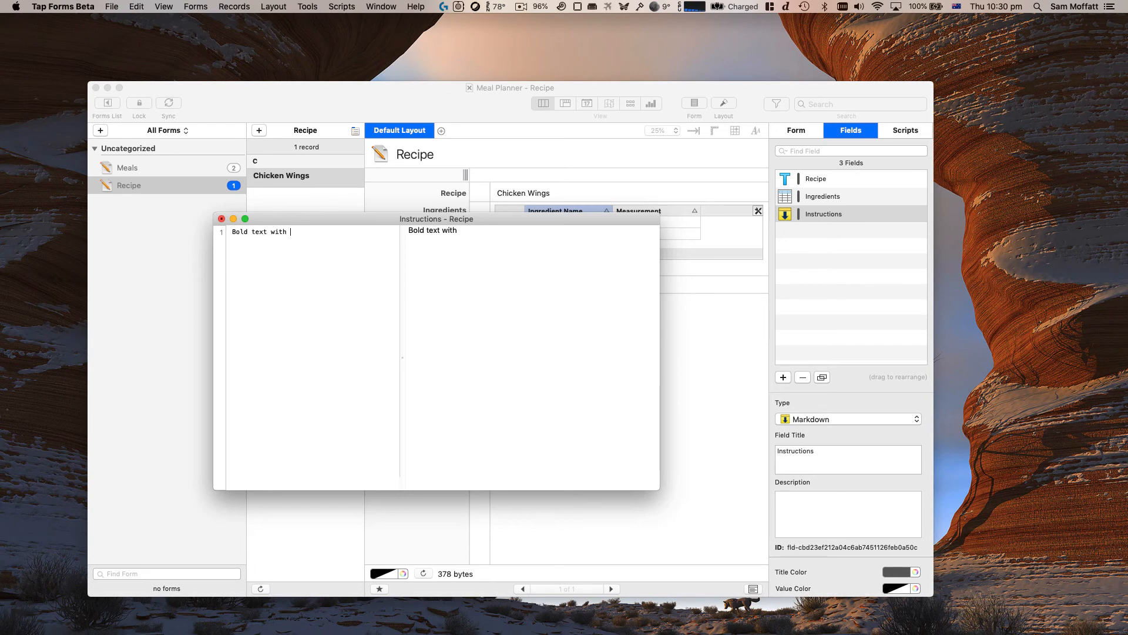
{"action": "type", "text": "*"}
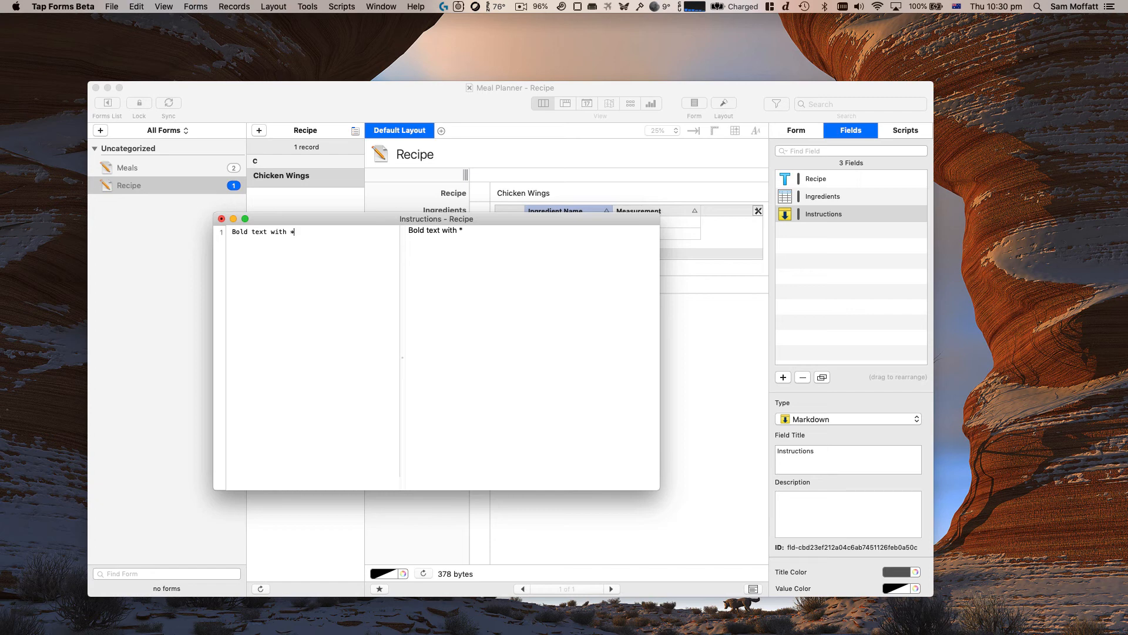
{"action": "type", "text": "text*"}
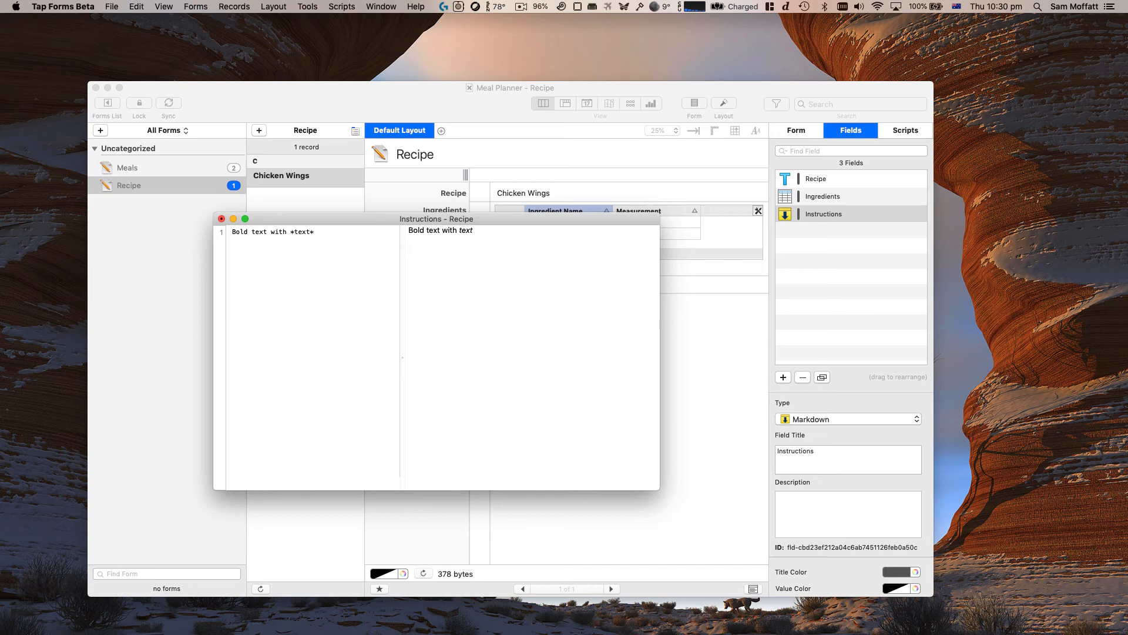
{"action": "type", "text": "*"}
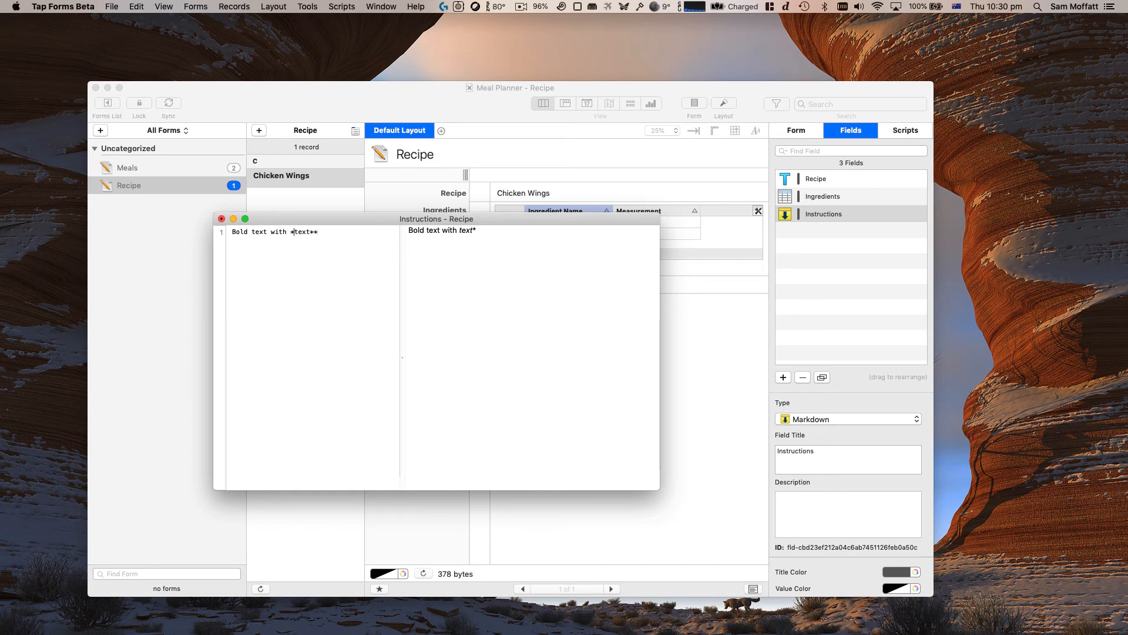
{"action": "type", "text": "*"}
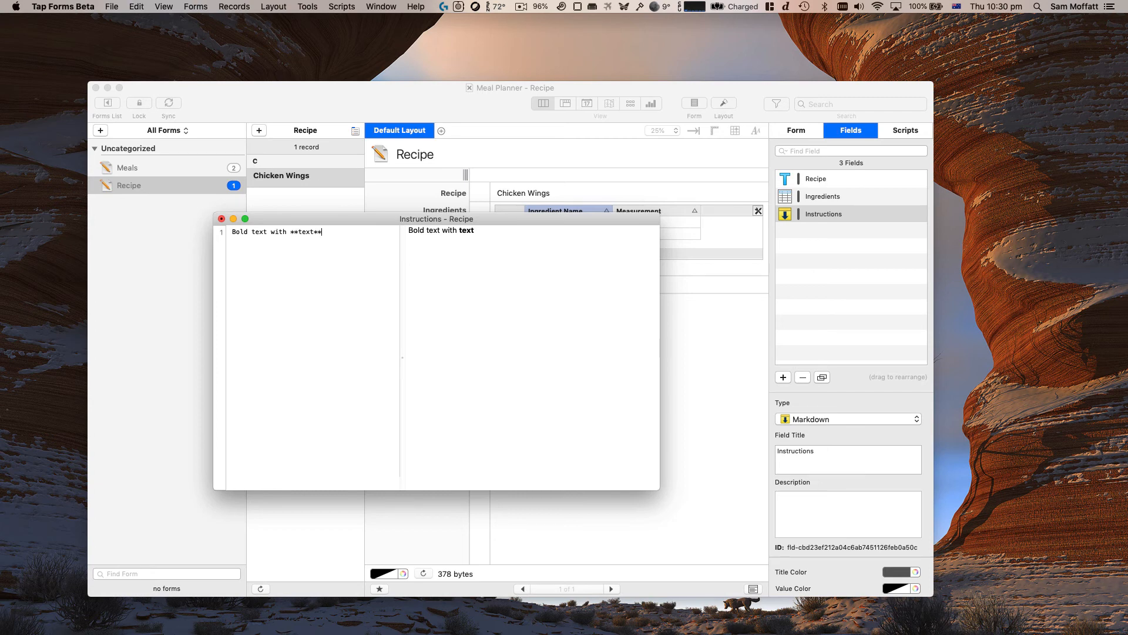
{"action": "type", "text": "Italt"}
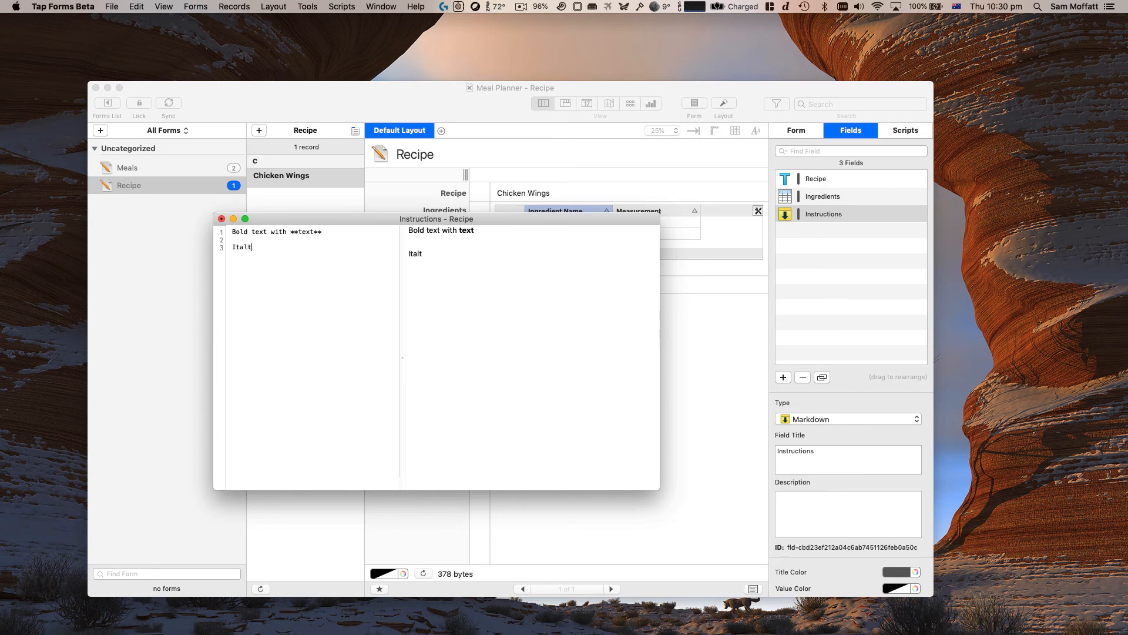
{"action": "key", "text": "Backspace"}
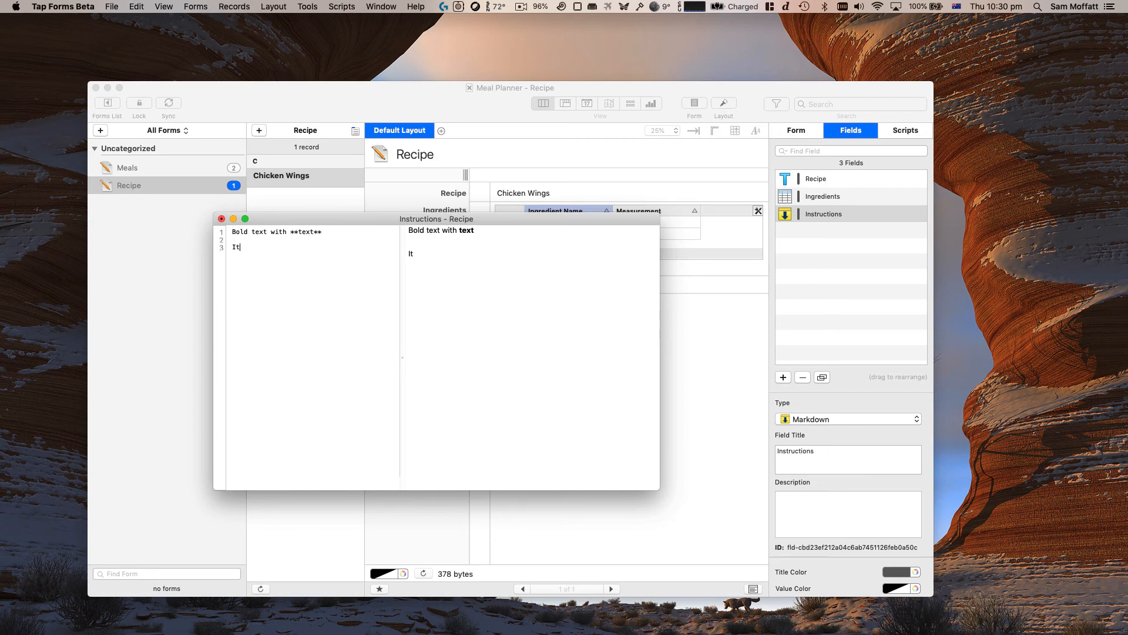
{"action": "type", "text": "al"}
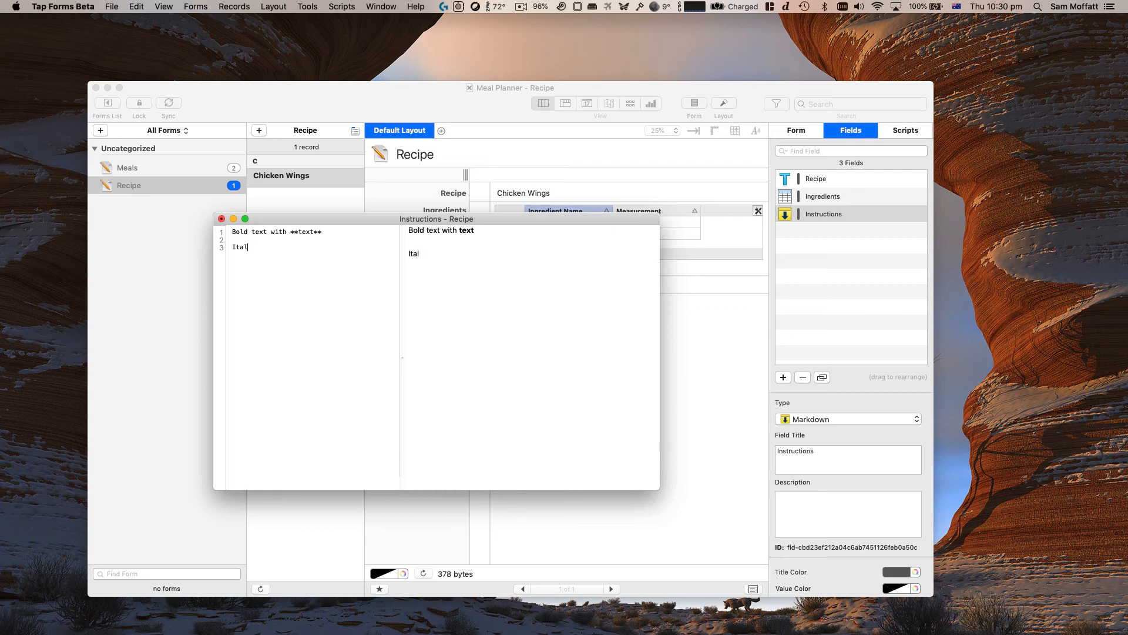
{"action": "type", "text": "ics text with *test*."}
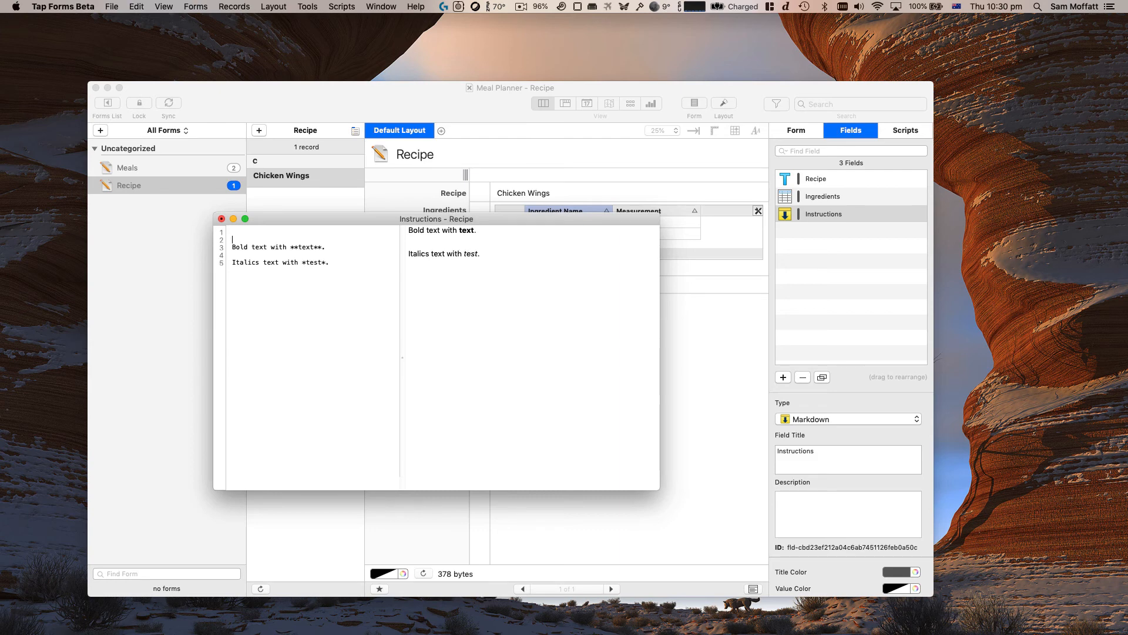
{"action": "type", "text": "# Heading 1"}
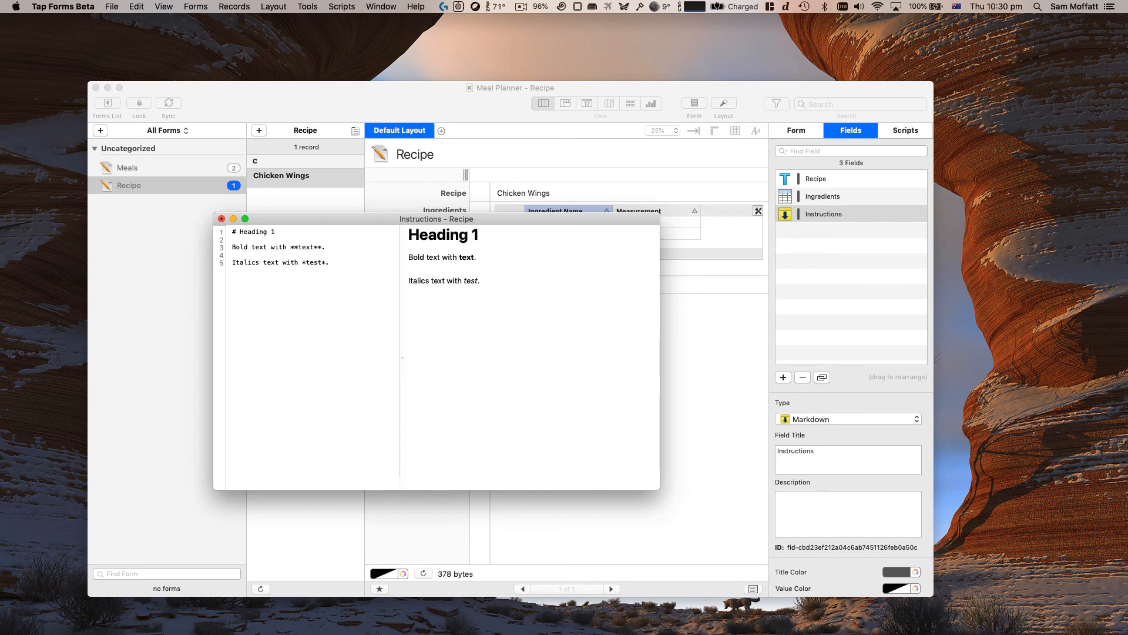
Step: Add a '-' bullet list and a '1.' numbered list ending 'Third item', then close the editor
{"action": "type", "text": "Bullp"}
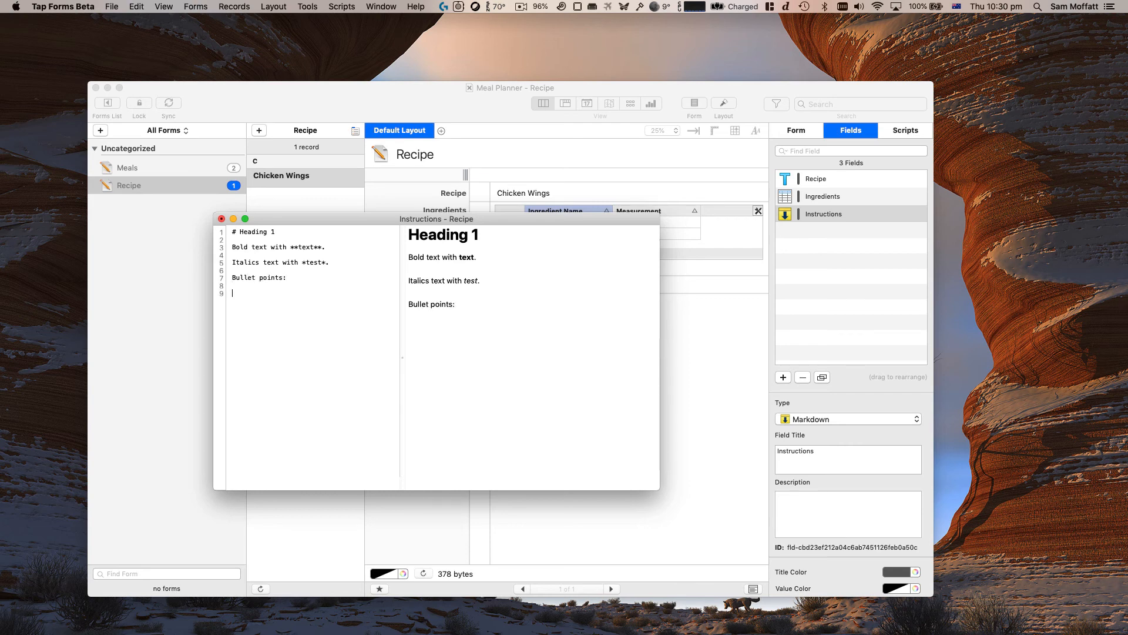
{"action": "type", "text": "- 2"}
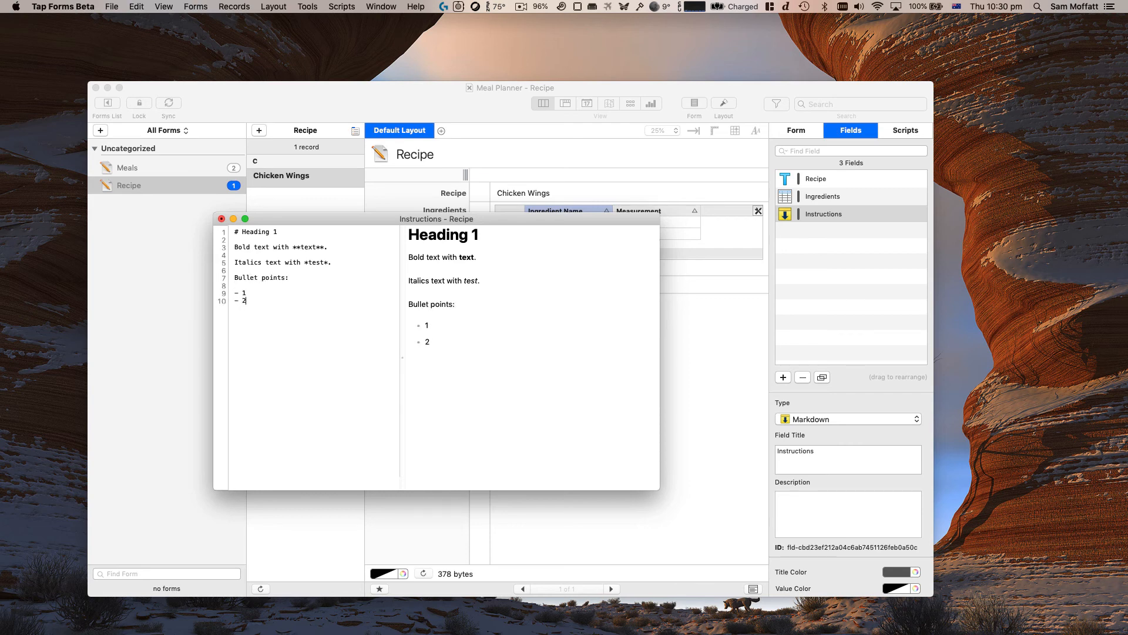
{"action": "type", "text": "- 3"}
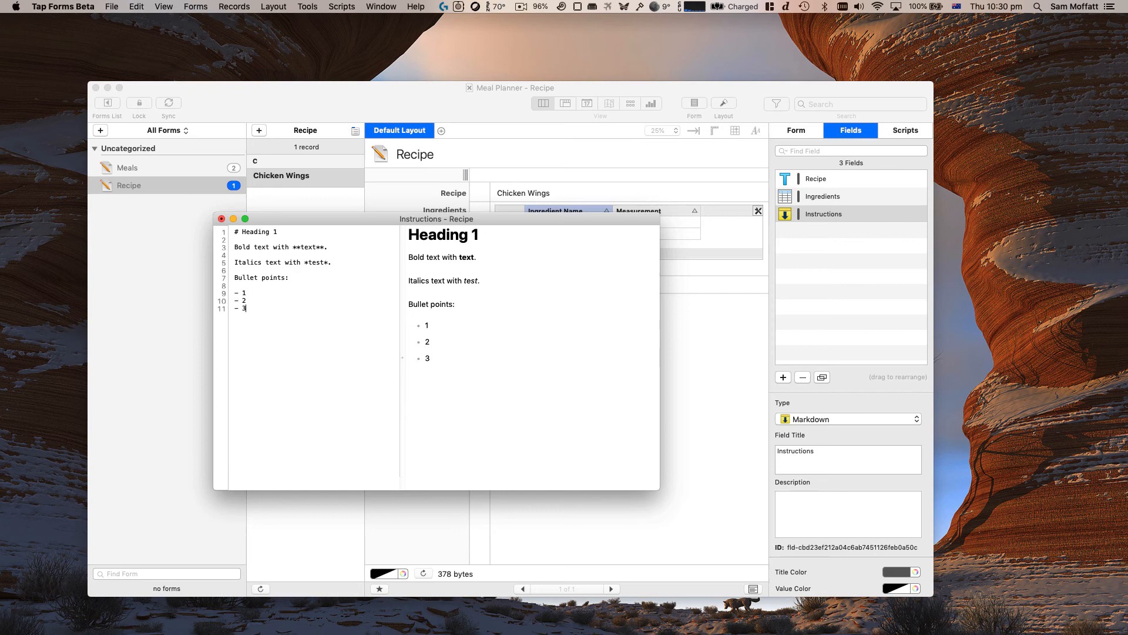
{"action": "key", "text": "return"}
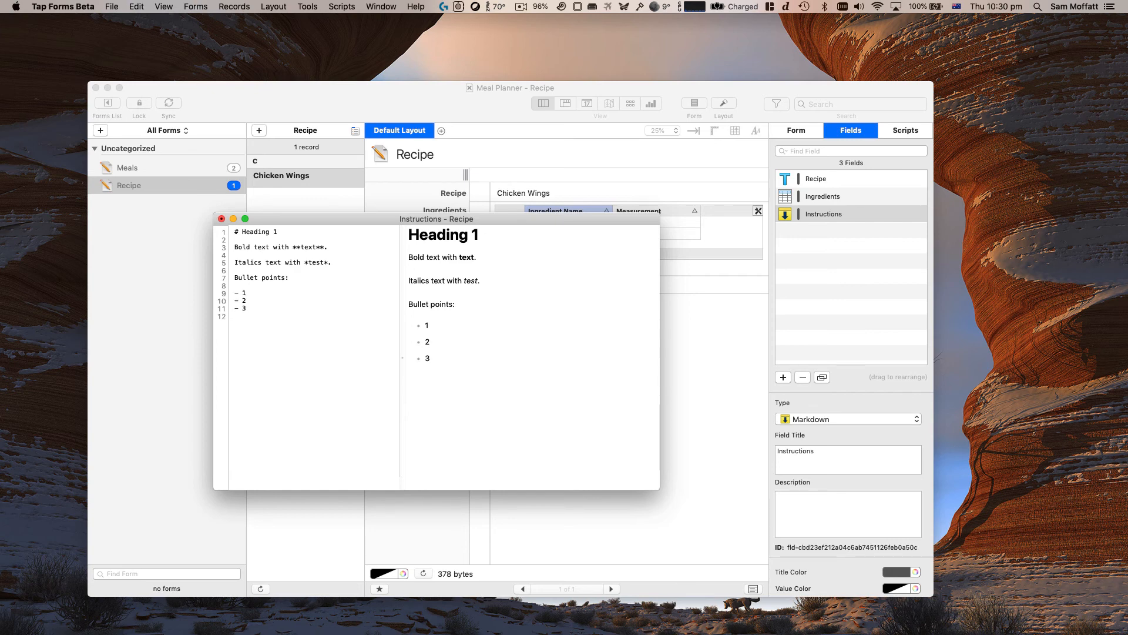
{"action": "key", "text": "Return"}
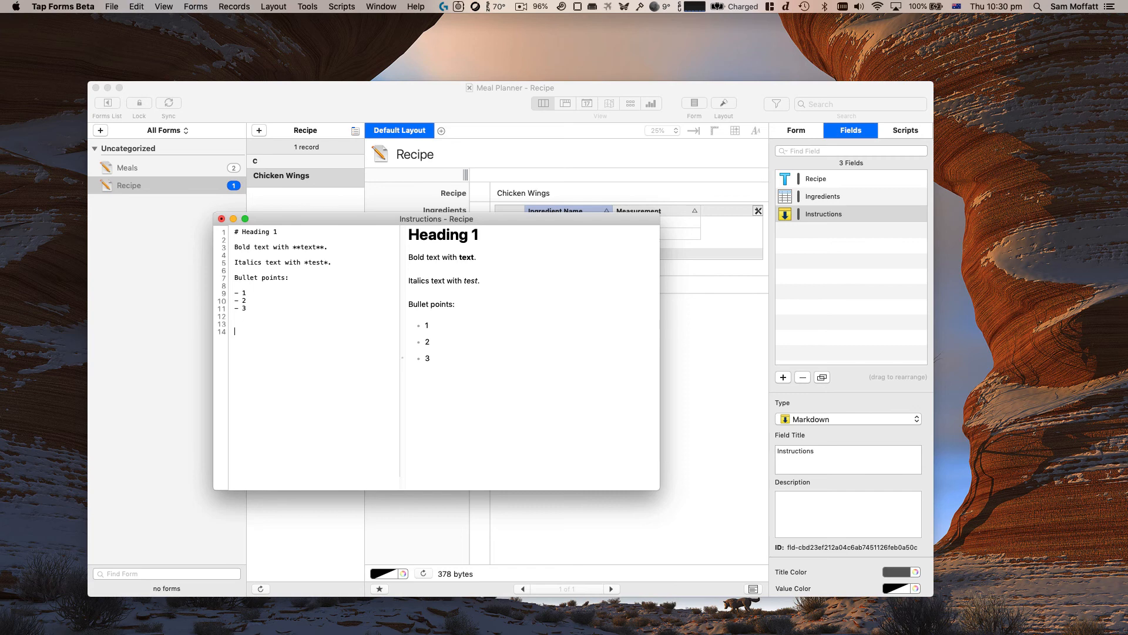
{"action": "type", "text": "1."}
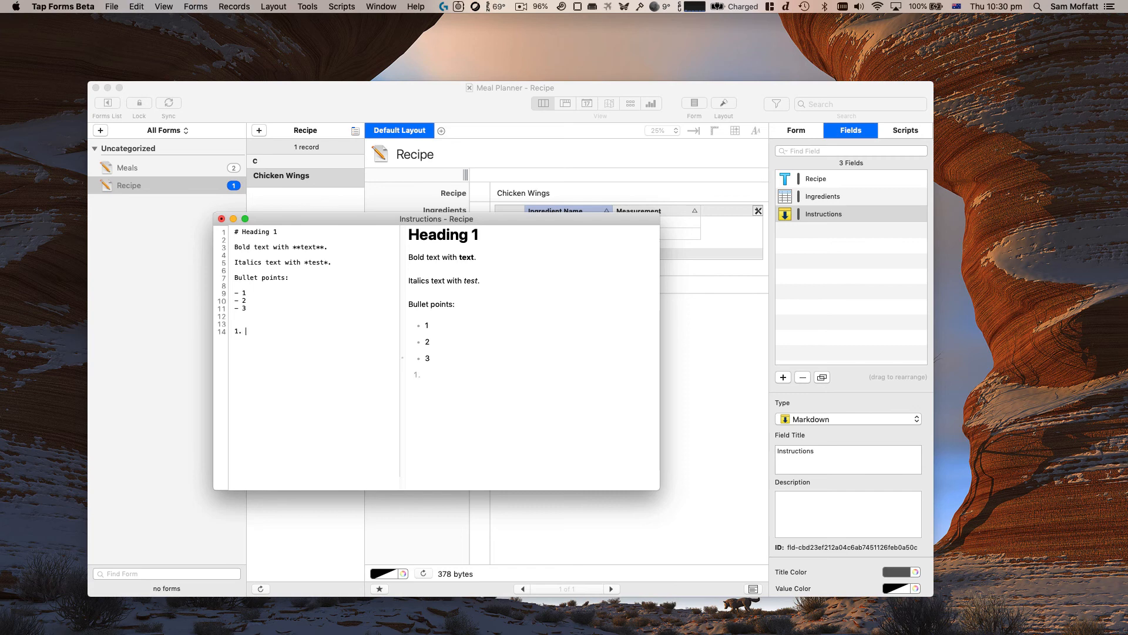
{"action": "type", "text": "First item"}
{"action": "type", "text": "2. Second item"}
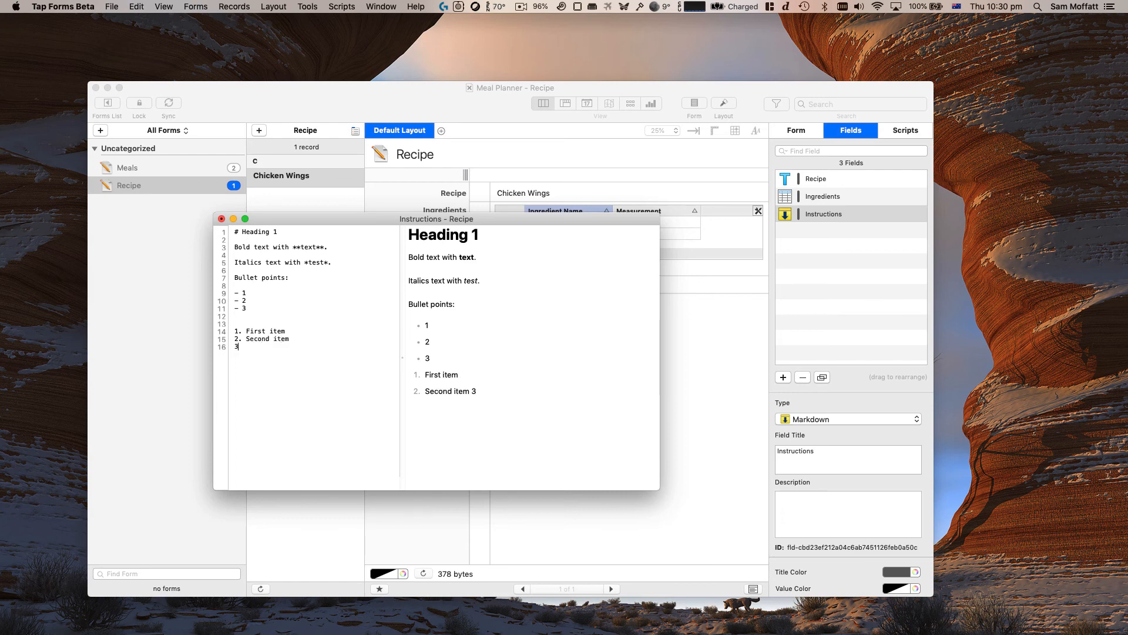
{"action": "type", "text": "Th"}
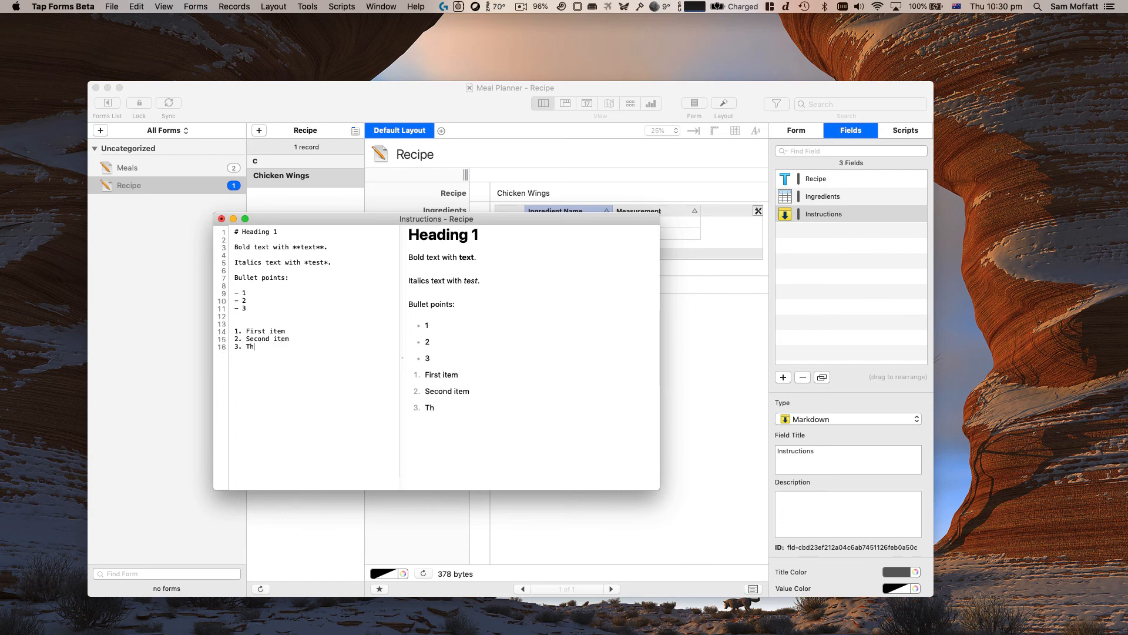
{"action": "type", "text": "ird item"}
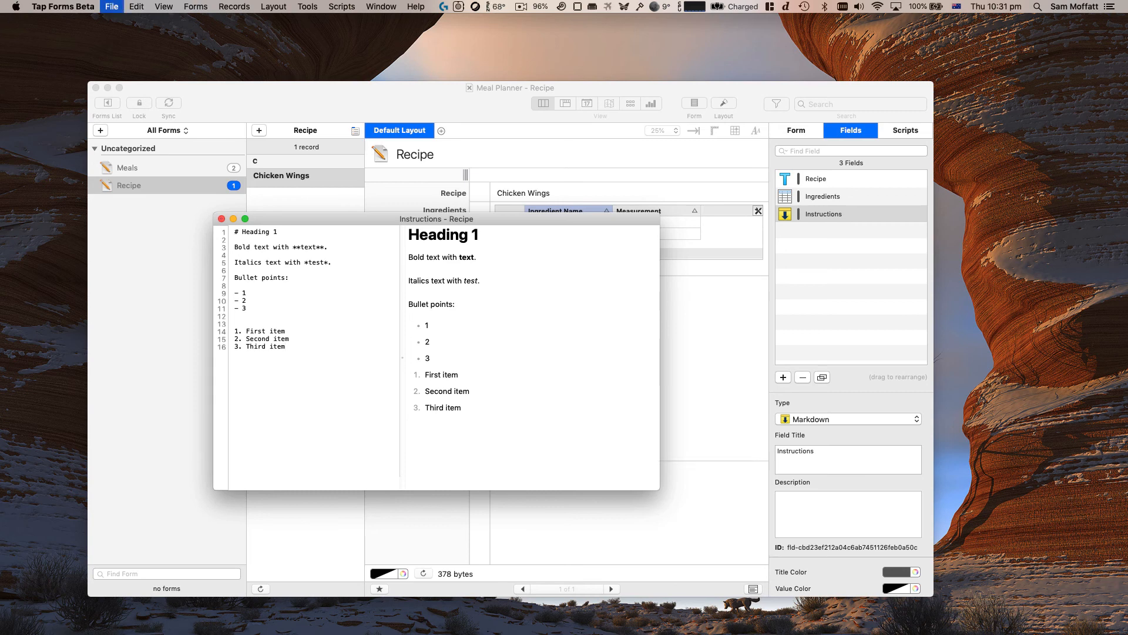
{"action": "left_click", "coordinate": [221, 219]}
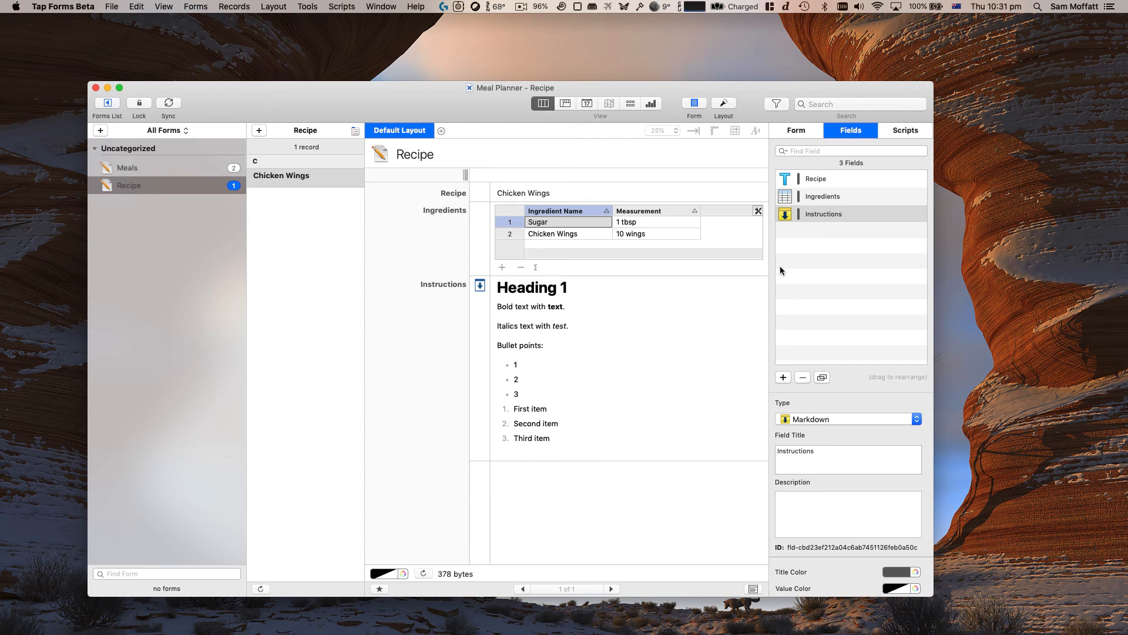
{"action": "mouse_move", "coordinate": [534, 400]}
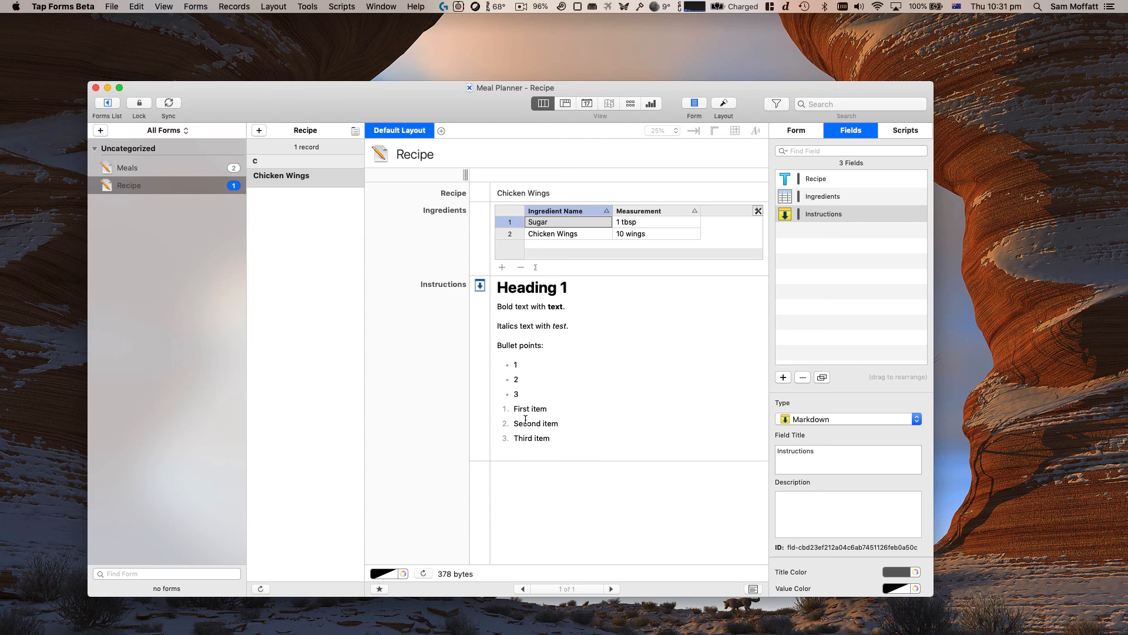
{"action": "mouse_move", "coordinate": [567, 369]}
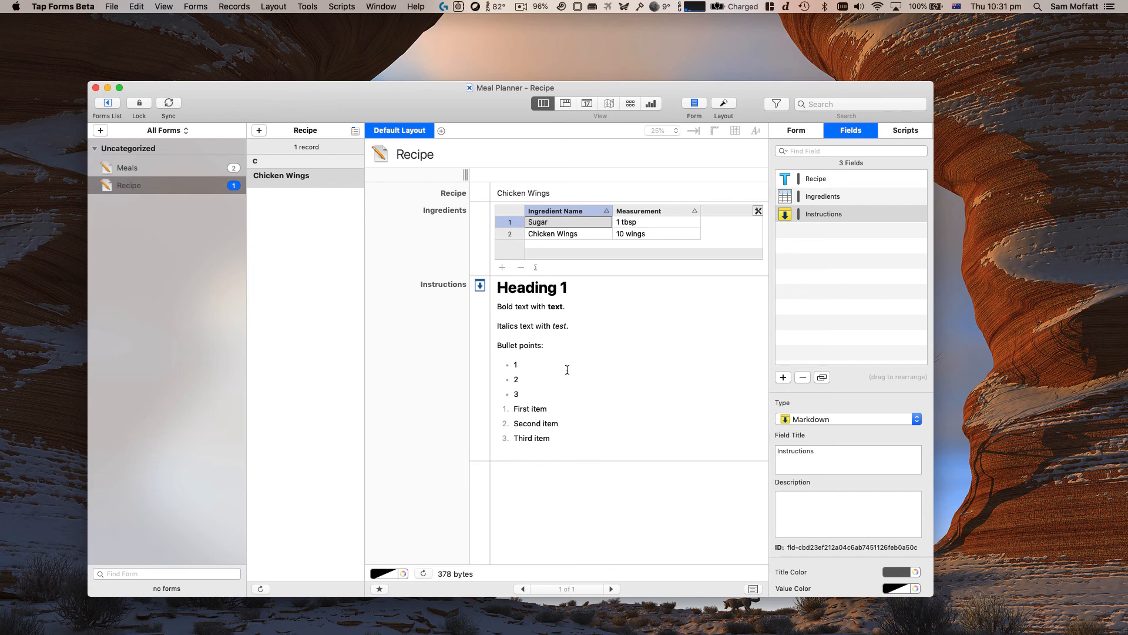
{"action": "mouse_move", "coordinate": [187, 186]}
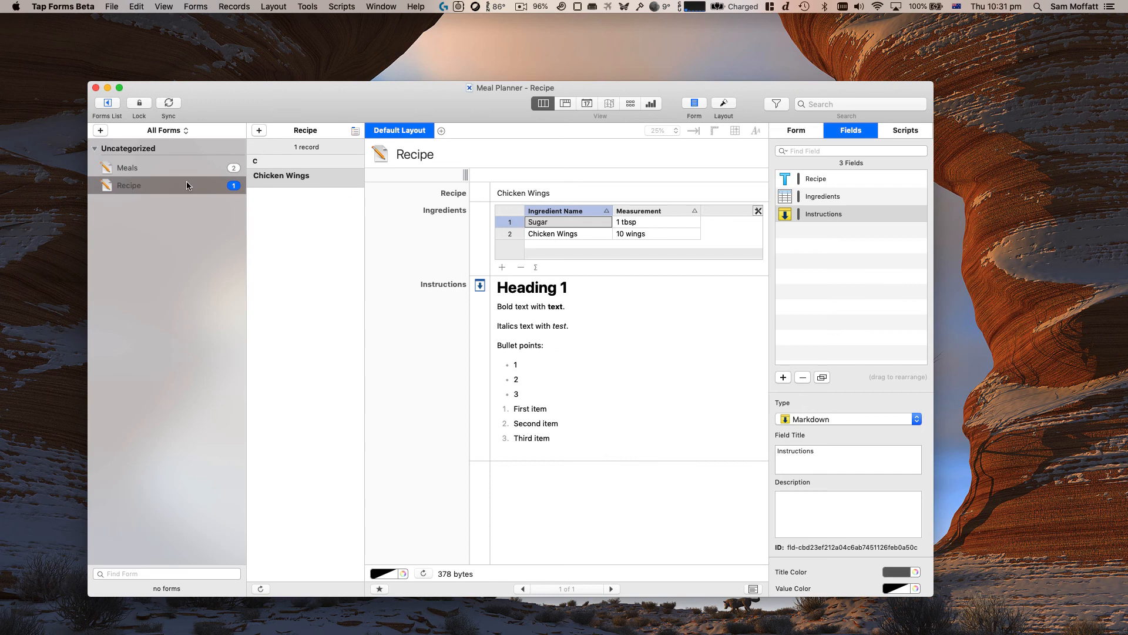
Step: Switch back to the Meals form showing its two meal records
{"action": "left_click", "coordinate": [128, 167]}
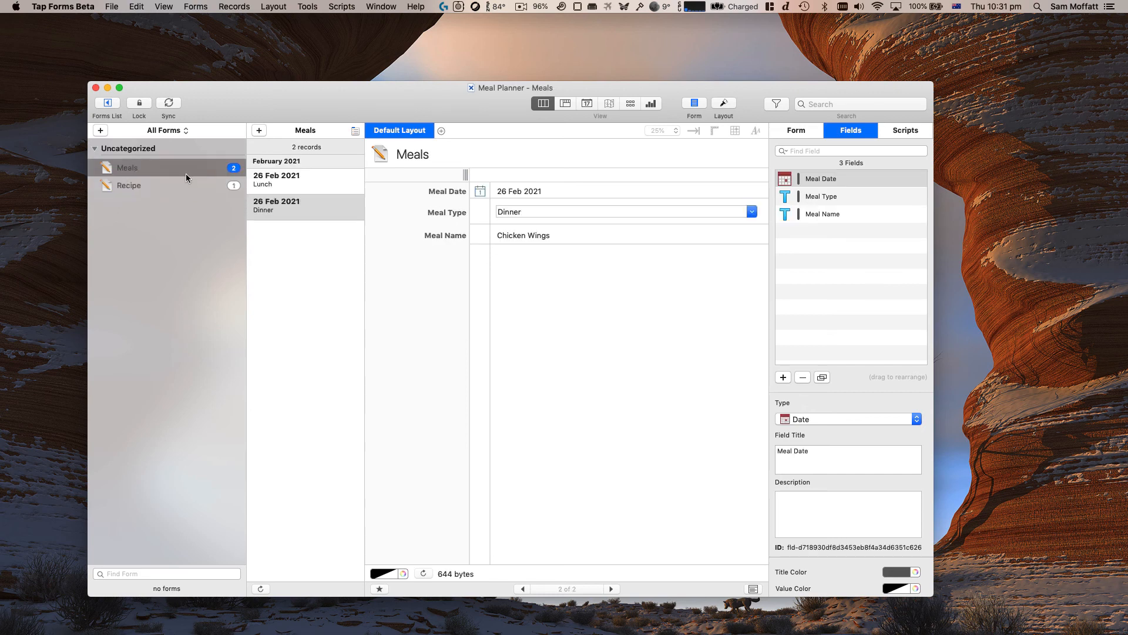
{"action": "mouse_move", "coordinate": [343, 245]}
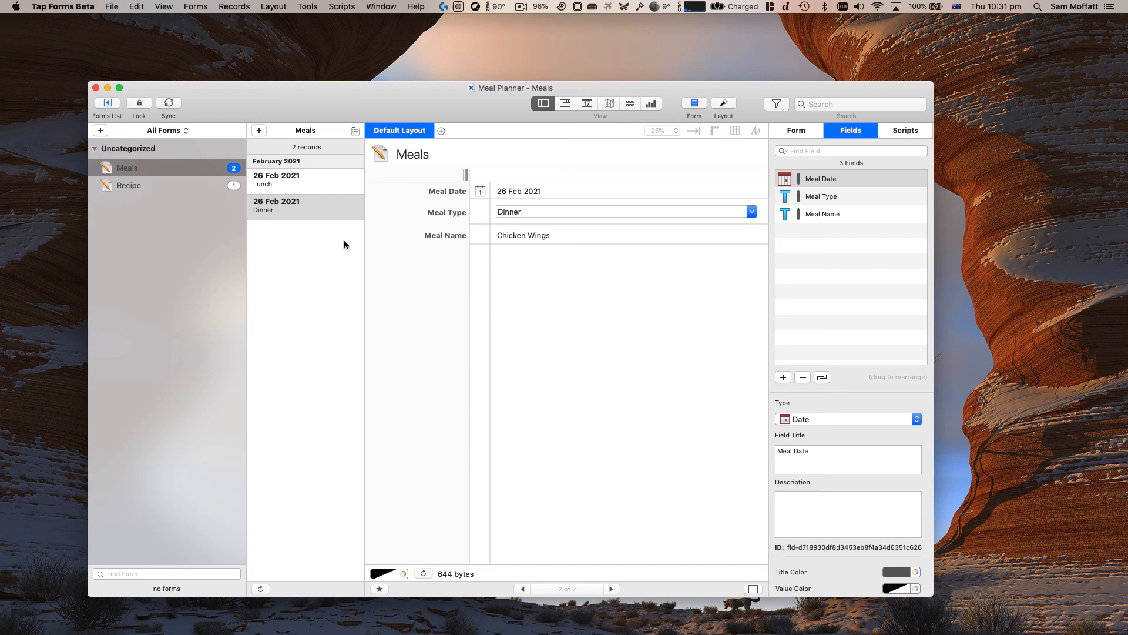
{"action": "mouse_move", "coordinate": [312, 187]}
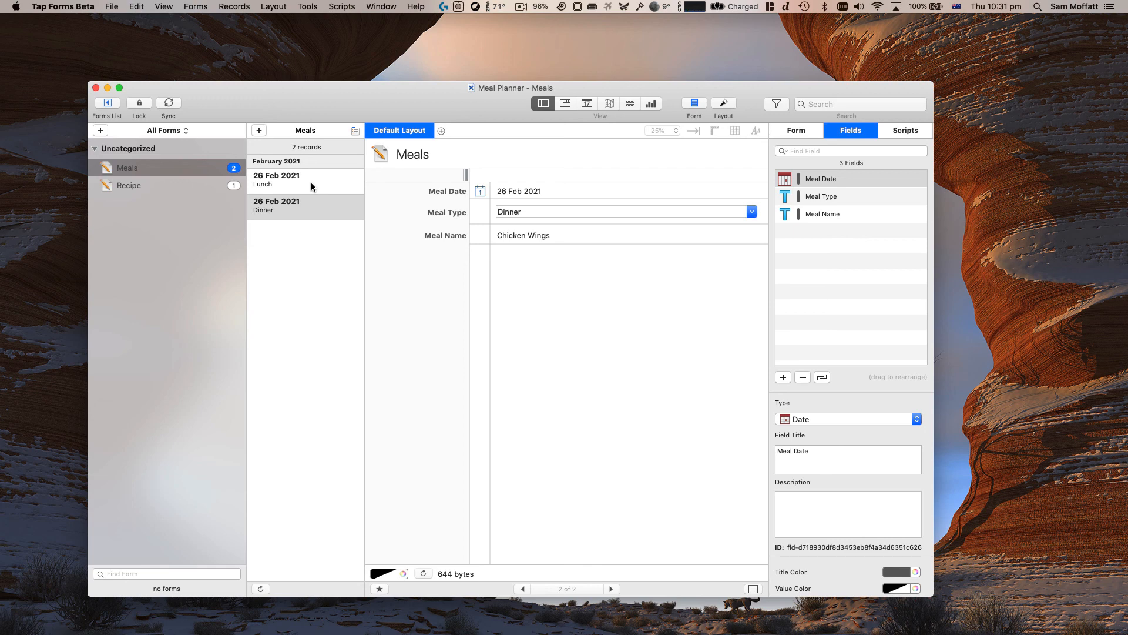
{"action": "left_click", "coordinate": [128, 185]}
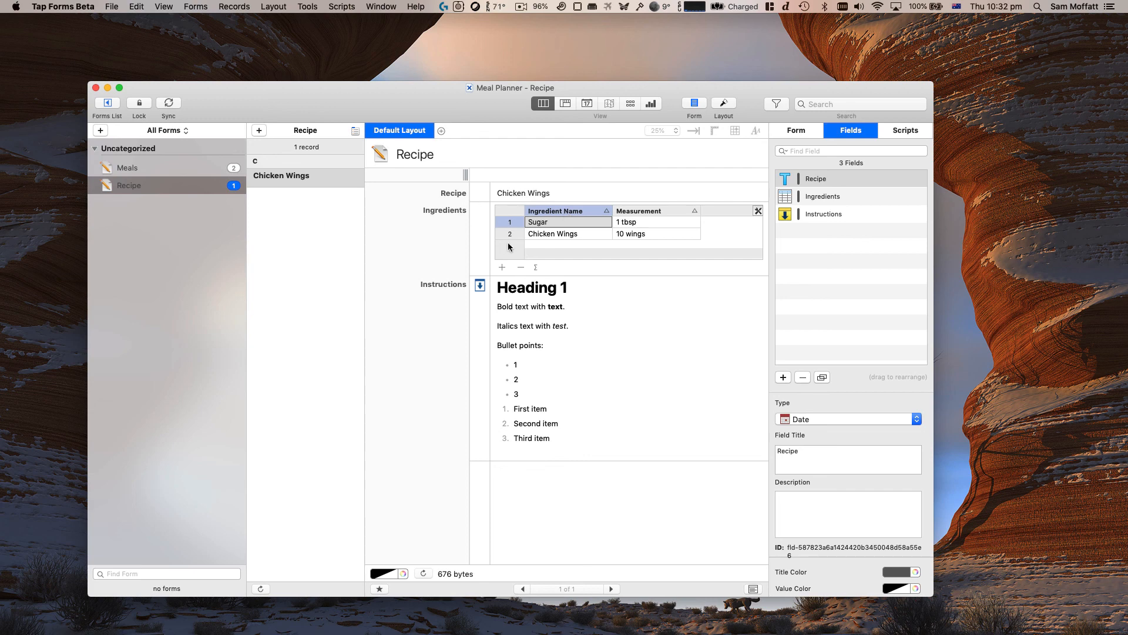
{"action": "mouse_move", "coordinate": [256, 255]}
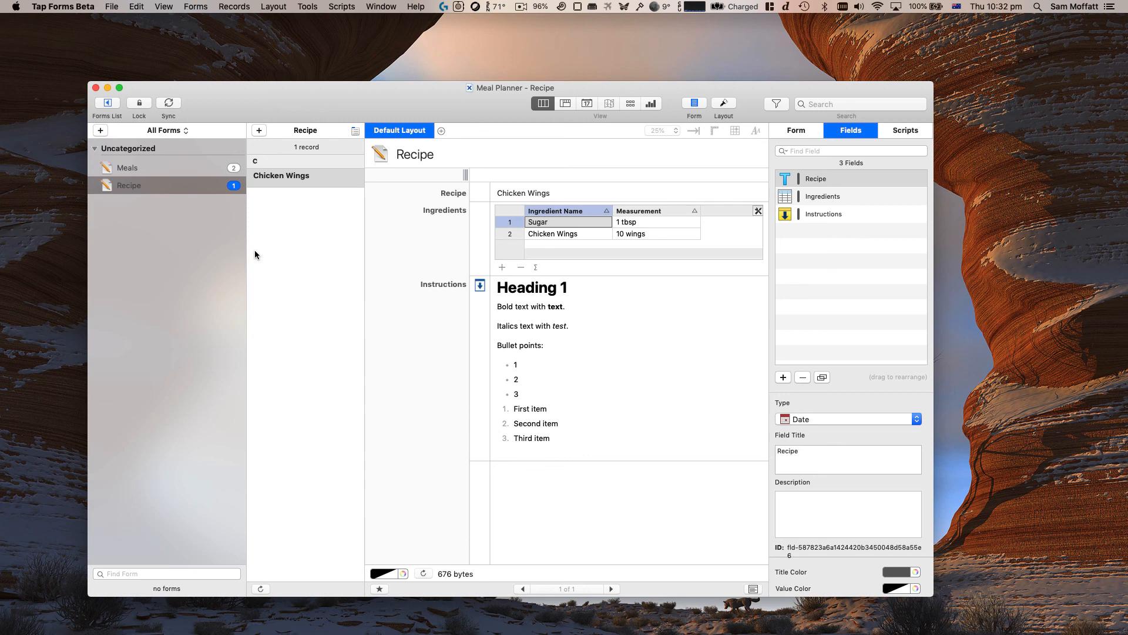
{"action": "left_click", "coordinate": [282, 176]}
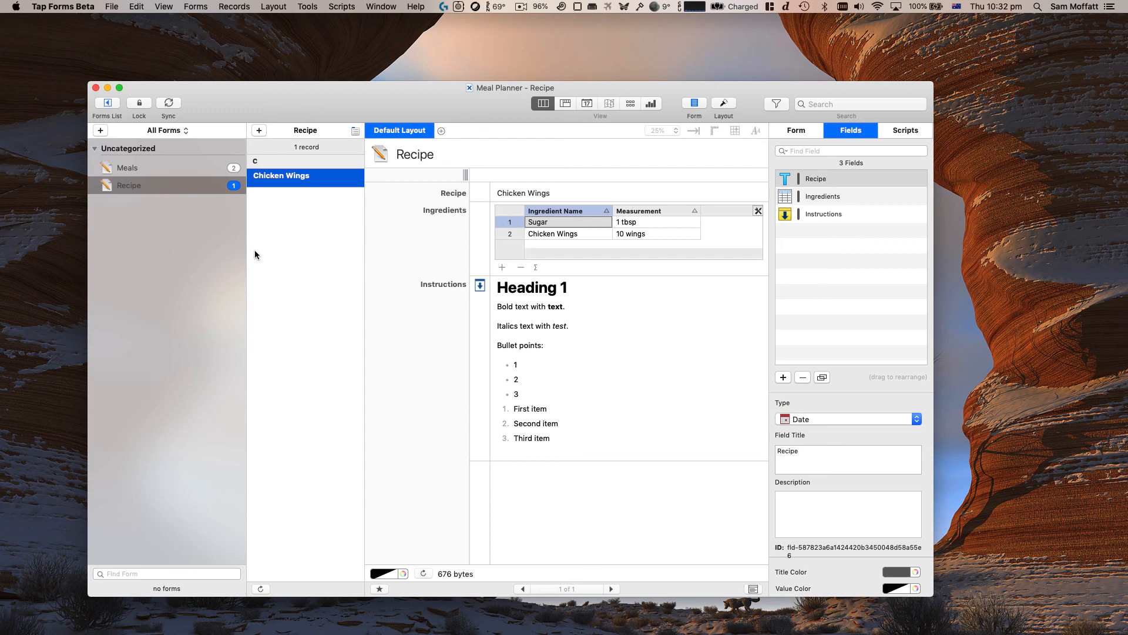
{"action": "mouse_move", "coordinate": [212, 190]}
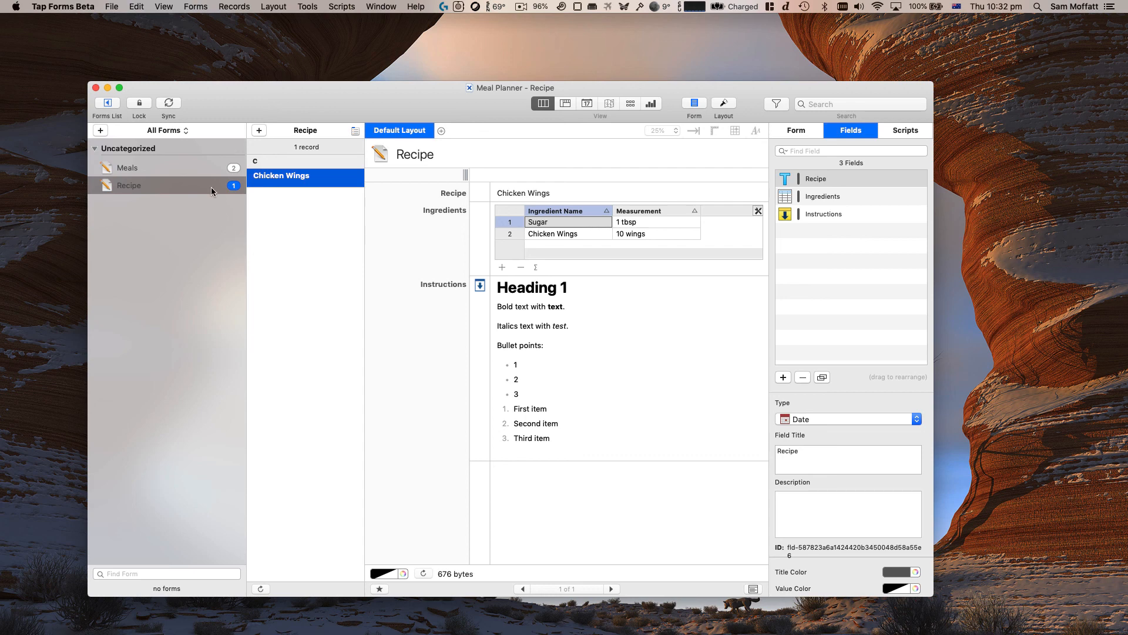
{"action": "left_click", "coordinate": [127, 167]}
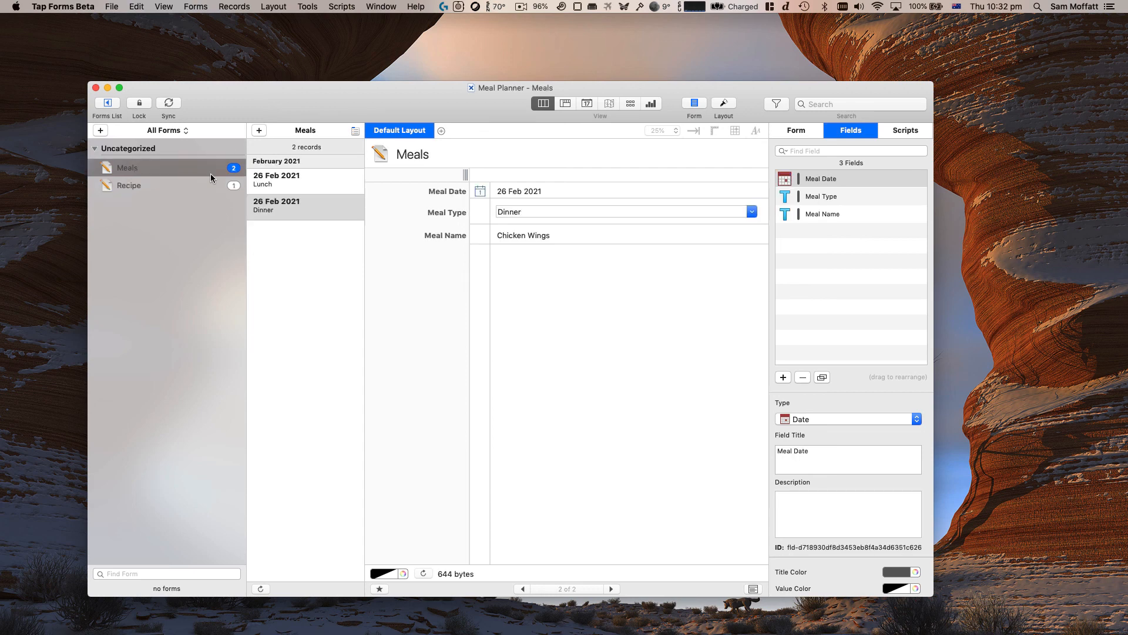